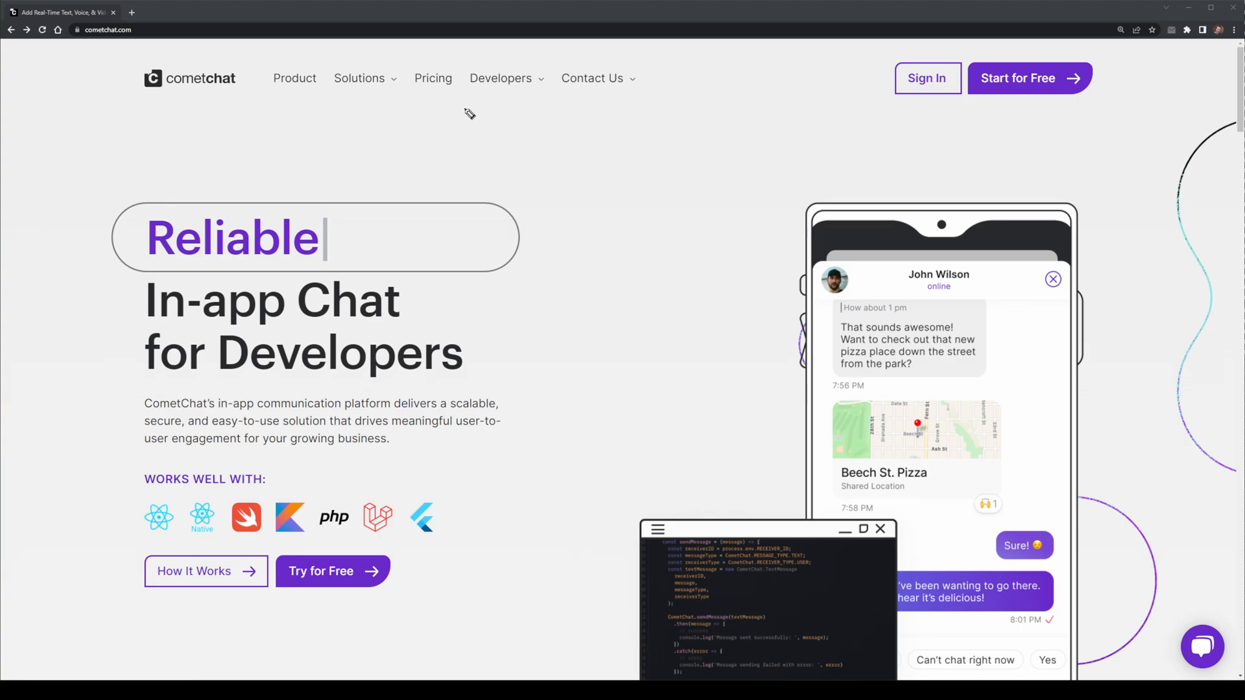
- Open Documentation from the Developers menu on cometchat.com
{"action": "left_click", "coordinate": [500, 78]}
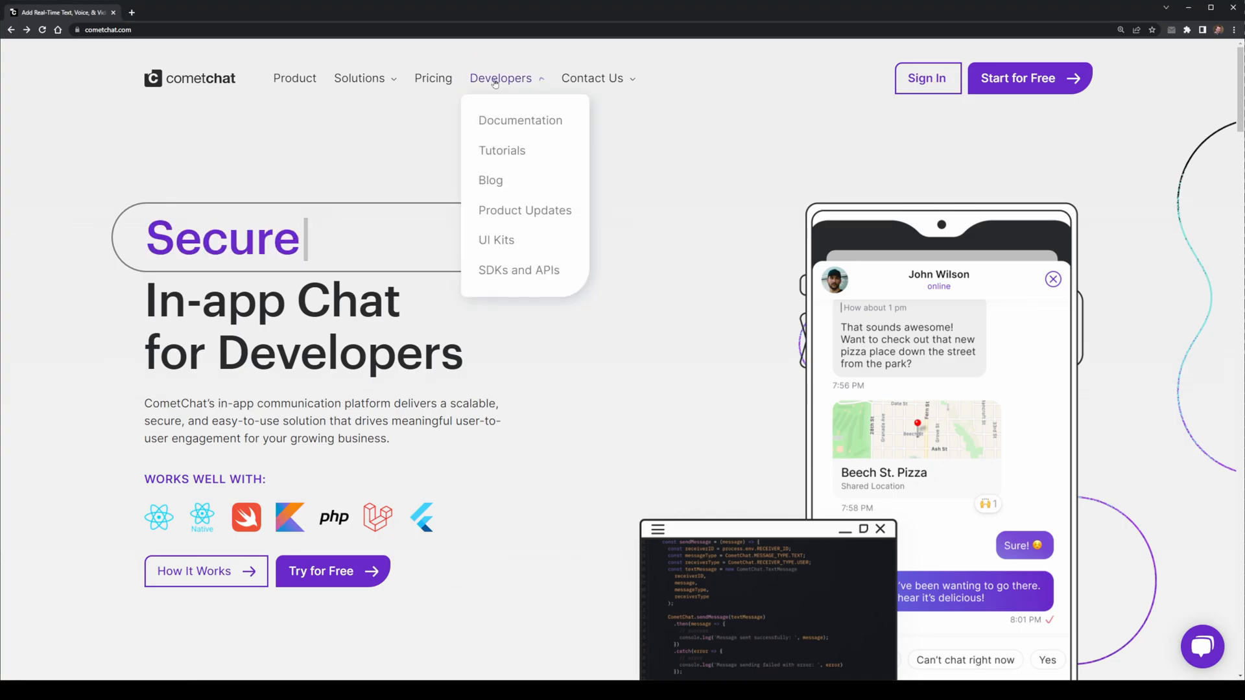
{"action": "left_click", "coordinate": [520, 121]}
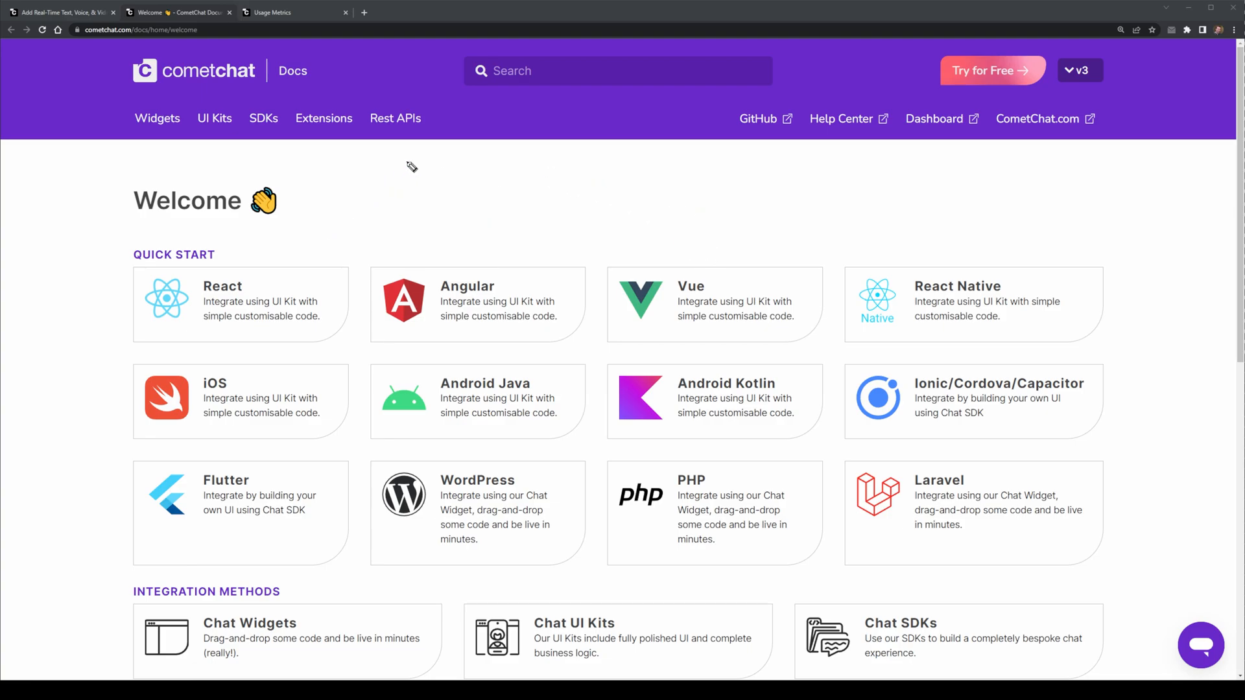
- Show the Usage Metrics reference zoomed in, briefly expanding and collapsing Members in the sidebar
{"action": "left_click", "coordinate": [284, 11]}
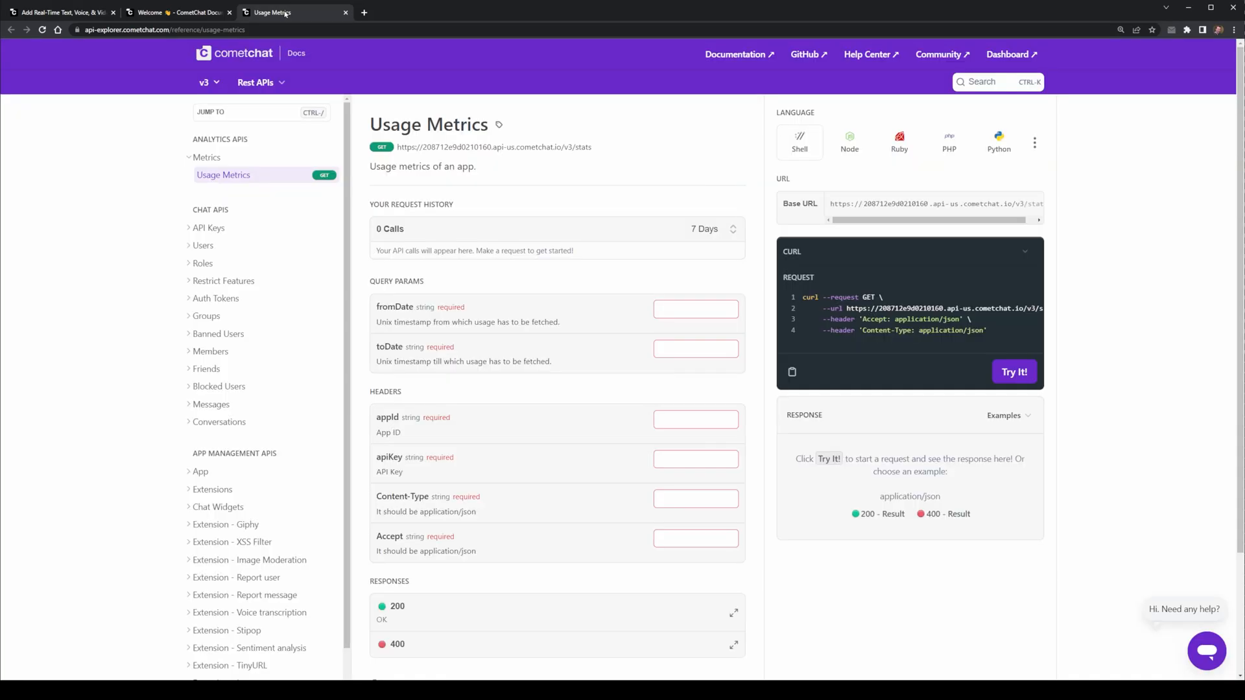
{"action": "mouse_move", "coordinate": [526, 255]}
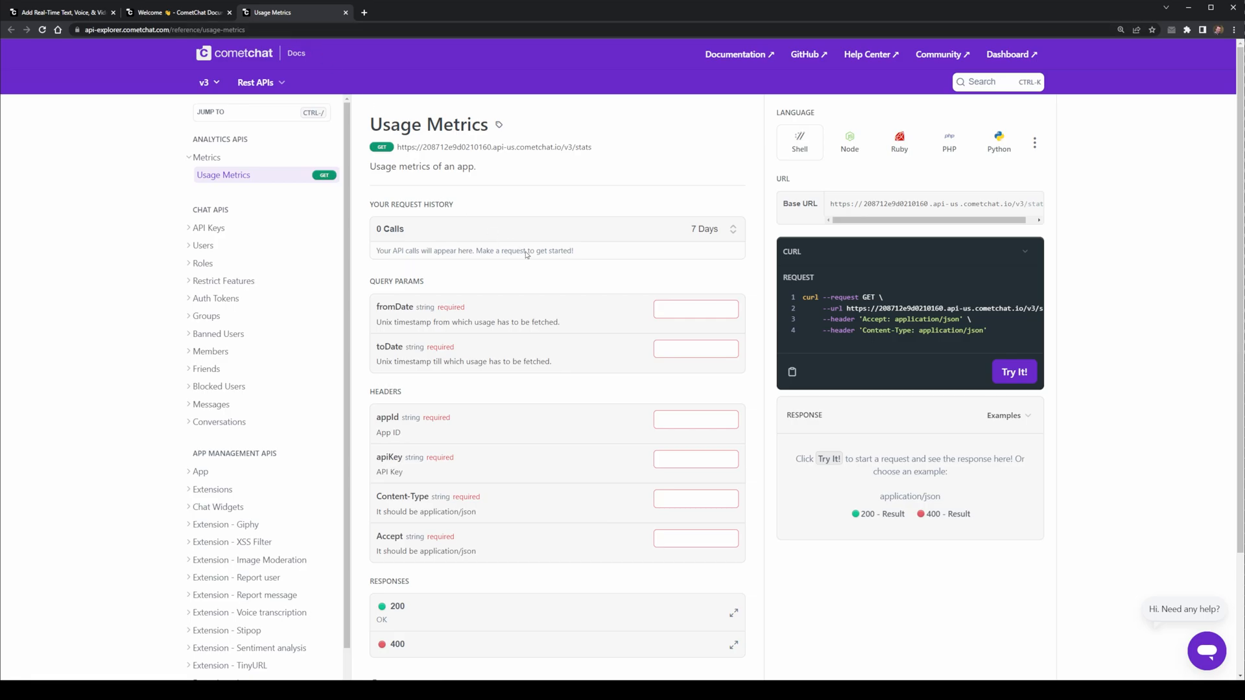
{"action": "key", "text": "ctrl+plus"}
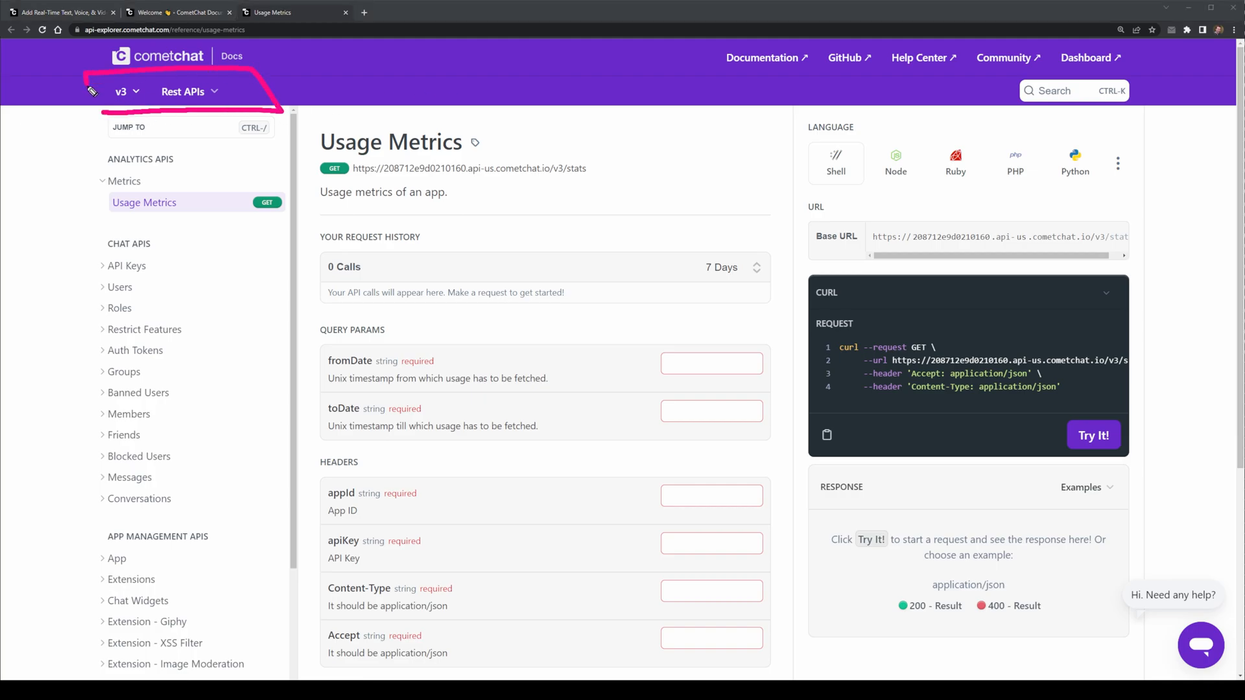
{"action": "left_click", "coordinate": [127, 91]}
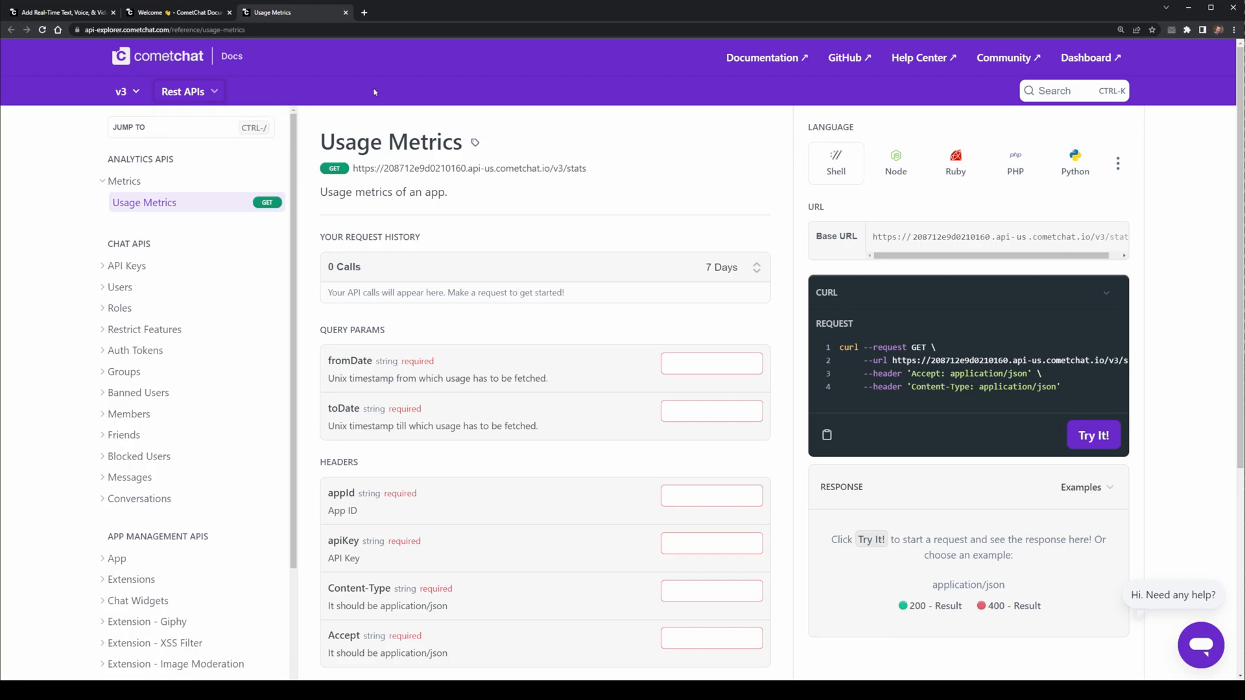
{"action": "mouse_move", "coordinate": [166, 142]}
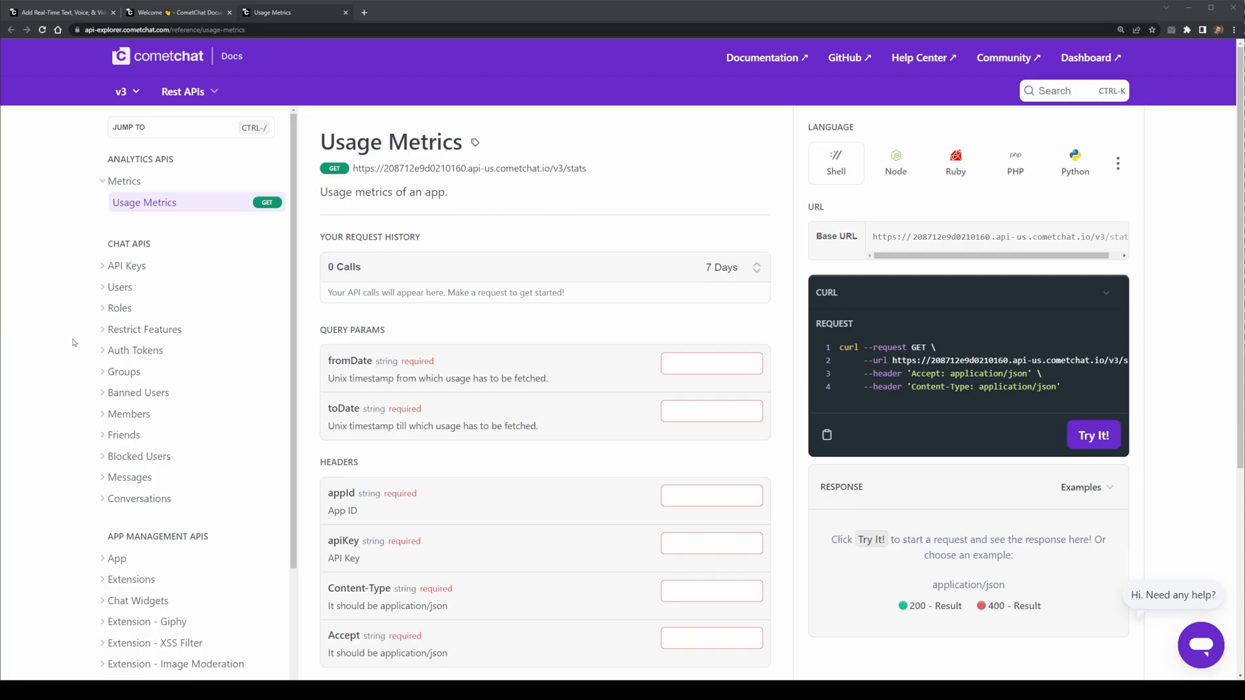
{"action": "mouse_move", "coordinate": [101, 315]}
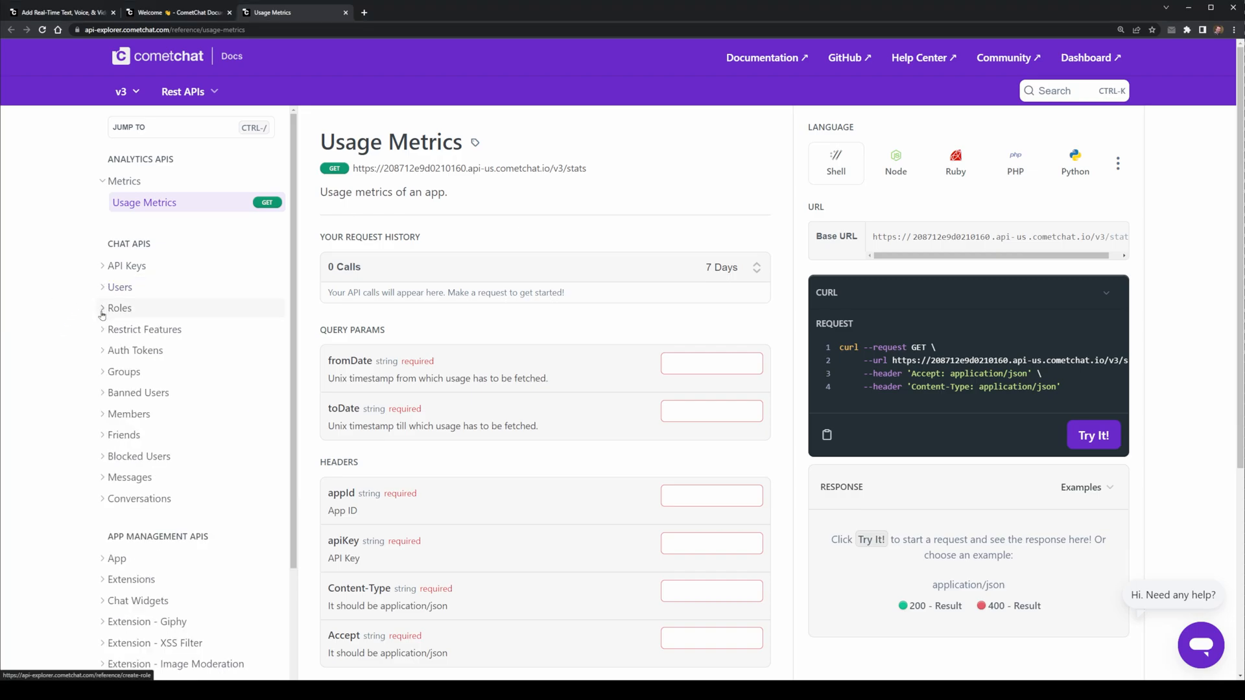
{"action": "left_click", "coordinate": [129, 414]}
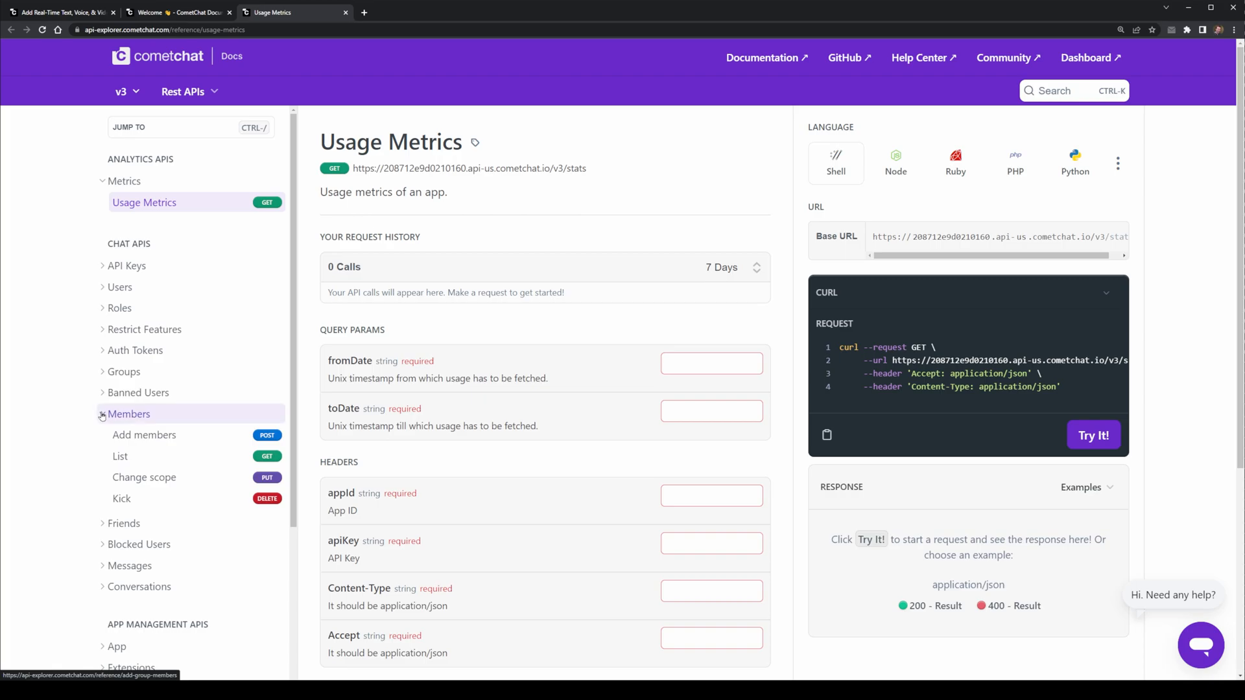
{"action": "left_click", "coordinate": [129, 414]}
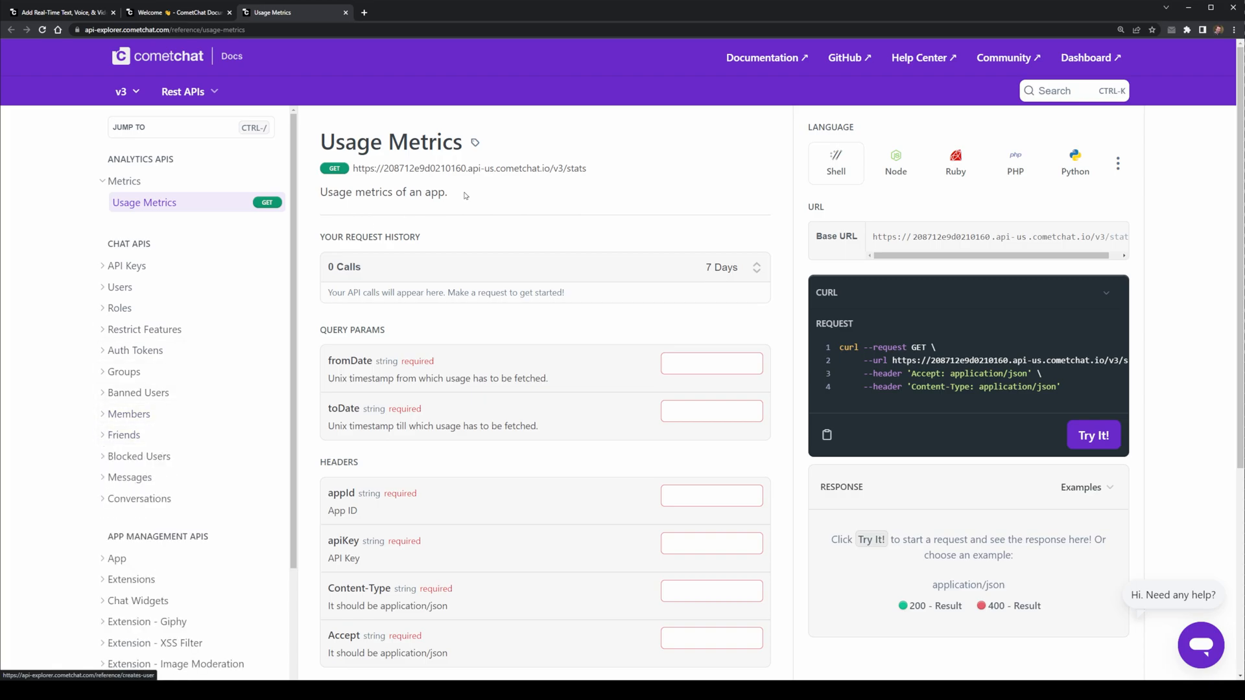
{"action": "left_click_drag", "start_coordinate": [638, 80], "coordinate": [634, 225]}
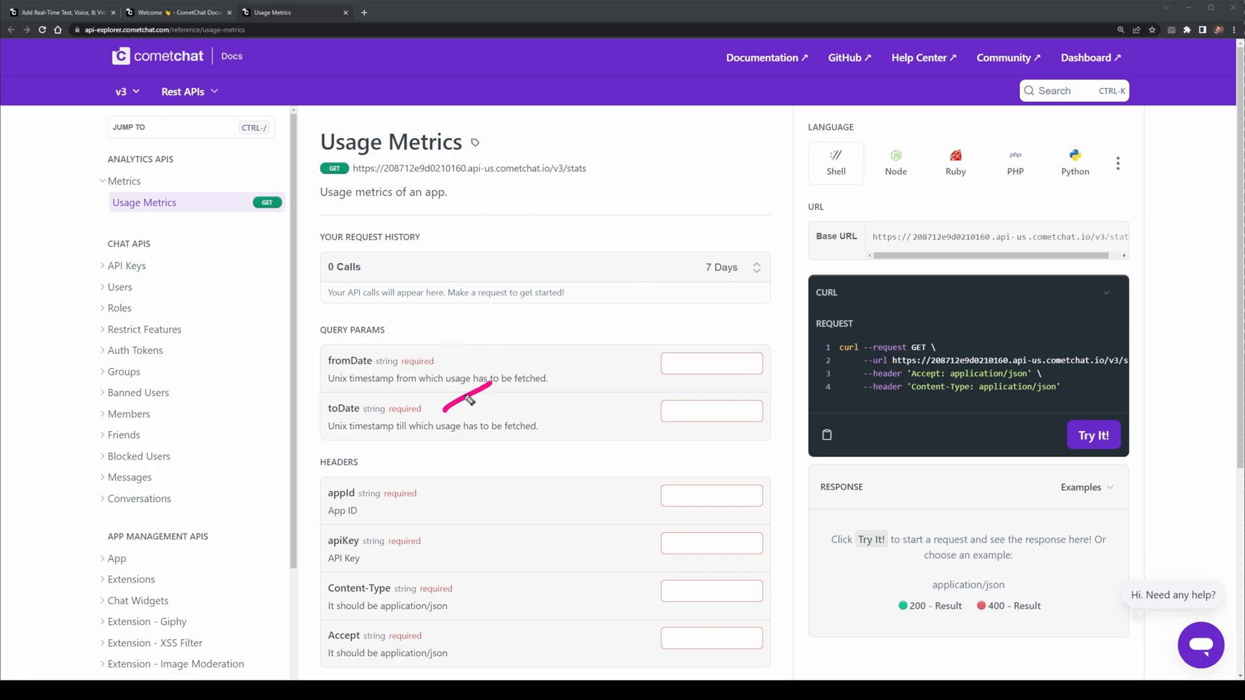
{"action": "mouse_move", "coordinate": [761, 204]}
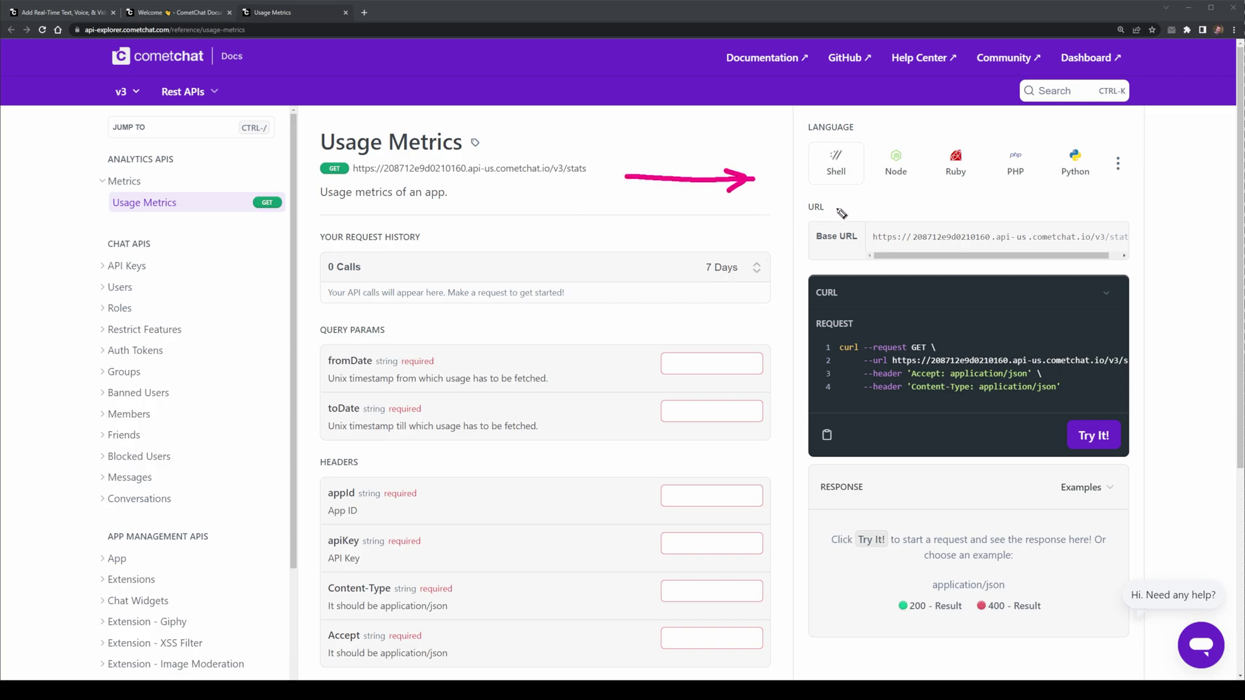
{"action": "left_click", "coordinate": [896, 164]}
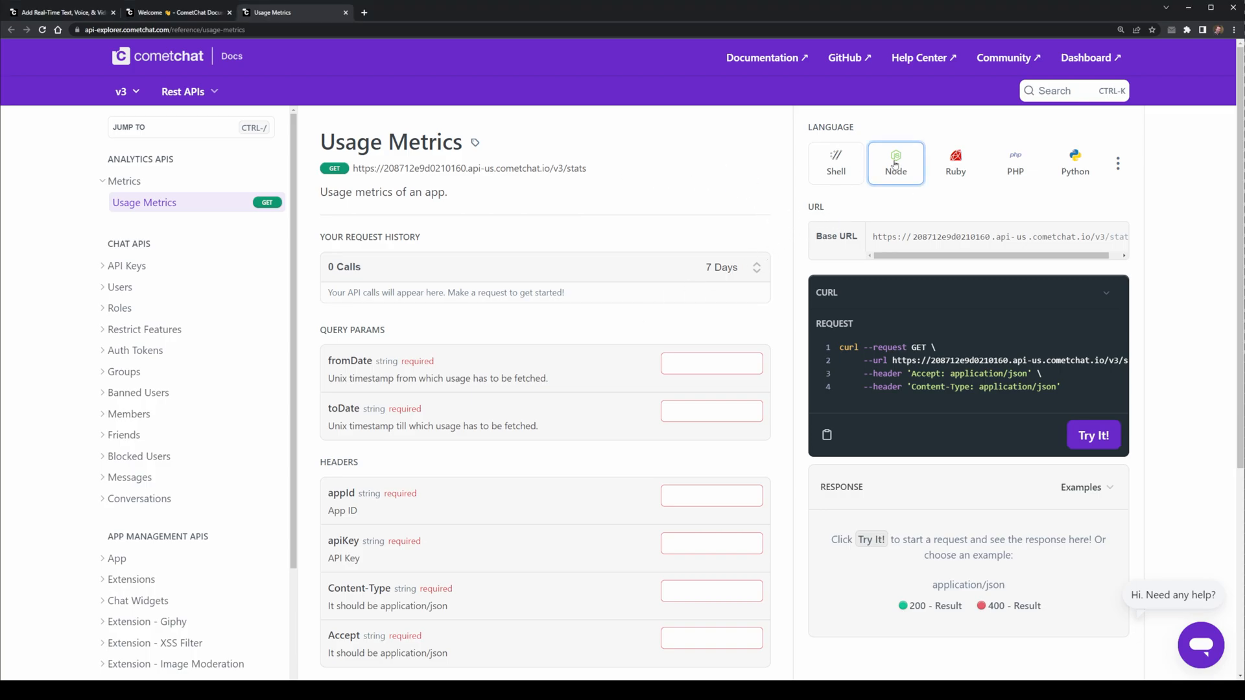
{"action": "left_click", "coordinate": [955, 162]}
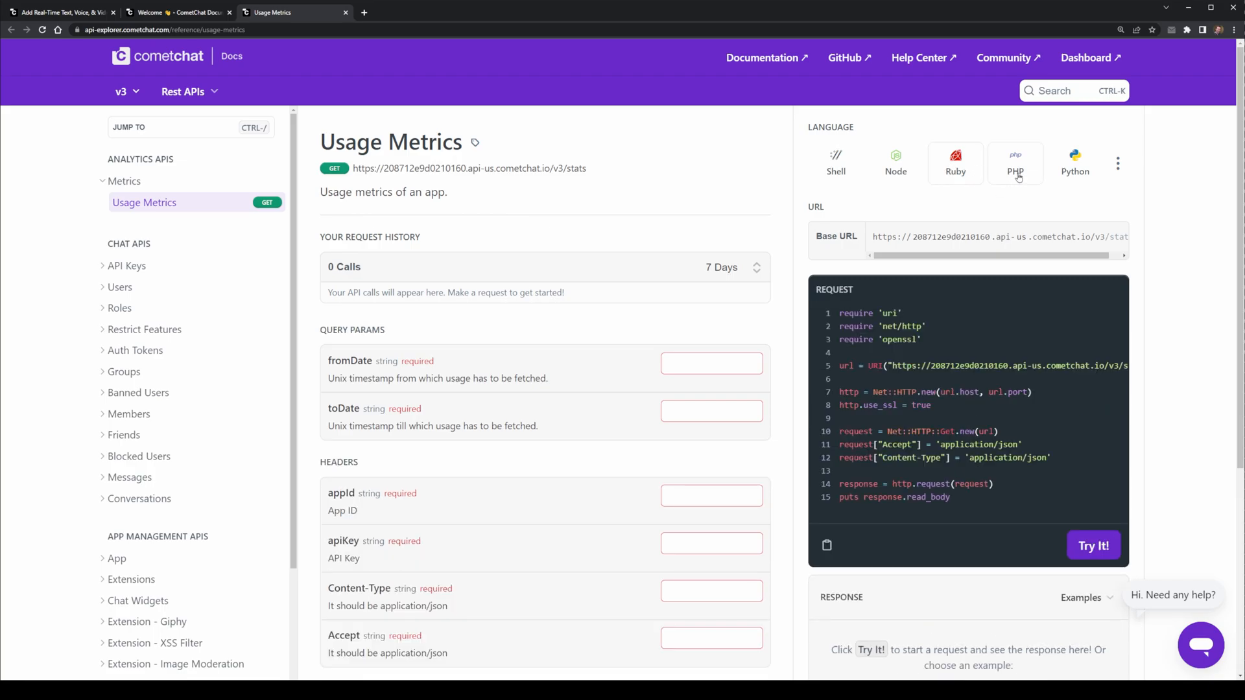
{"action": "left_click", "coordinate": [836, 163]}
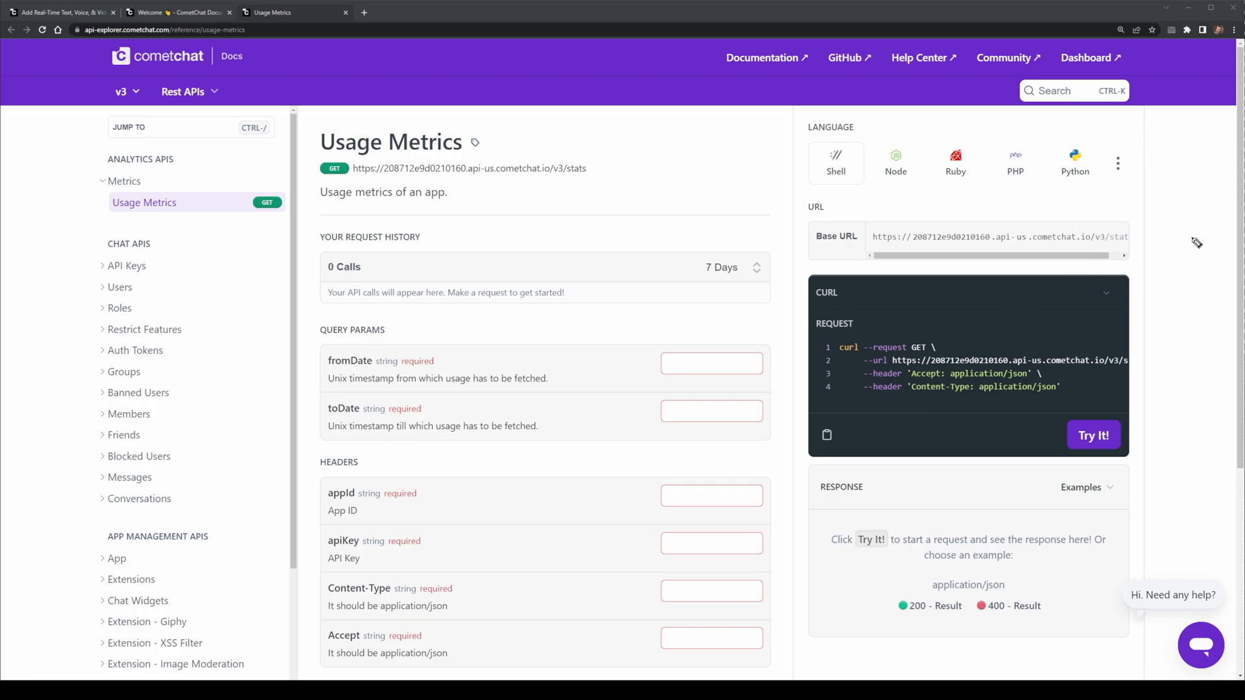
{"action": "mouse_move", "coordinate": [1058, 313]}
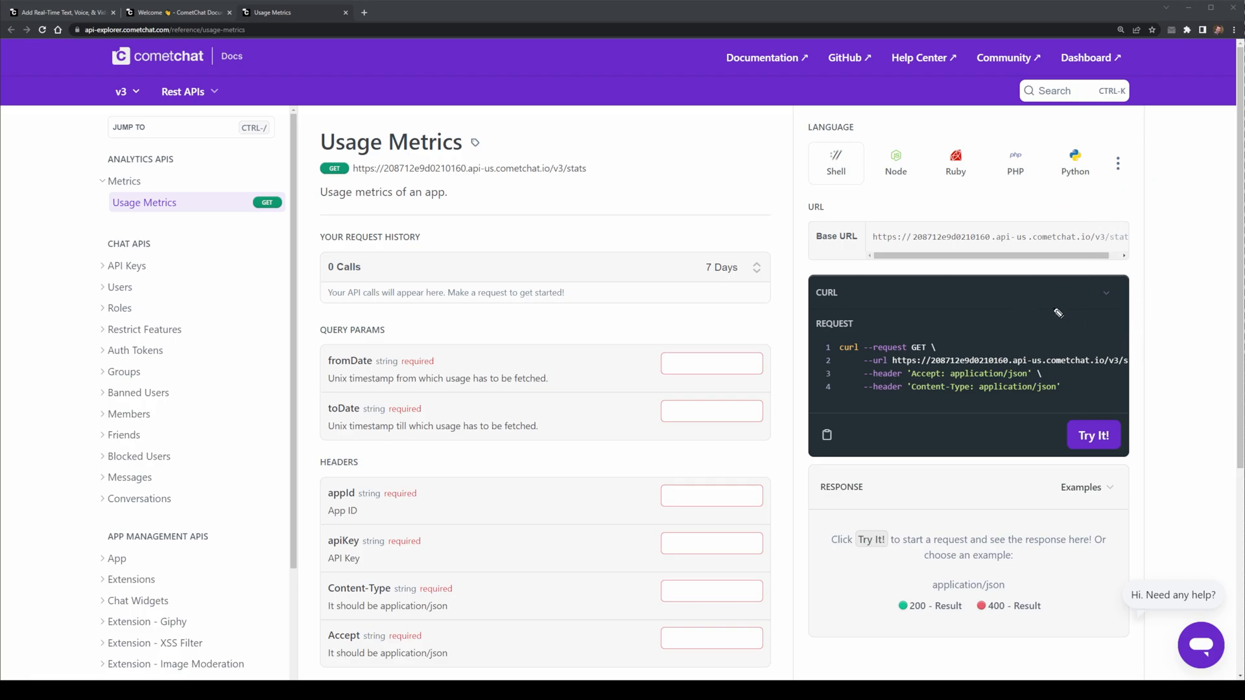
{"action": "left_click", "coordinate": [896, 163]}
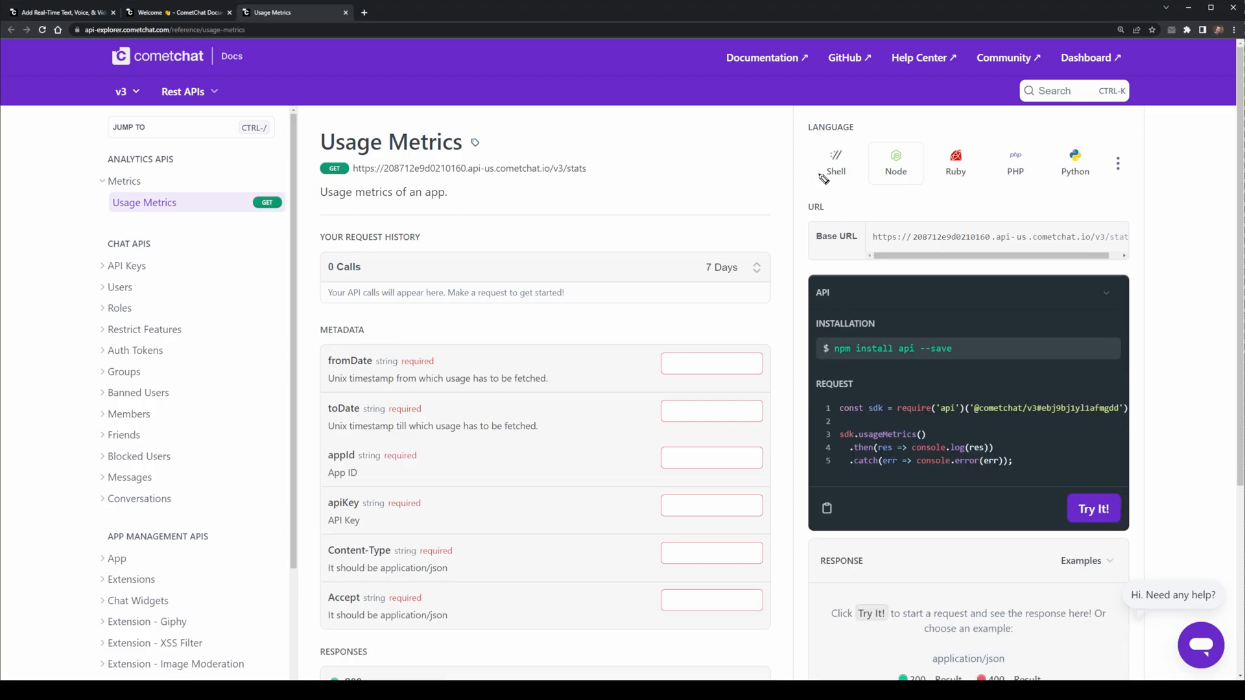
{"action": "mouse_move", "coordinate": [959, 186]}
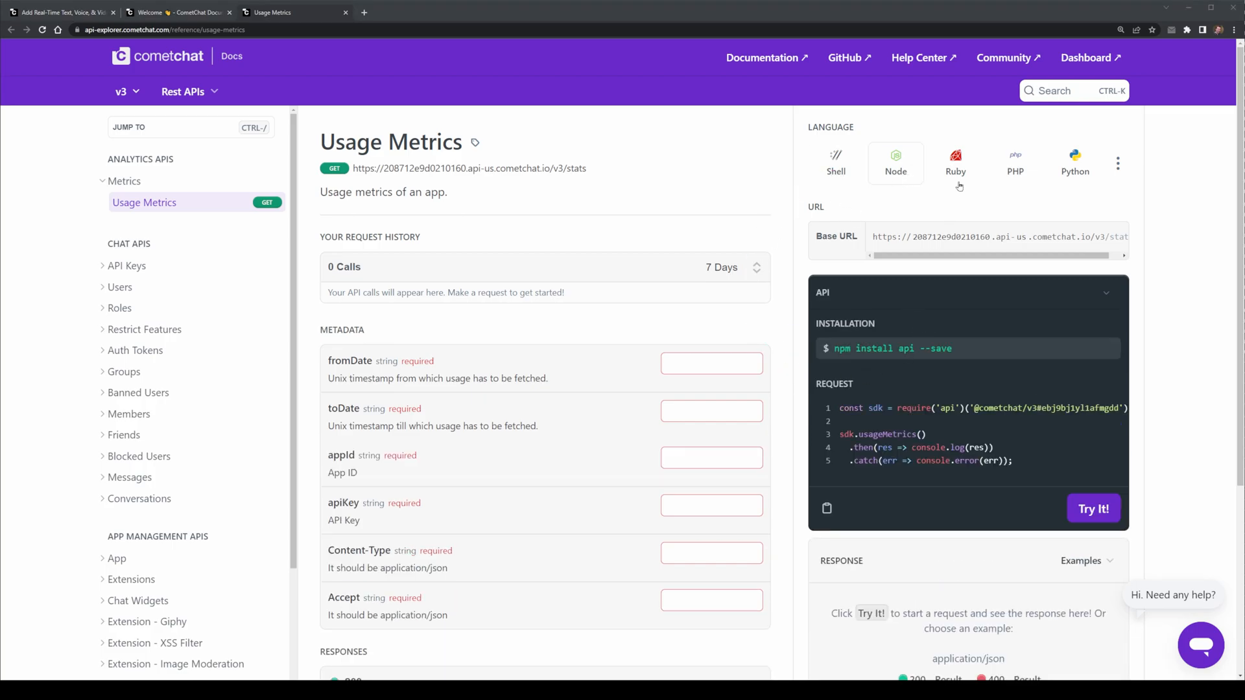
{"action": "left_click", "coordinate": [955, 162]}
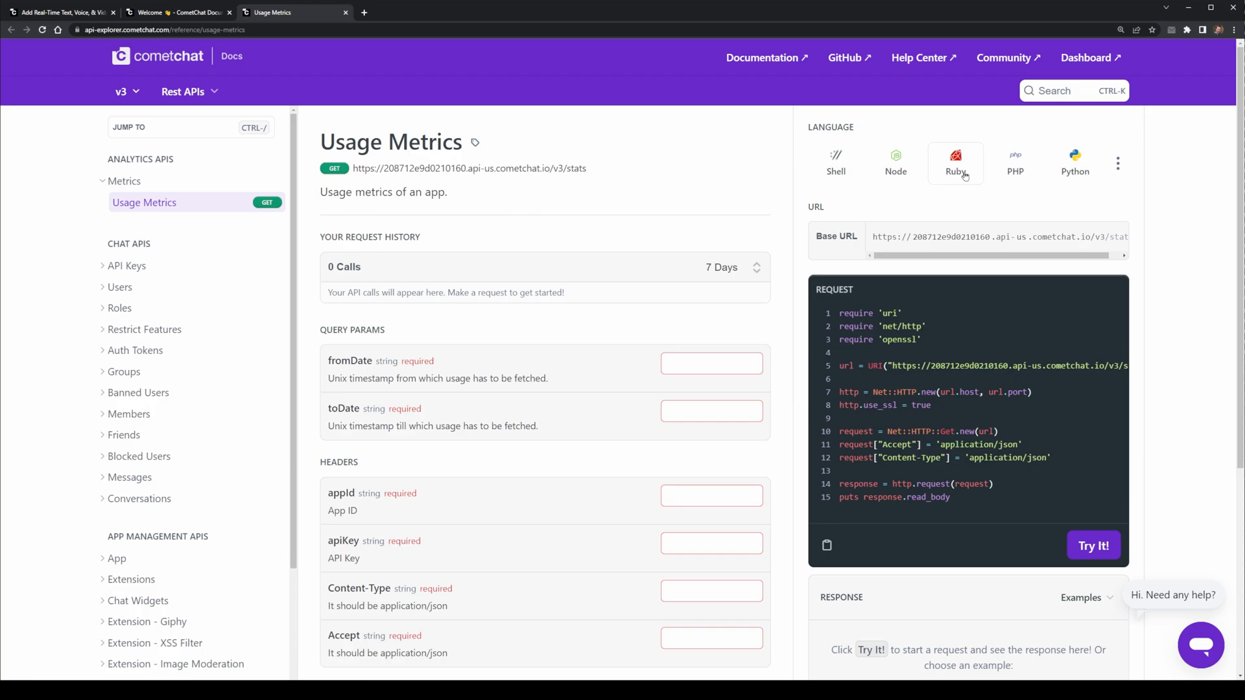
{"action": "left_click", "coordinate": [836, 163]}
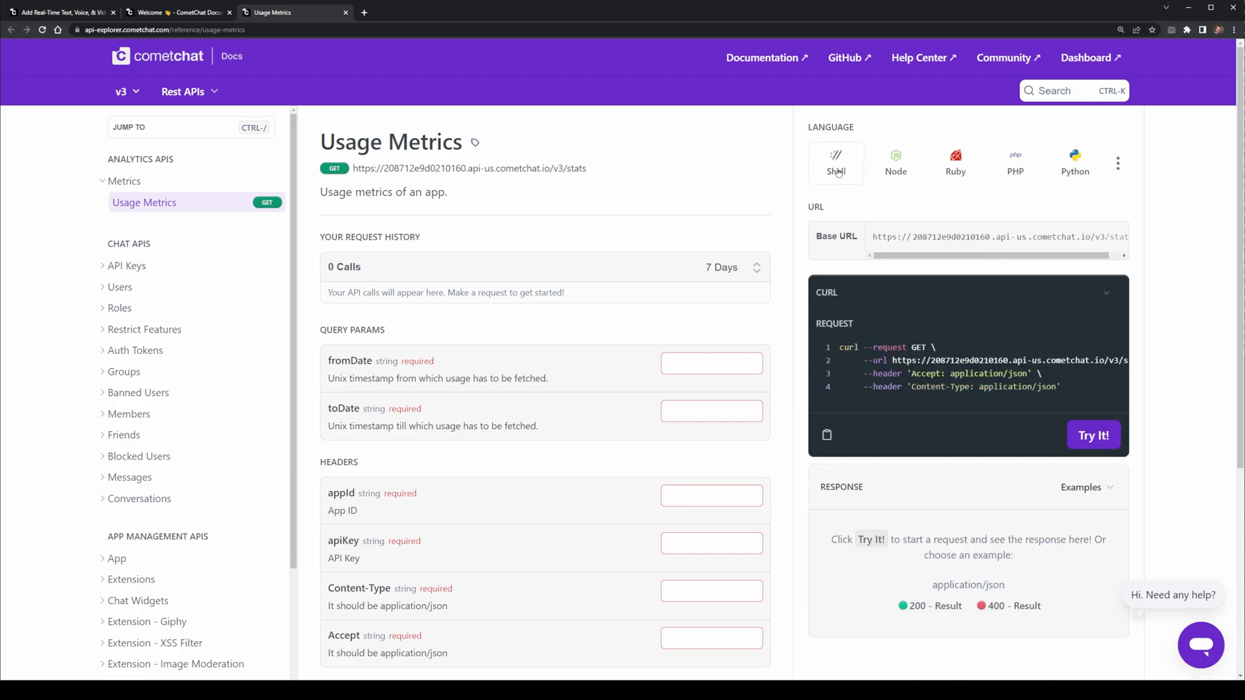
{"action": "mouse_move", "coordinate": [1031, 239]}
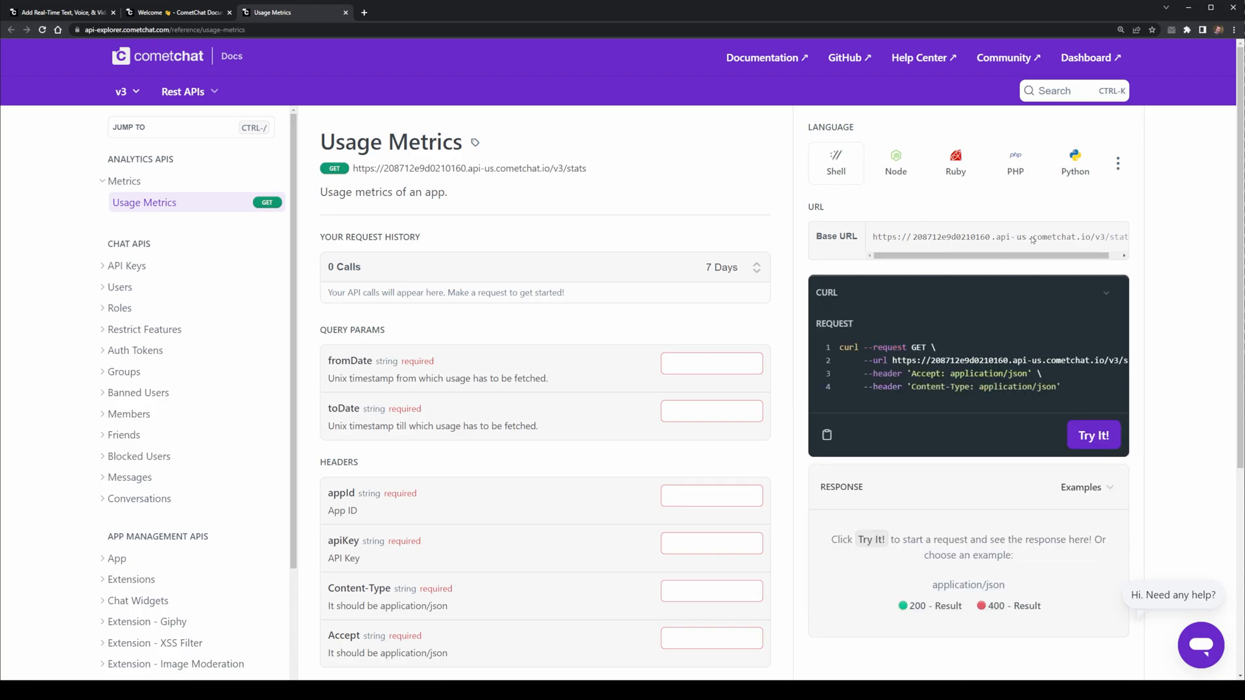
{"action": "left_click", "coordinate": [992, 237]}
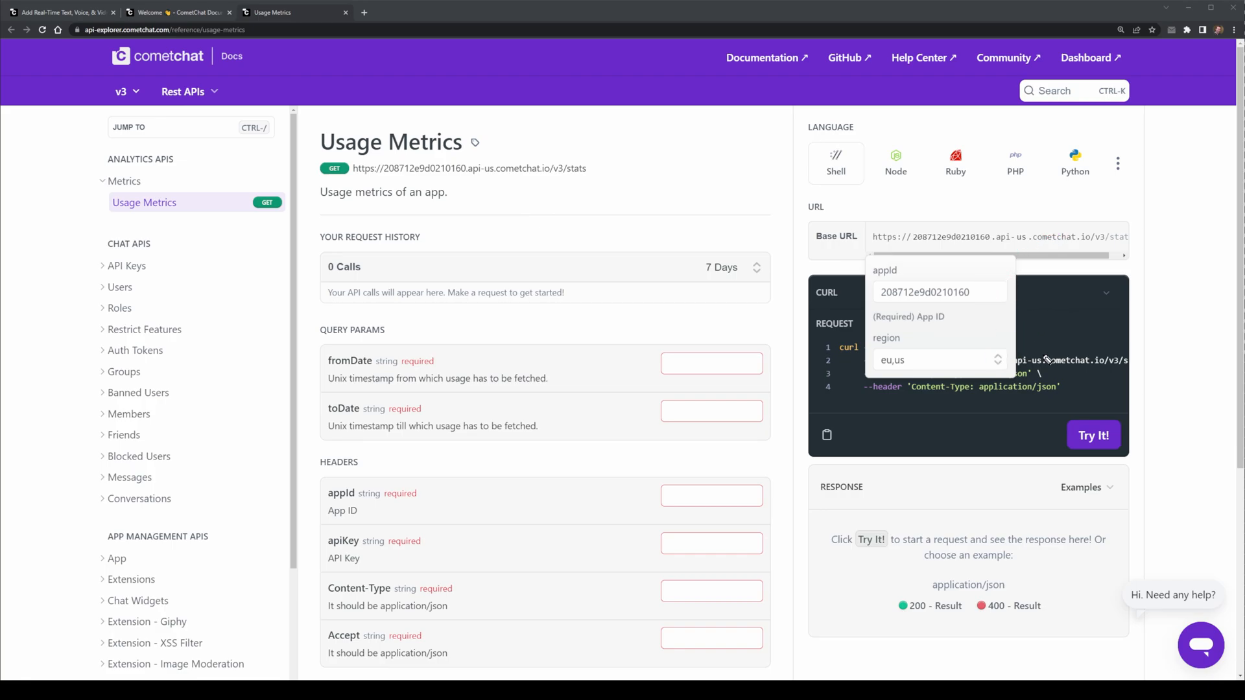
- Close the appId and region details and open the CometChat dashboard in a new tab
{"action": "left_click", "coordinate": [801, 272]}
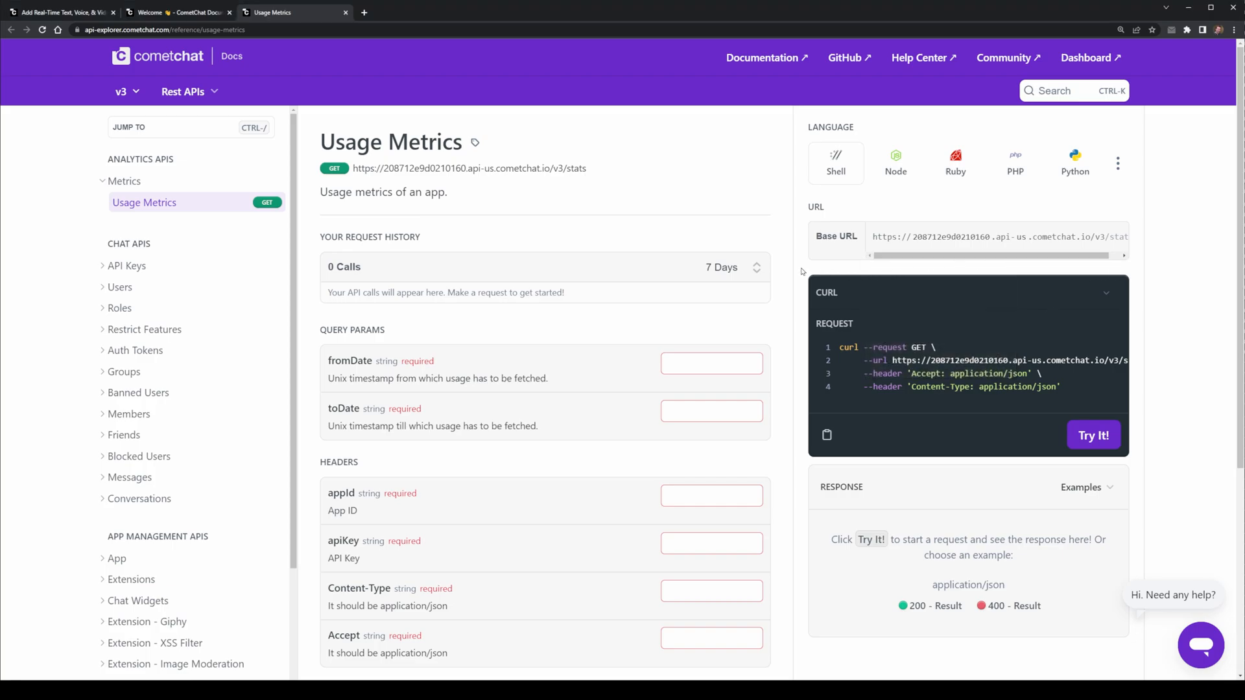
{"action": "mouse_move", "coordinate": [1083, 66]}
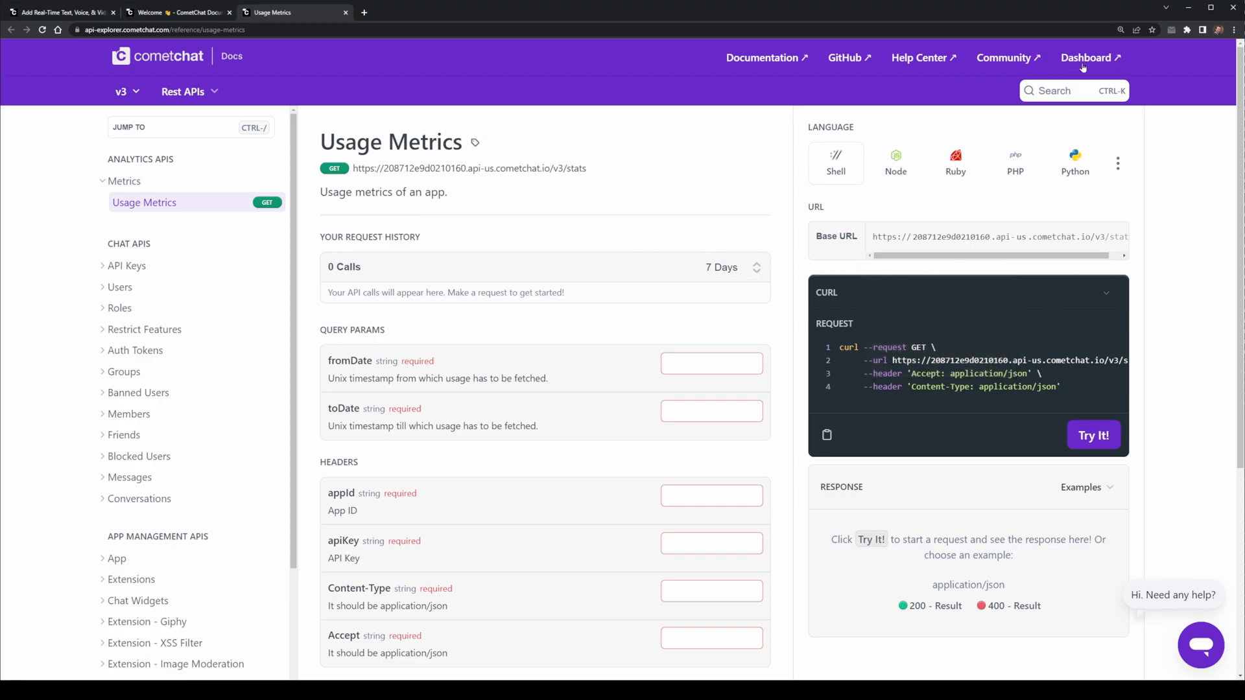
{"action": "left_click", "coordinate": [1086, 58]}
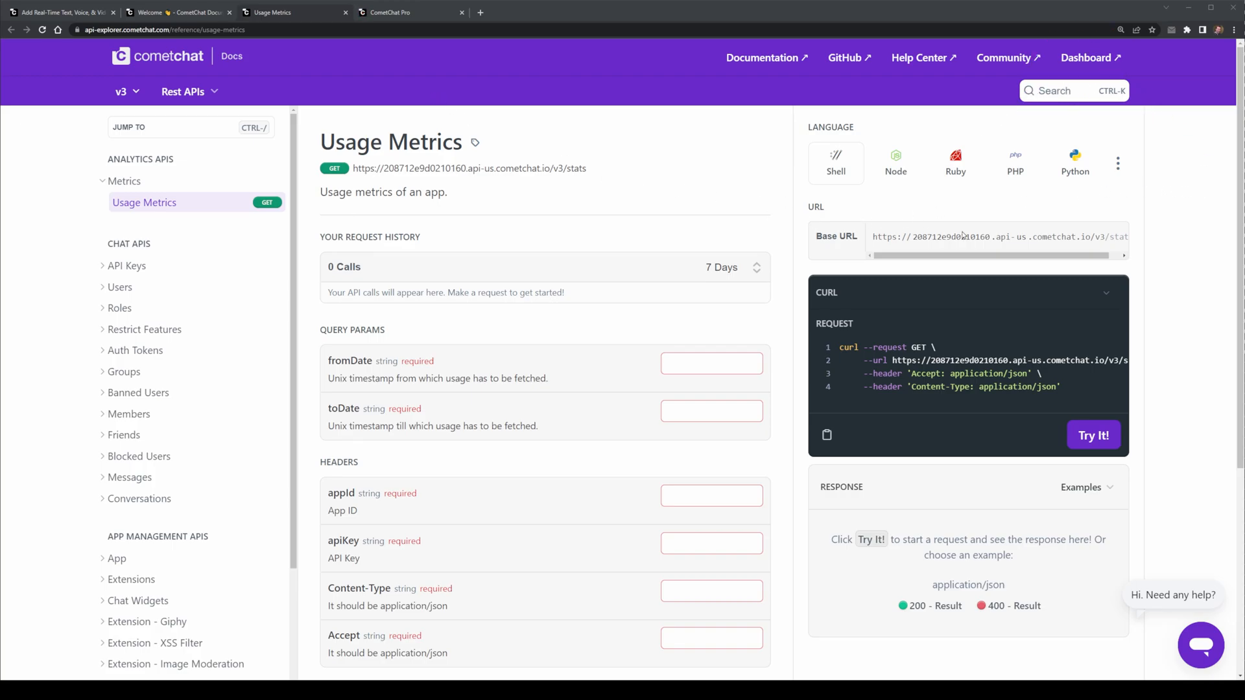
{"action": "left_click", "coordinate": [925, 237]}
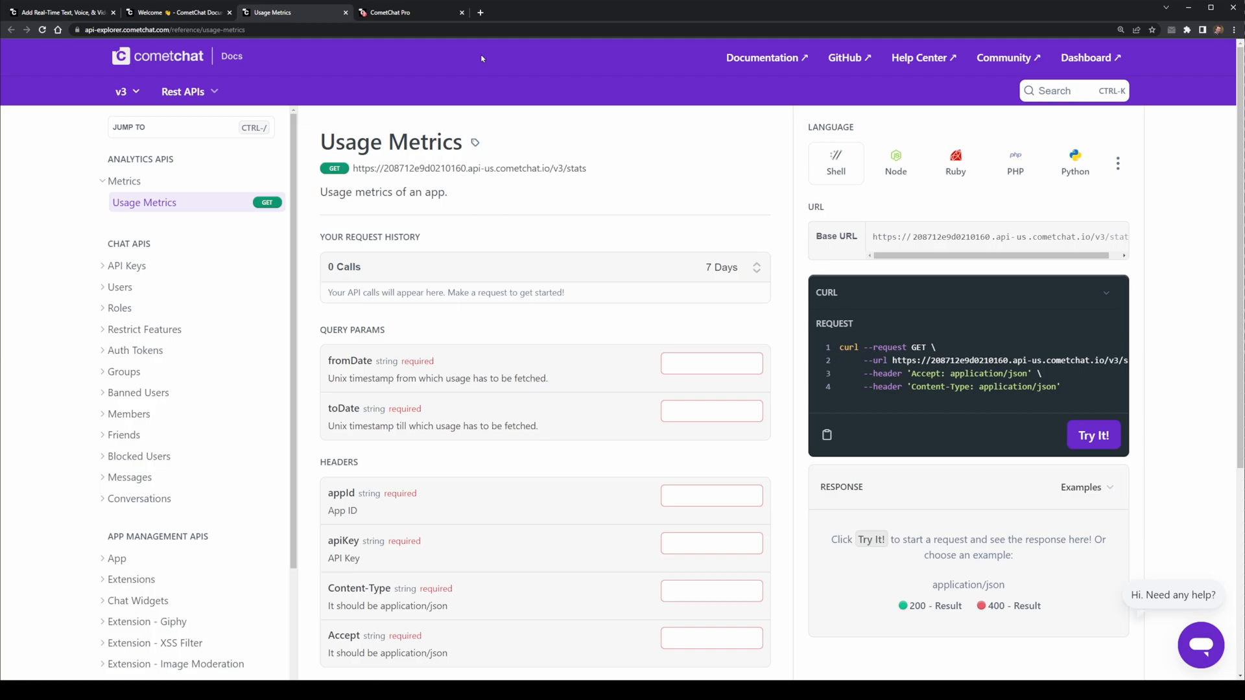
- View My first app's Quick Start credentials, then return to the Usage Metrics reference
{"action": "left_click", "coordinate": [400, 12]}
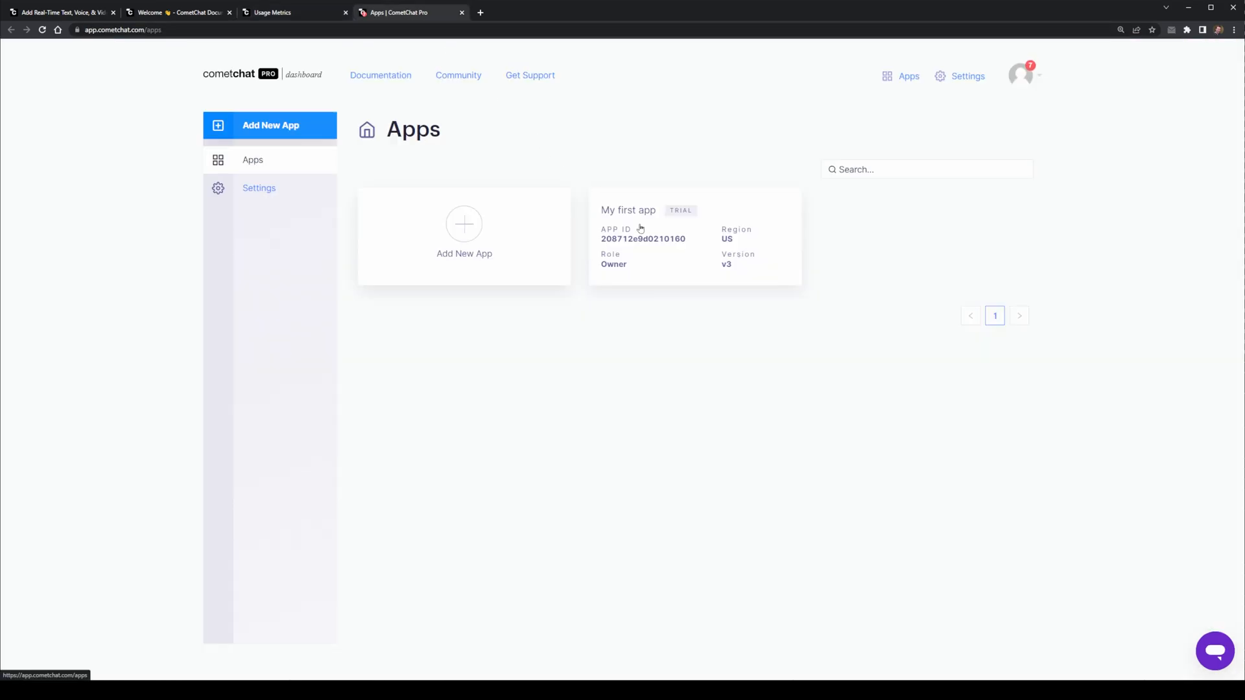
{"action": "left_click", "coordinate": [641, 227]}
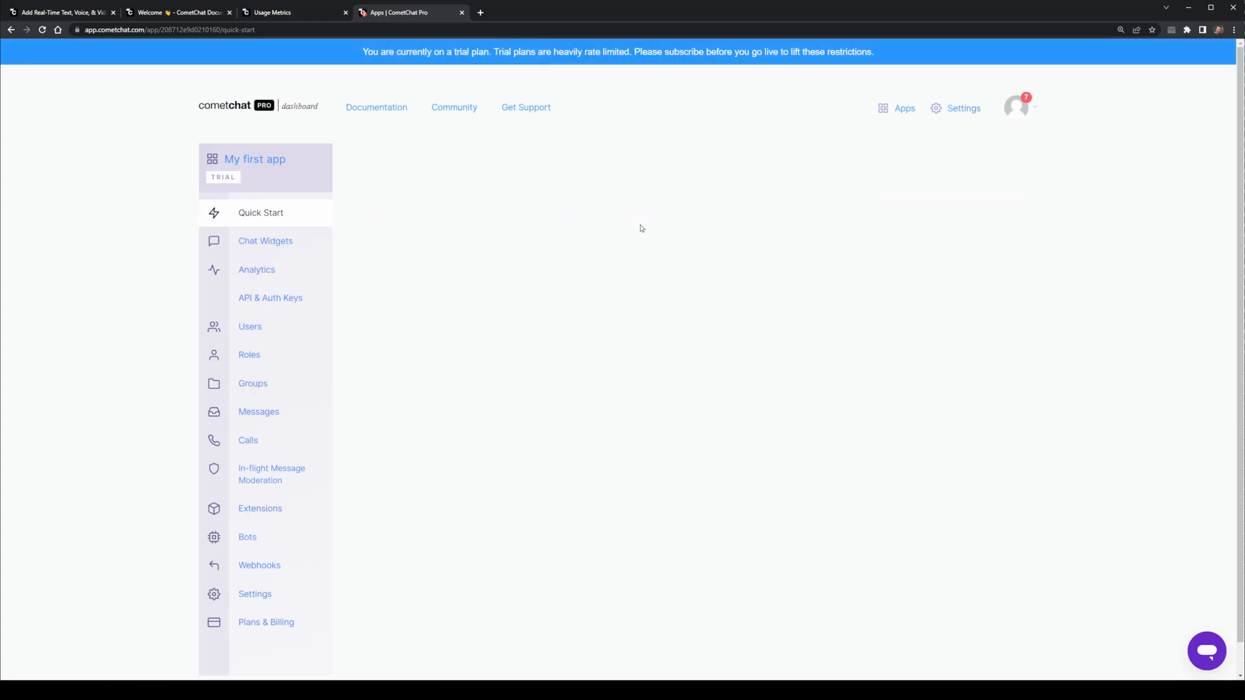
{"action": "mouse_move", "coordinate": [379, 293]}
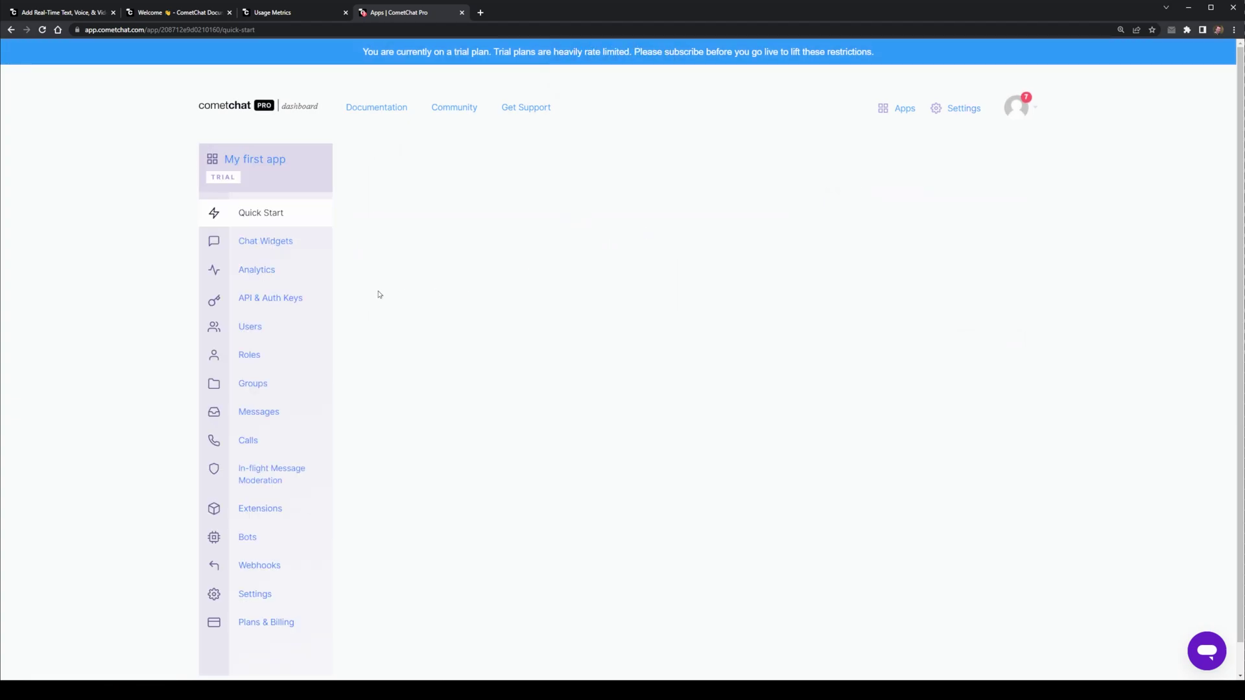
{"action": "left_click", "coordinate": [261, 213]}
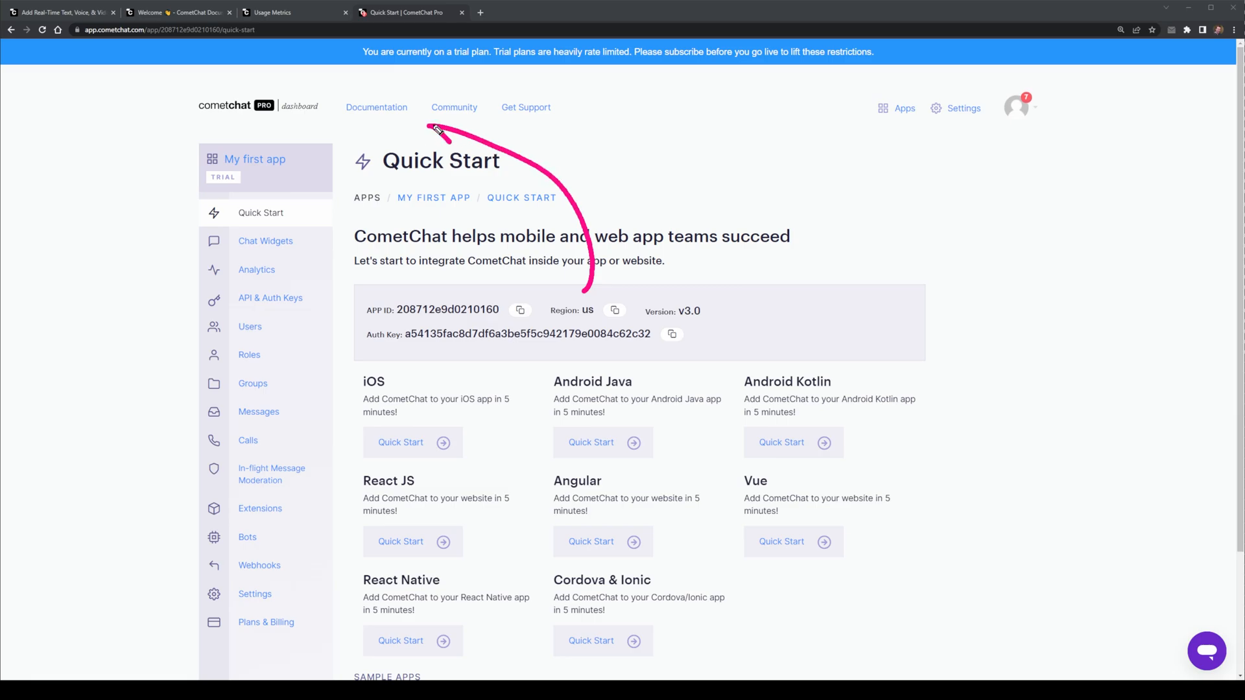
{"action": "left_click", "coordinate": [278, 13]}
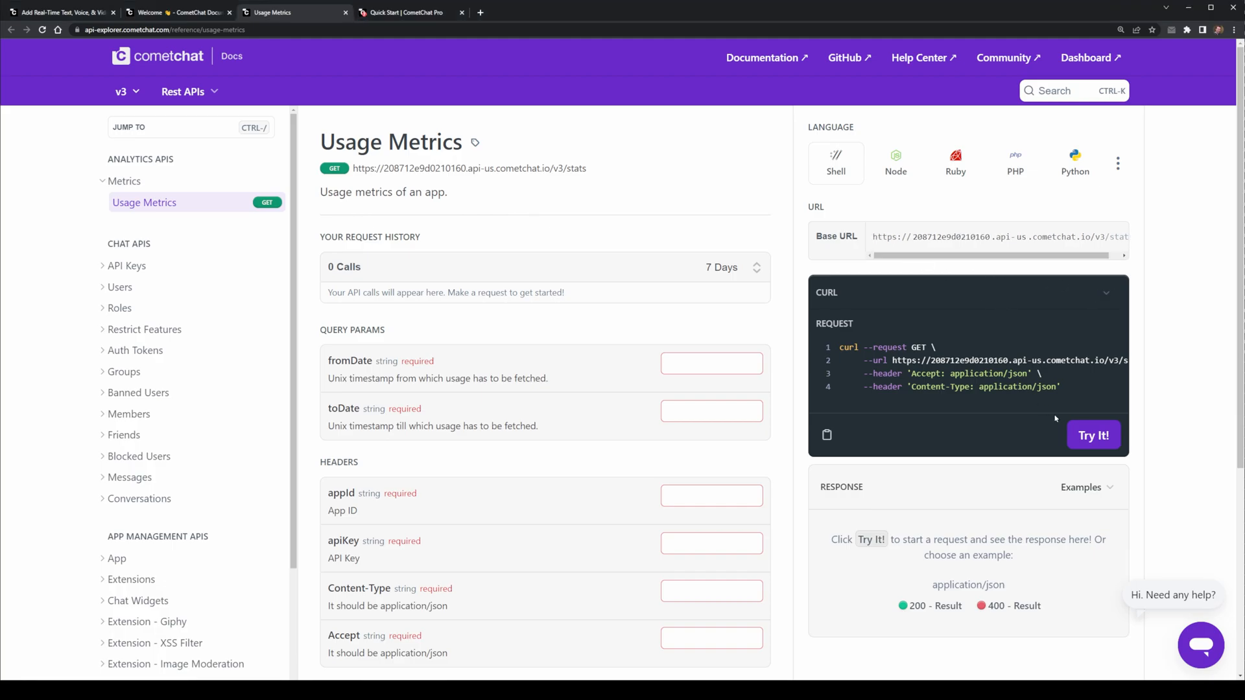
- Send the Usage Metrics request without a key and read the 401 empty-apiKey error
{"action": "left_click", "coordinate": [1093, 436]}
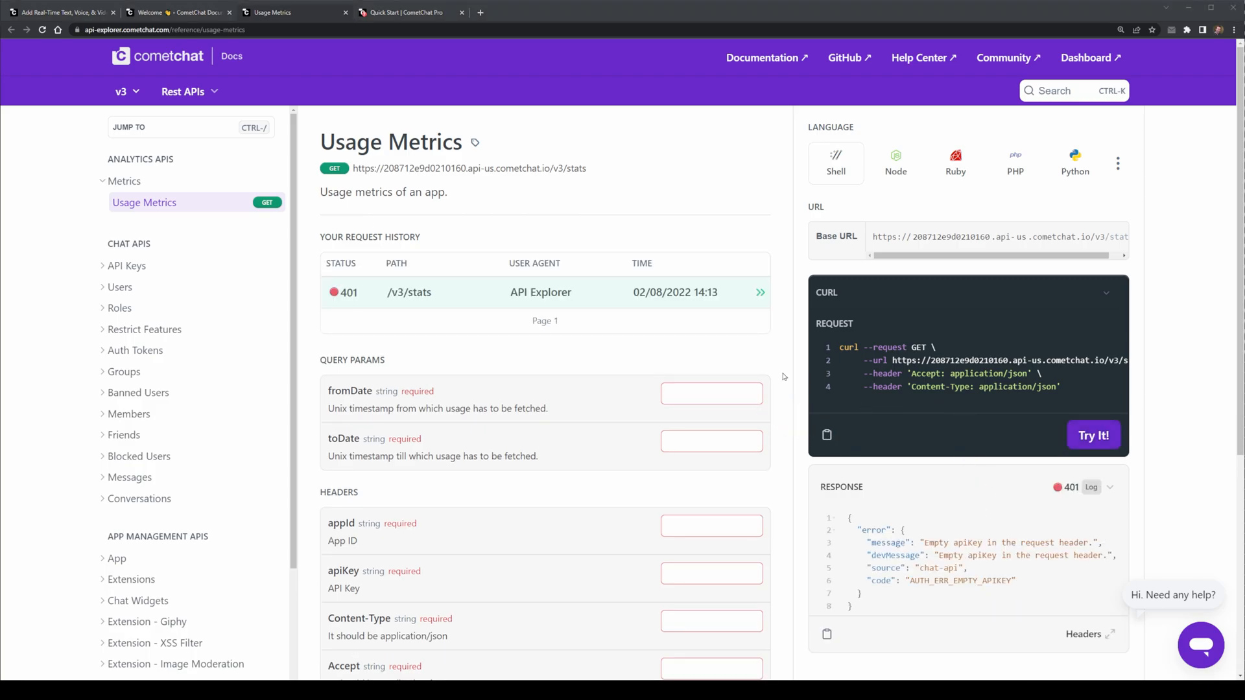
{"action": "scroll", "scroll_direction": "down", "scroll_amount": 3}
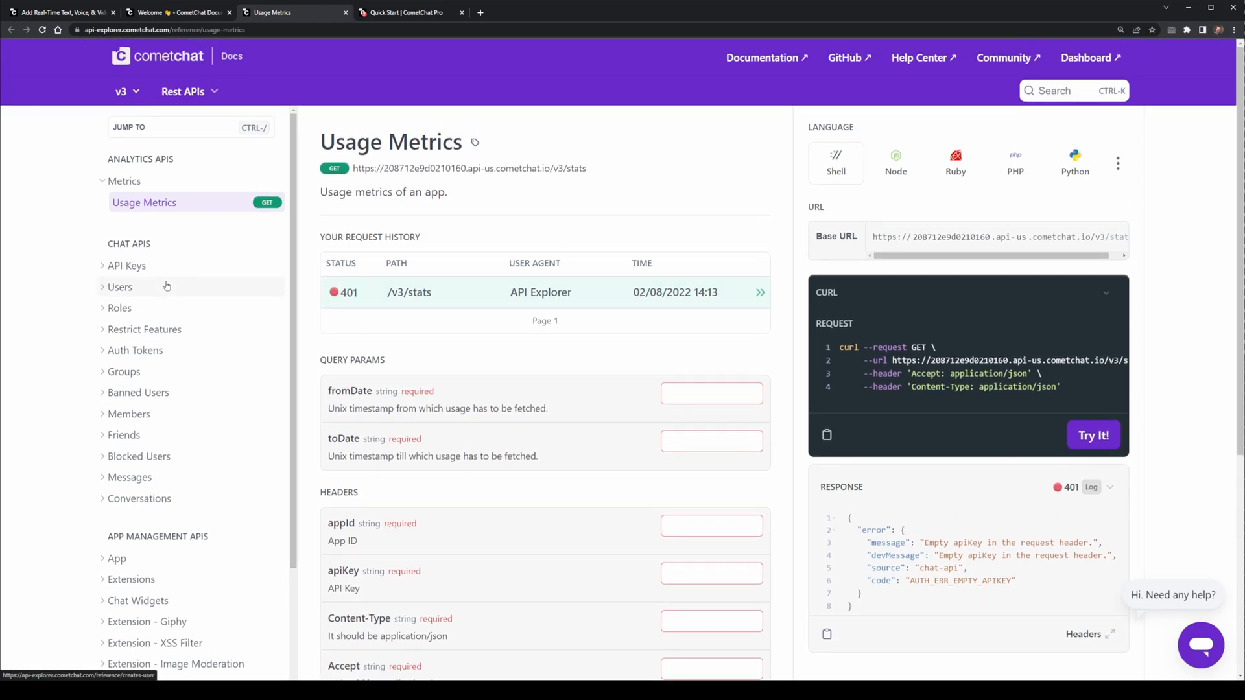
- Open Users > List and scroll through its query parameters and headers
{"action": "left_click", "coordinate": [119, 287]}
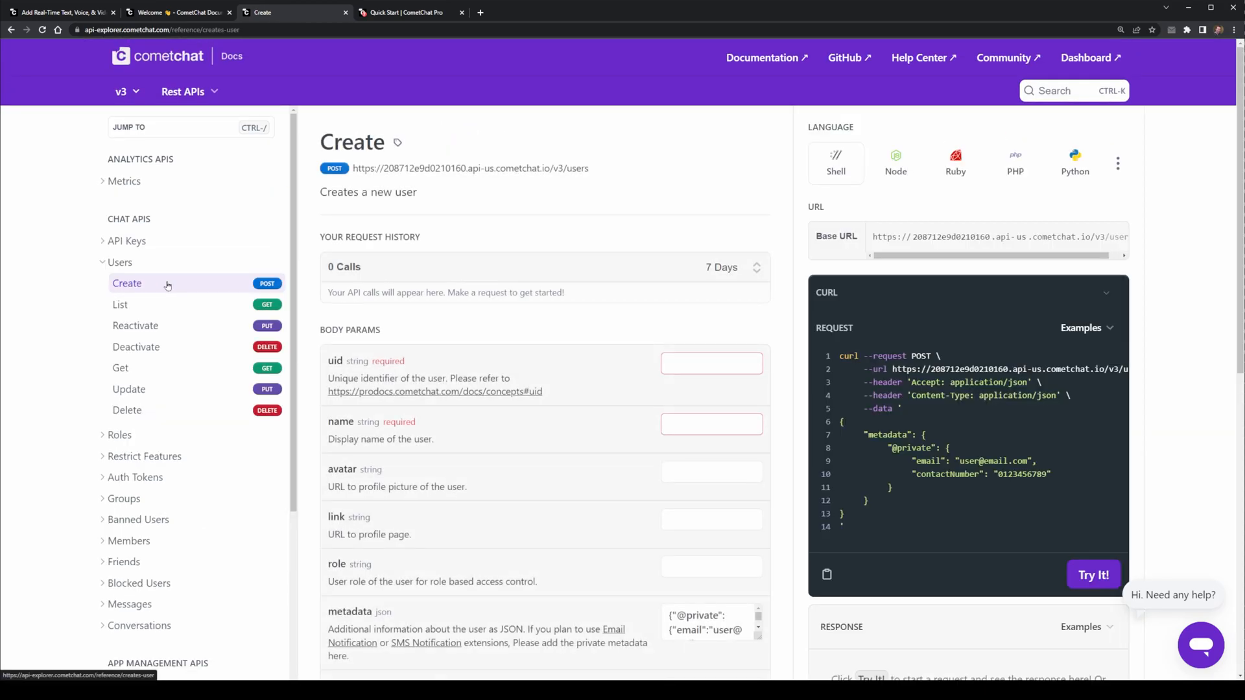
{"action": "left_click", "coordinate": [120, 305]}
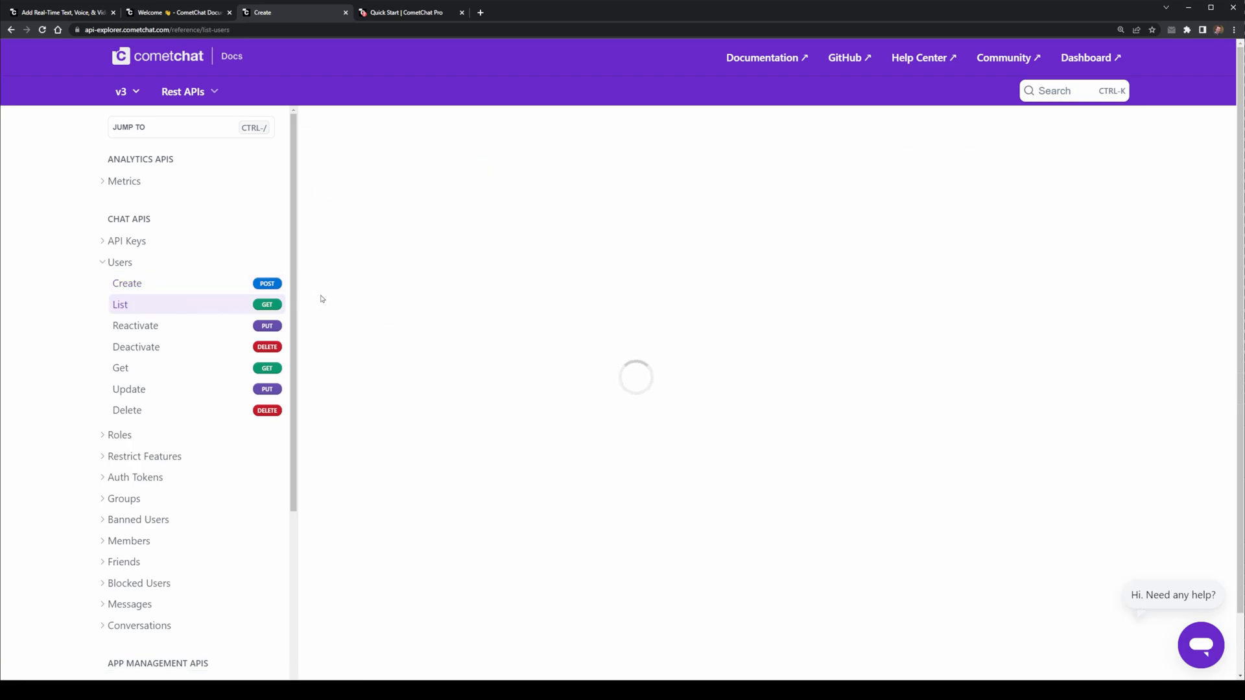
{"action": "left_click", "coordinate": [120, 305]}
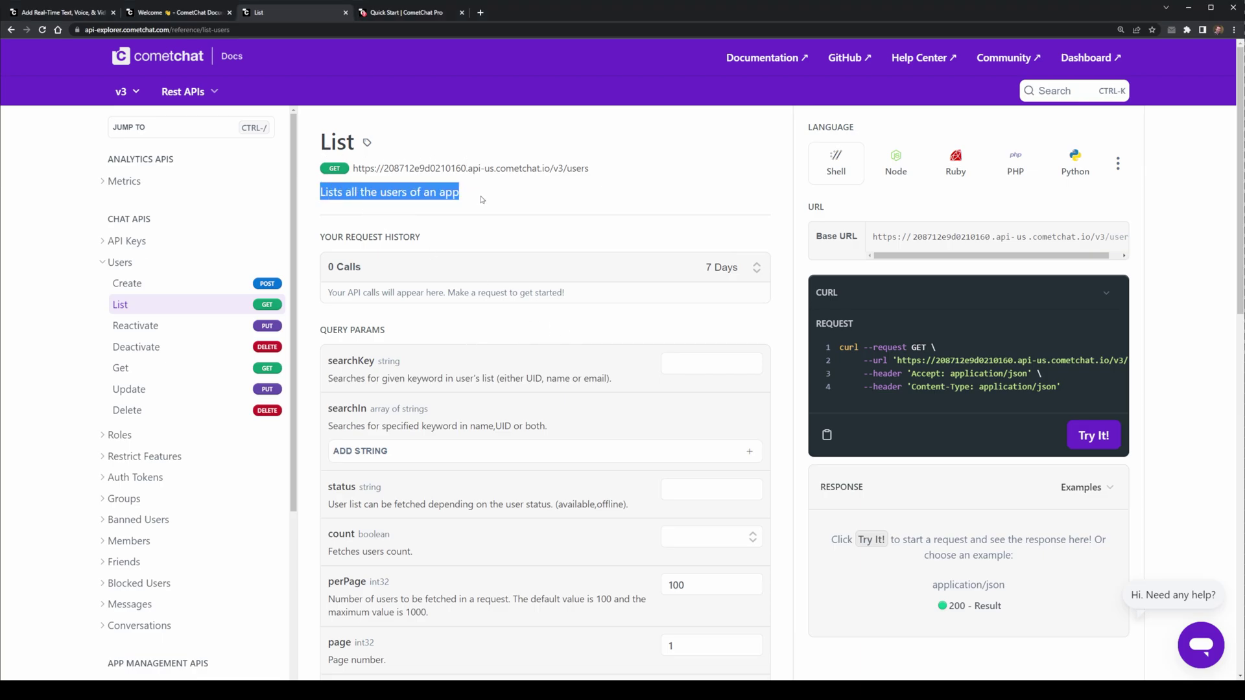
{"action": "mouse_move", "coordinate": [635, 195]}
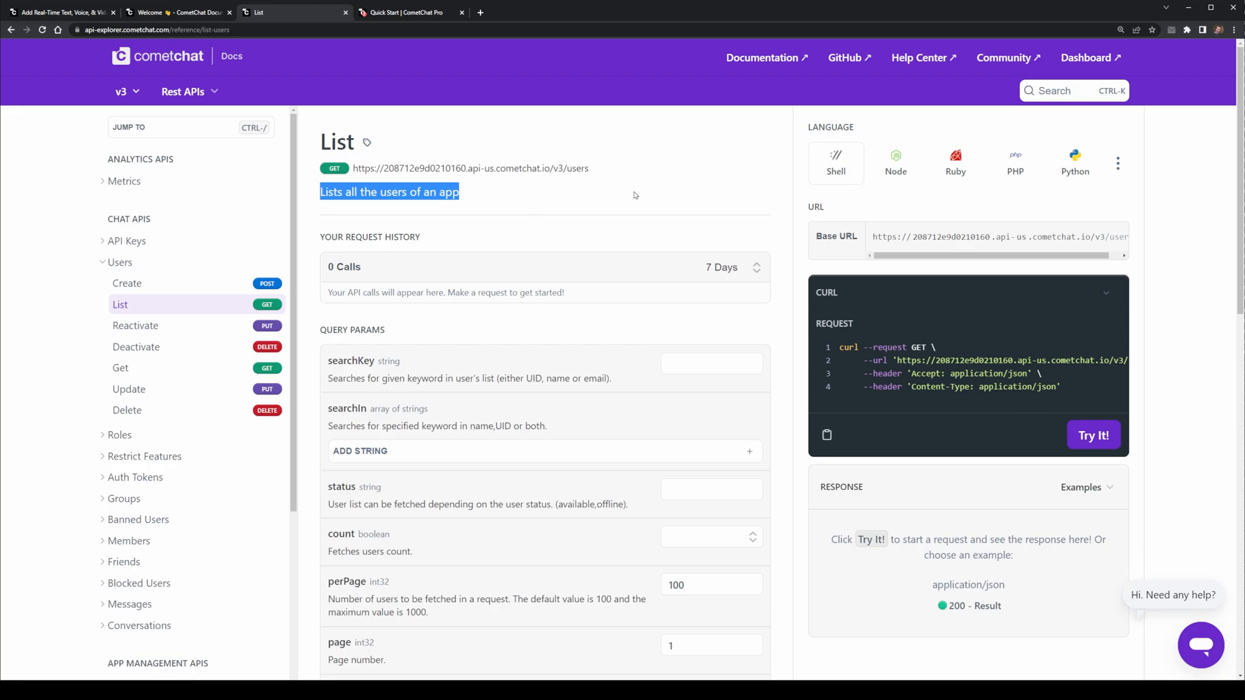
{"action": "scroll", "scroll_direction": "down", "scroll_amount": 3}
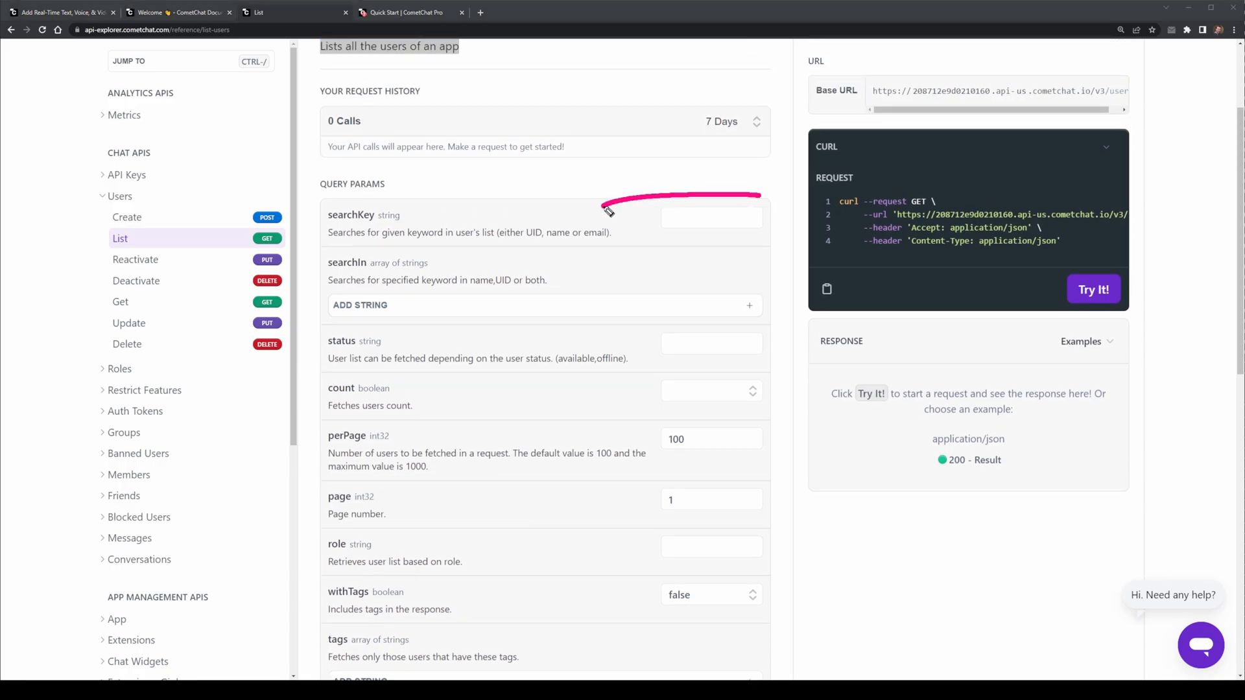
{"action": "scroll", "scroll_direction": "down", "scroll_amount": 3}
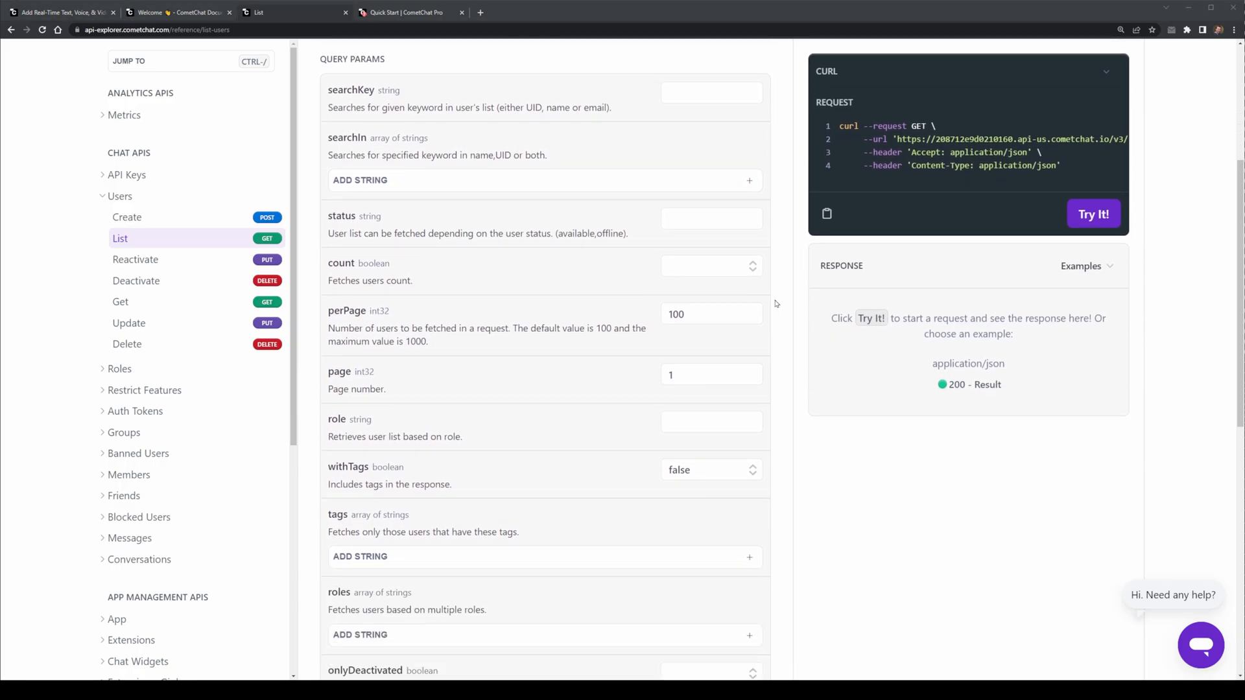
{"action": "scroll", "scroll_direction": "down", "scroll_amount": 3}
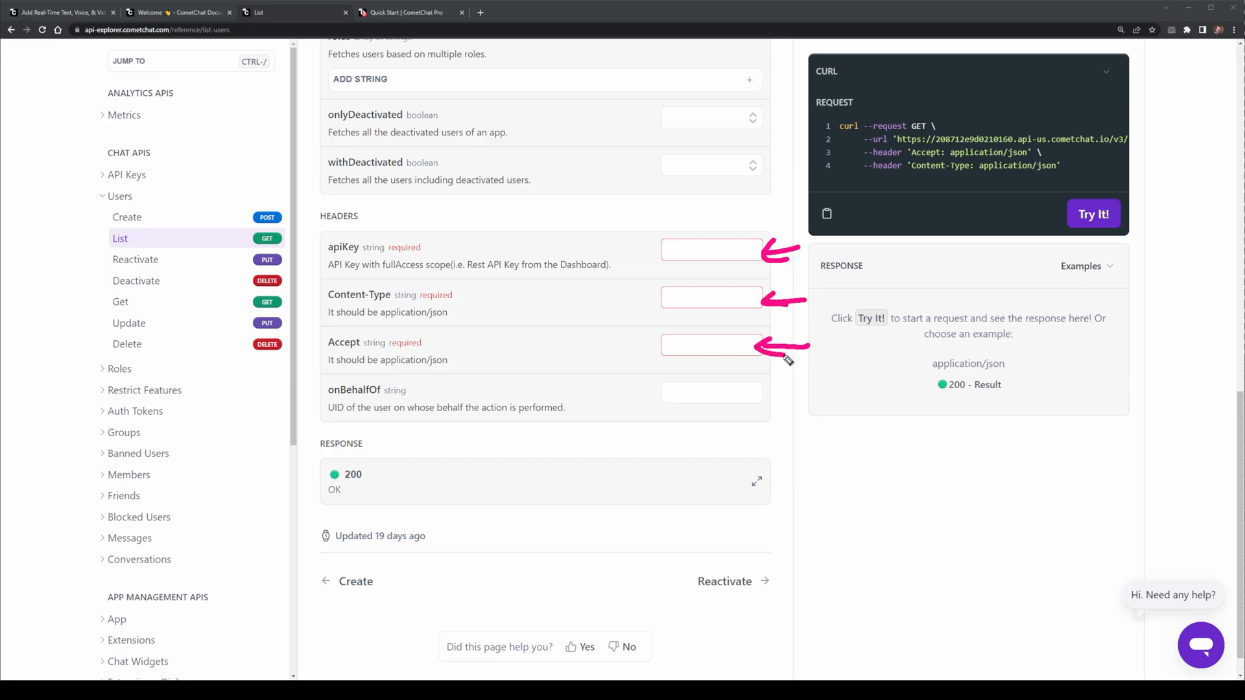
- Fill Content-Type and Accept with application/json, then go to the dashboard for a key
{"action": "double_click", "coordinate": [413, 311]}
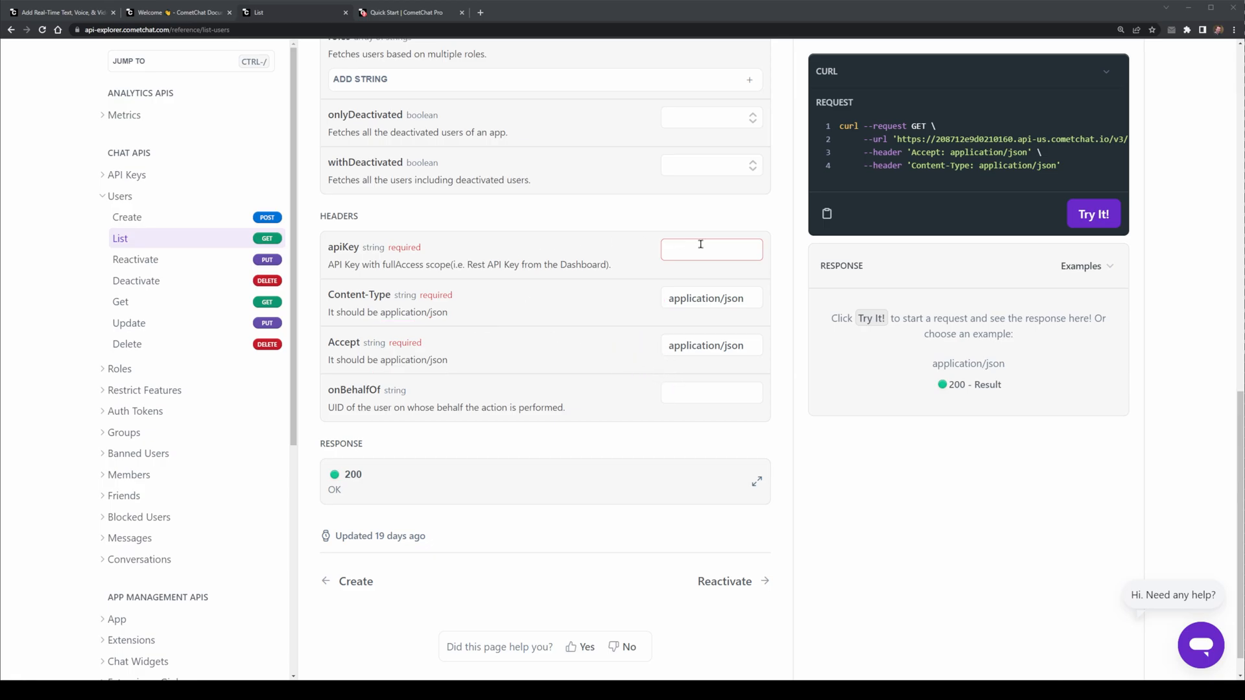
{"action": "left_click", "coordinate": [712, 249]}
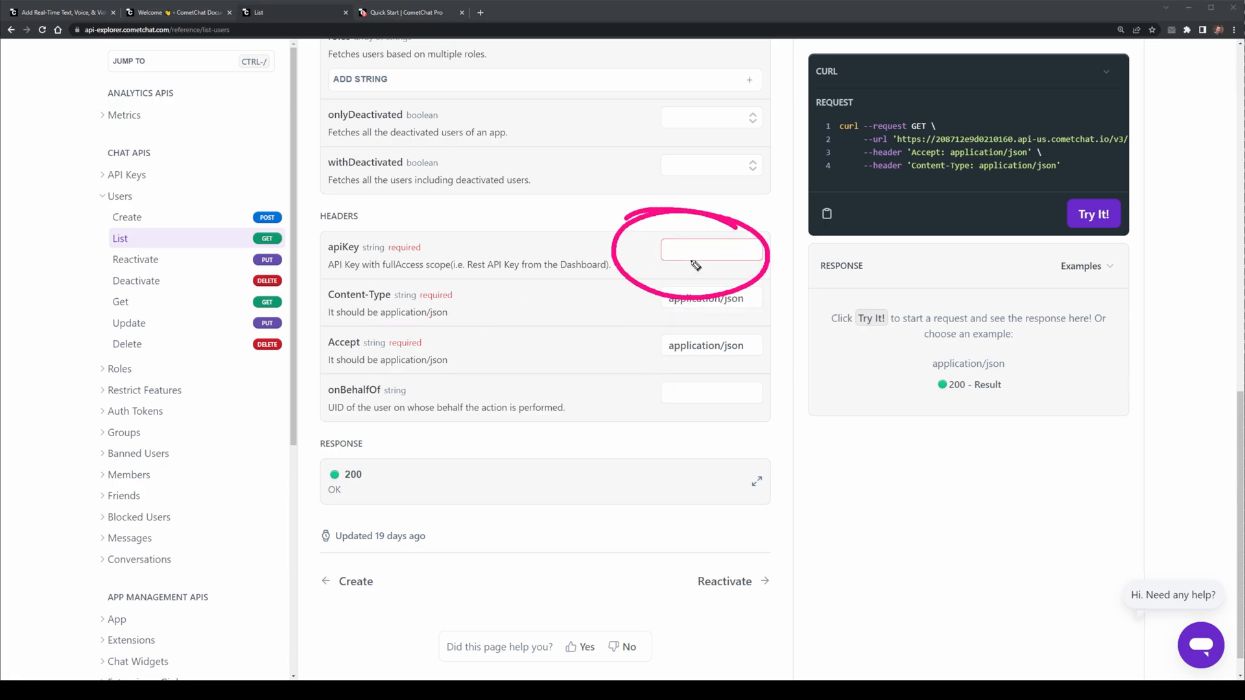
{"action": "left_click", "coordinate": [408, 12]}
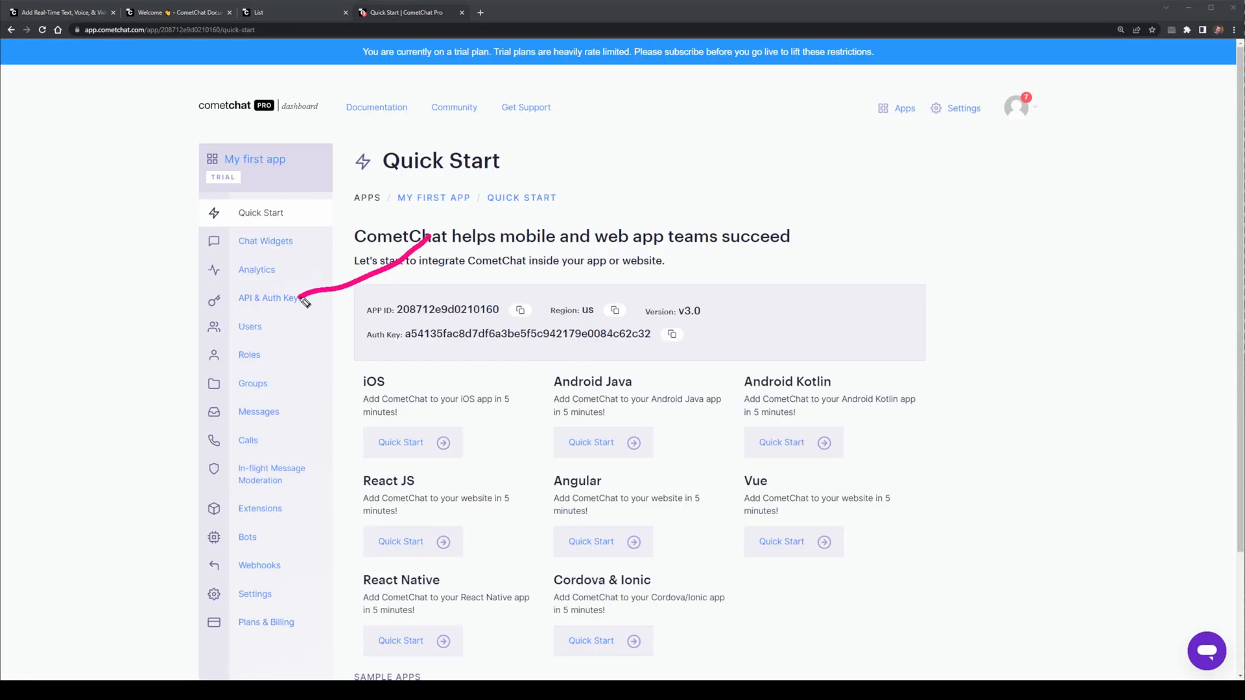
- Copy the Rest API Key from API & Auth Keys and return to the Explorer
{"action": "left_click", "coordinate": [268, 299]}
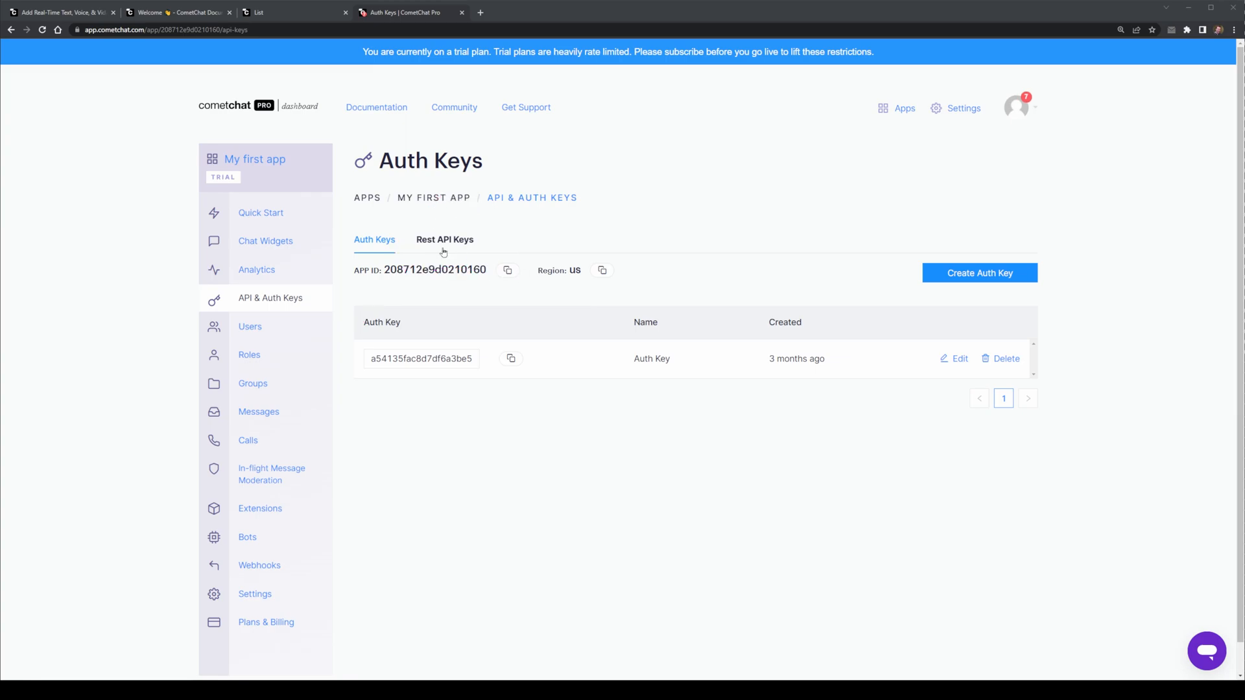
{"action": "left_click", "coordinate": [445, 239]}
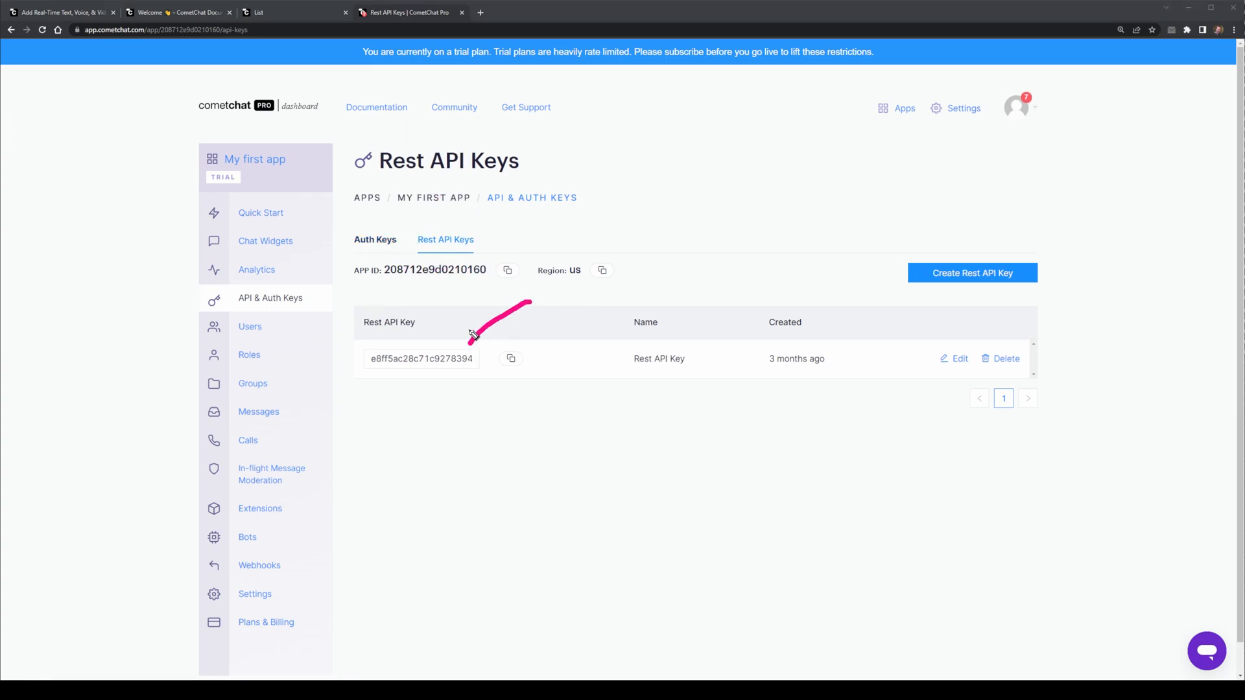
{"action": "left_click", "coordinate": [511, 359]}
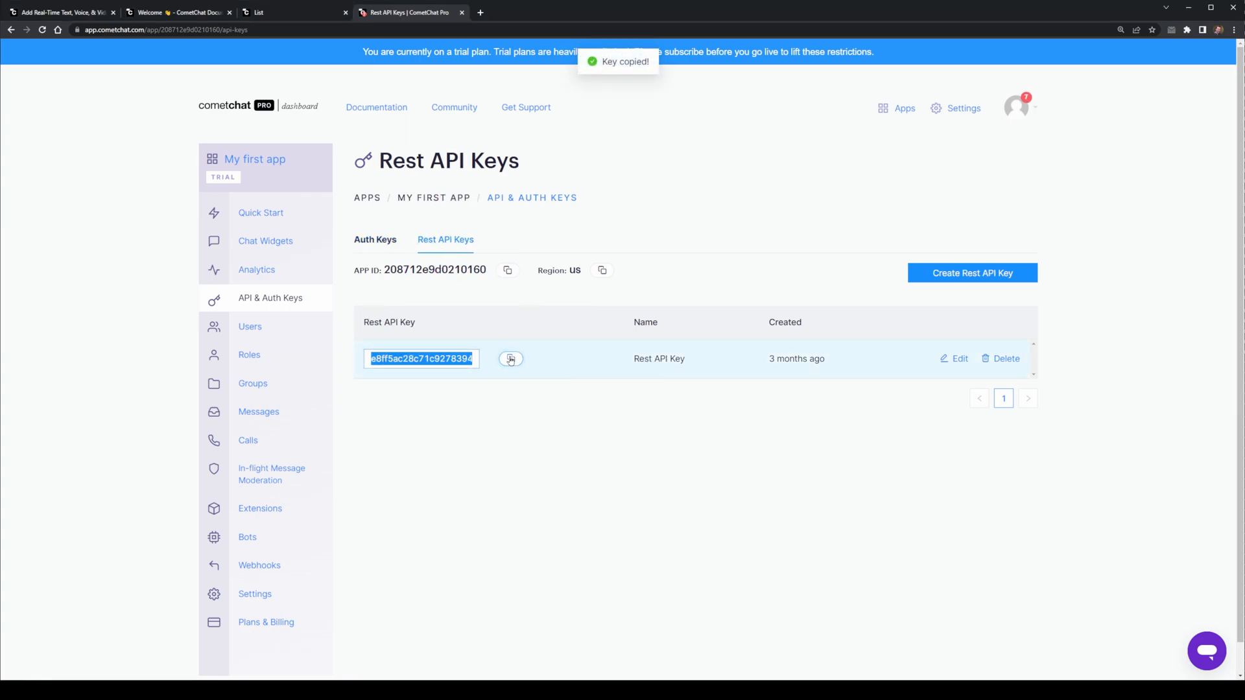
{"action": "left_click", "coordinate": [269, 11]}
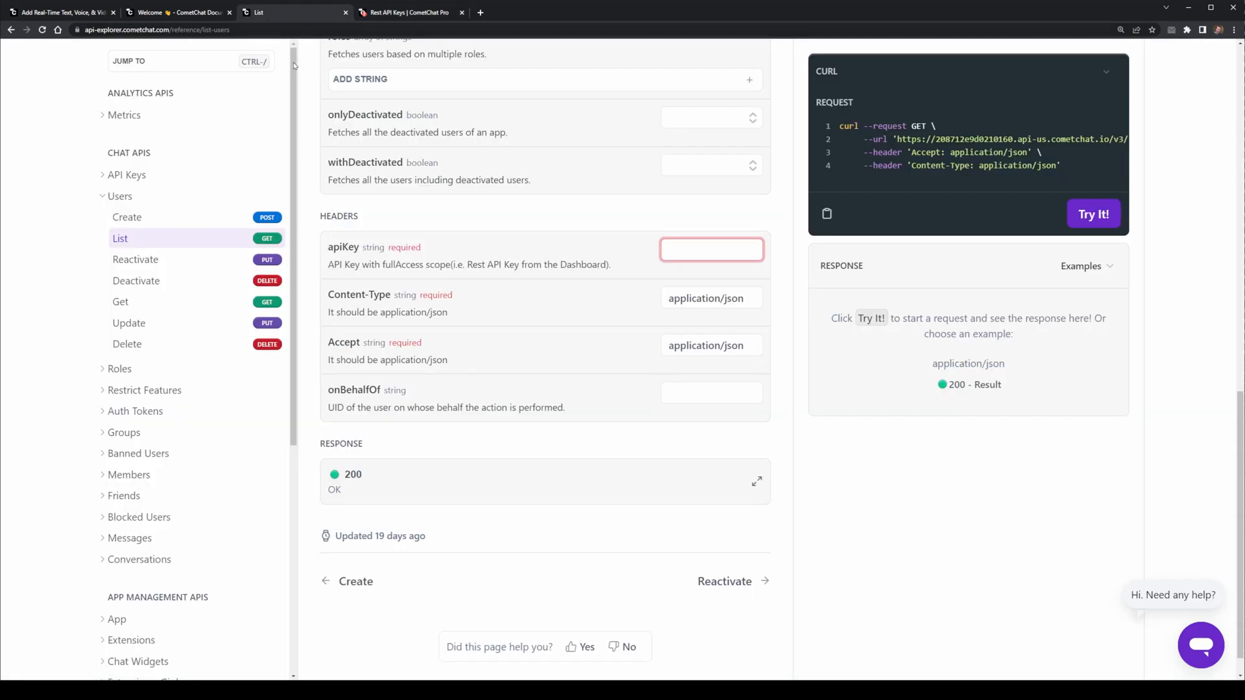
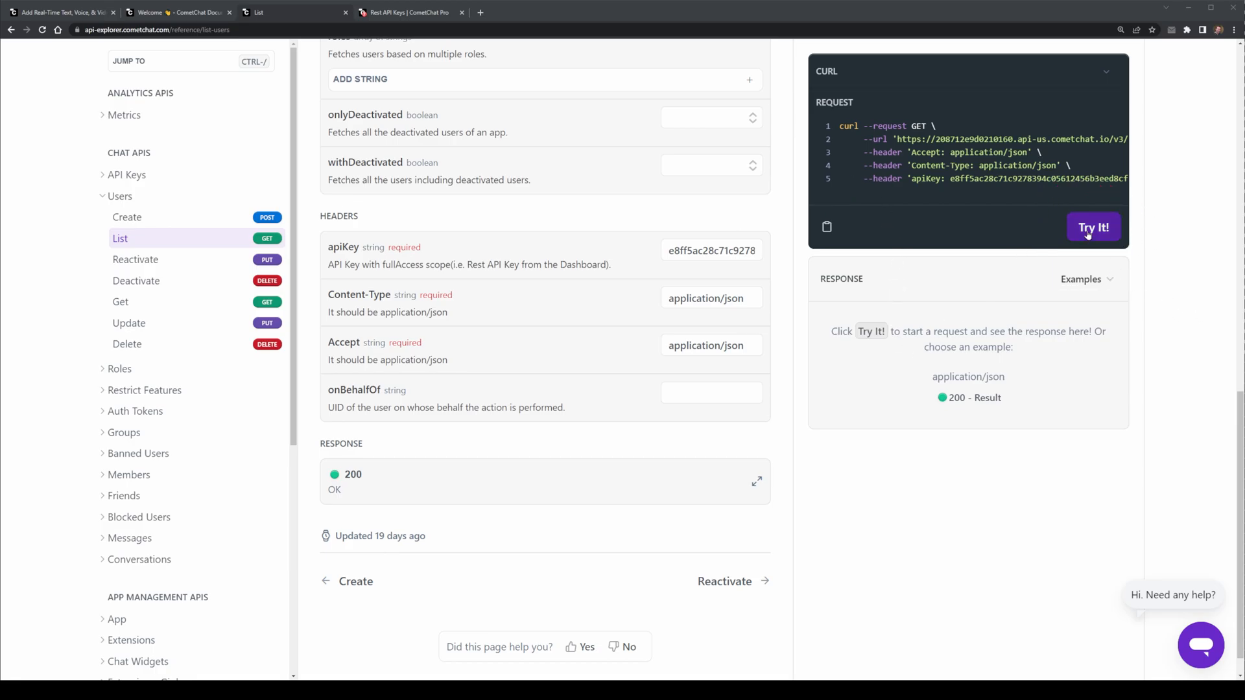
{"action": "left_click", "coordinate": [1093, 227]}
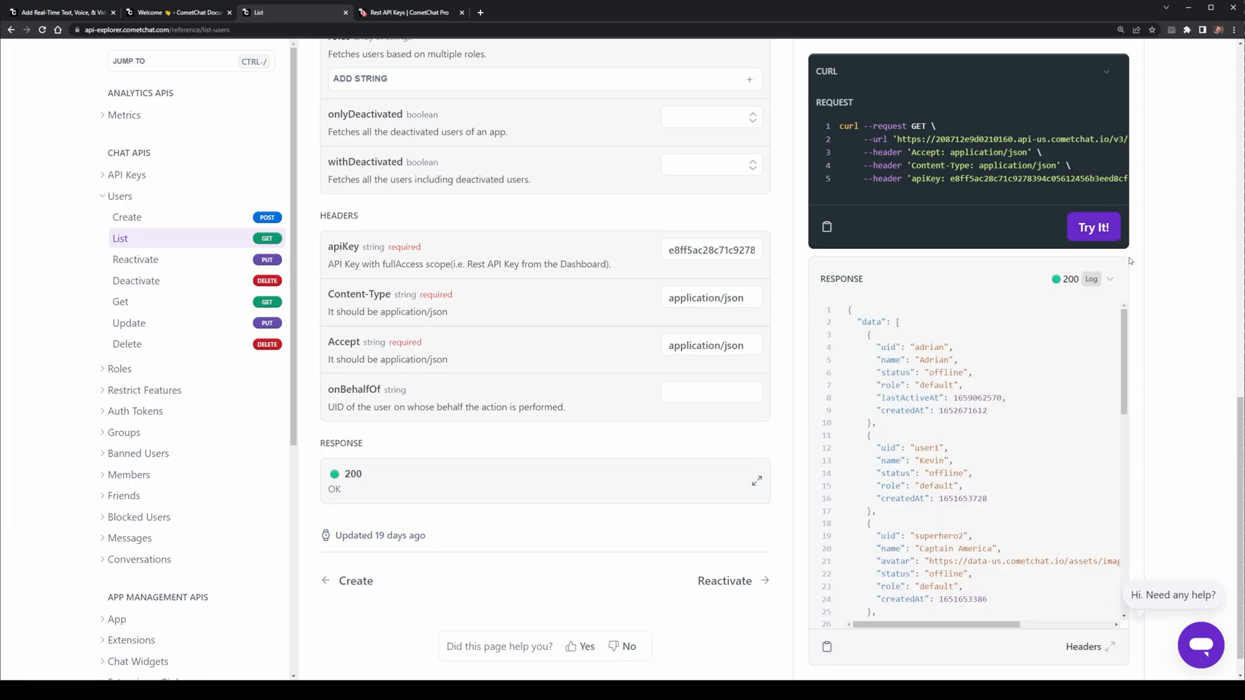
{"action": "mouse_move", "coordinate": [979, 334]}
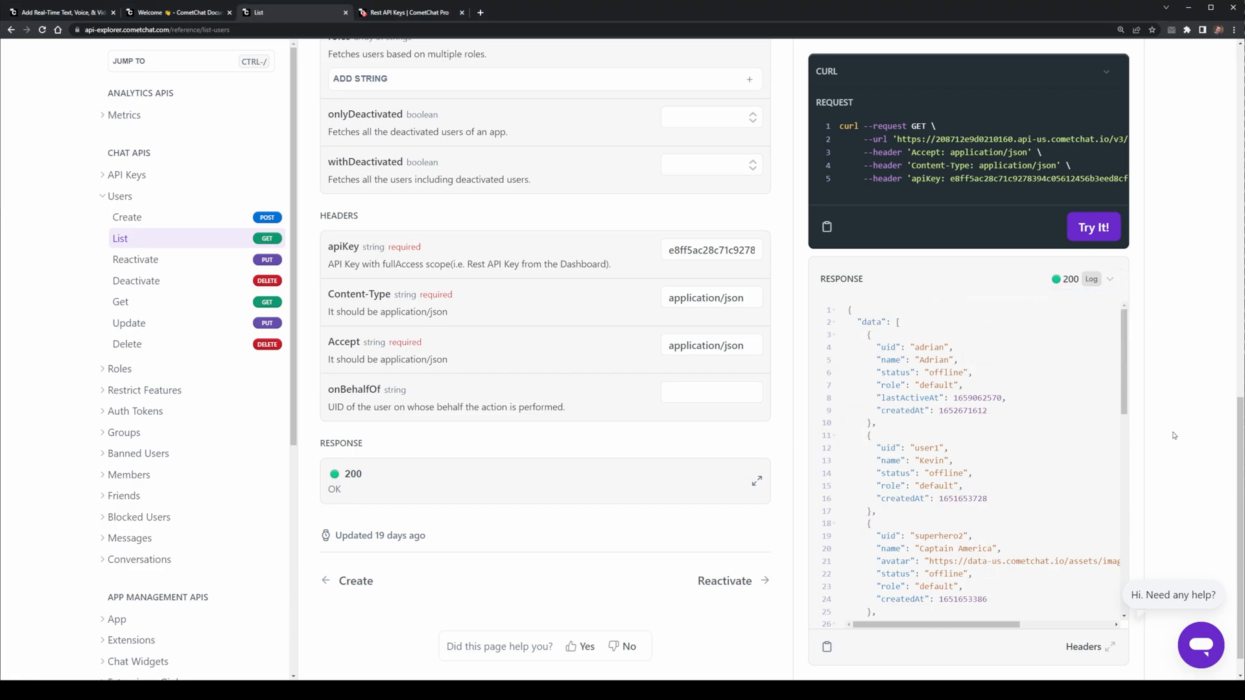
- Inspect the response headers, then scroll the users JSON showing 7 users total
{"action": "left_click", "coordinate": [1091, 647]}
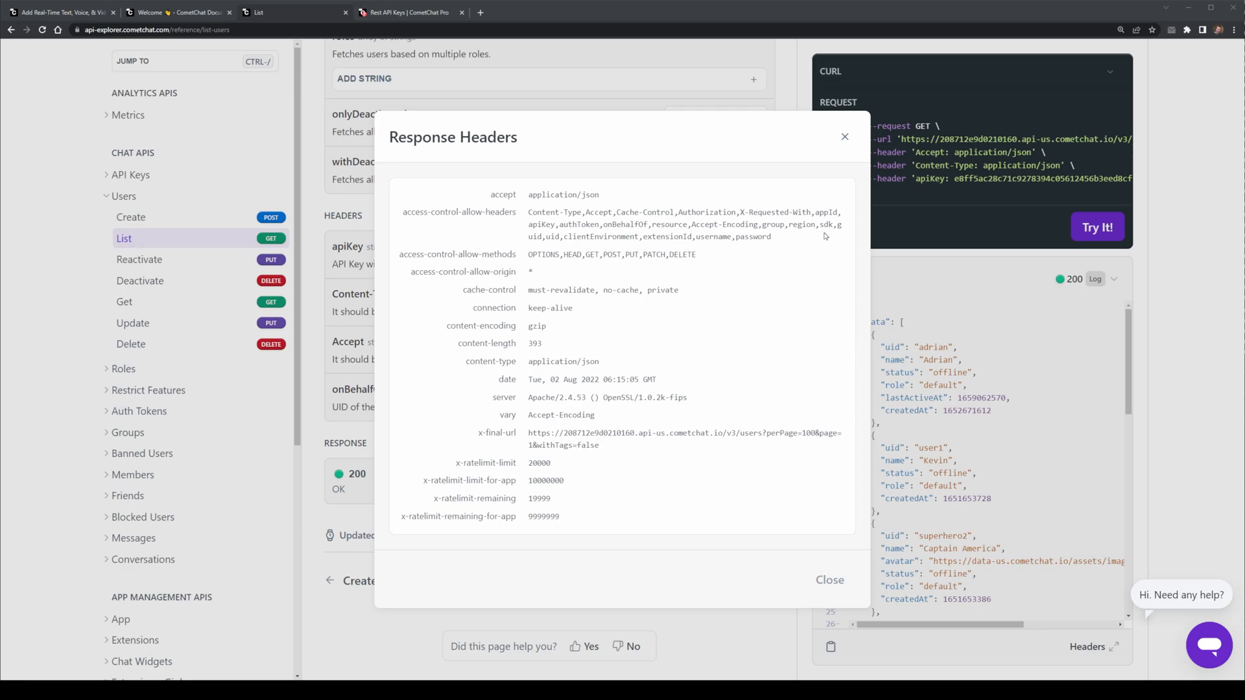
{"action": "left_click", "coordinate": [844, 137]}
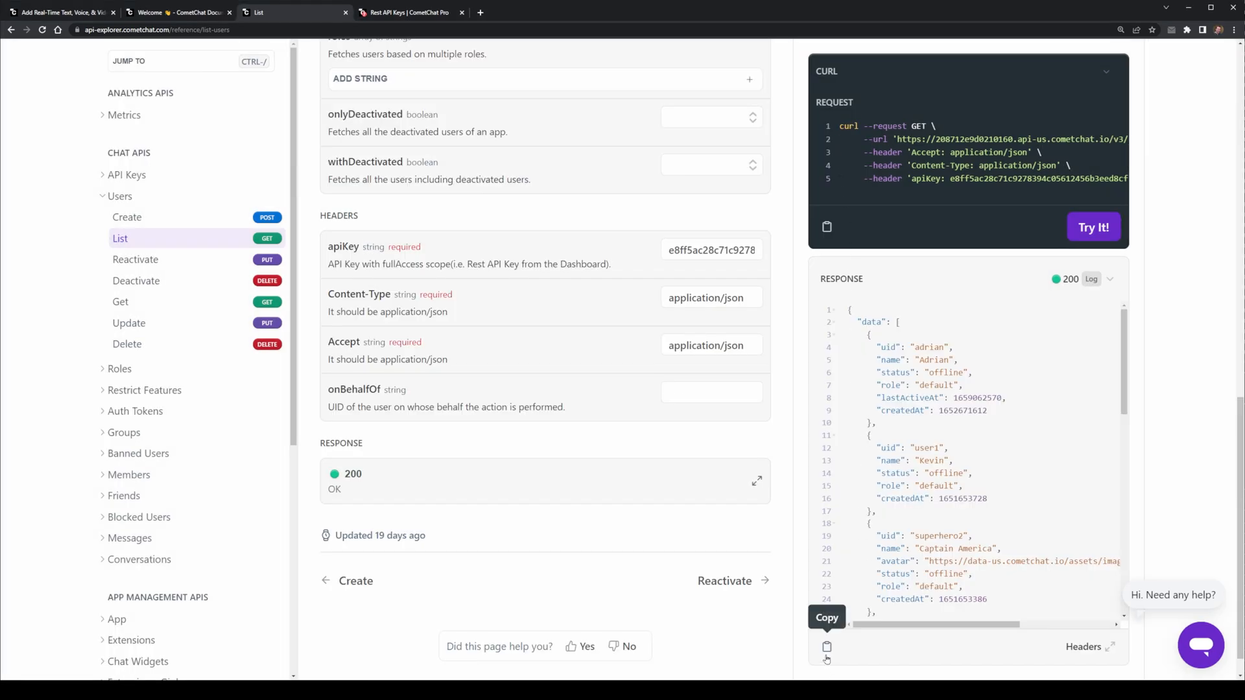
{"action": "scroll", "scroll_direction": "down", "scroll_amount": 3}
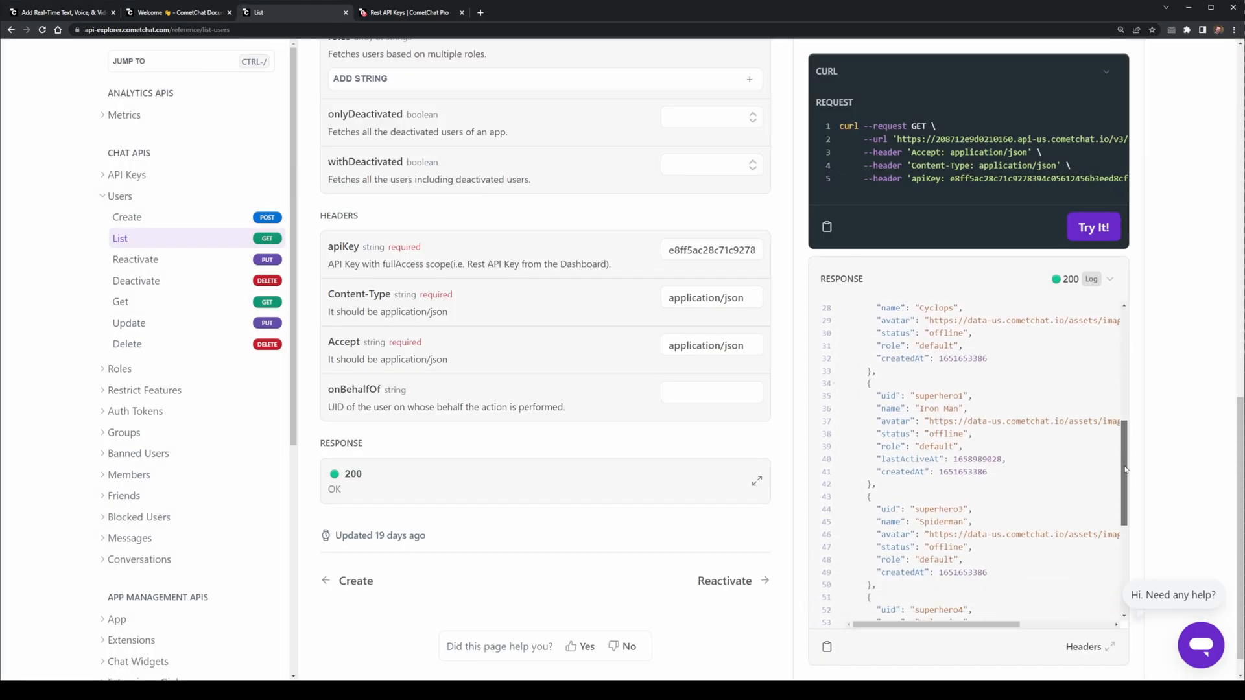
{"action": "scroll", "scroll_direction": "down", "scroll_amount": 3}
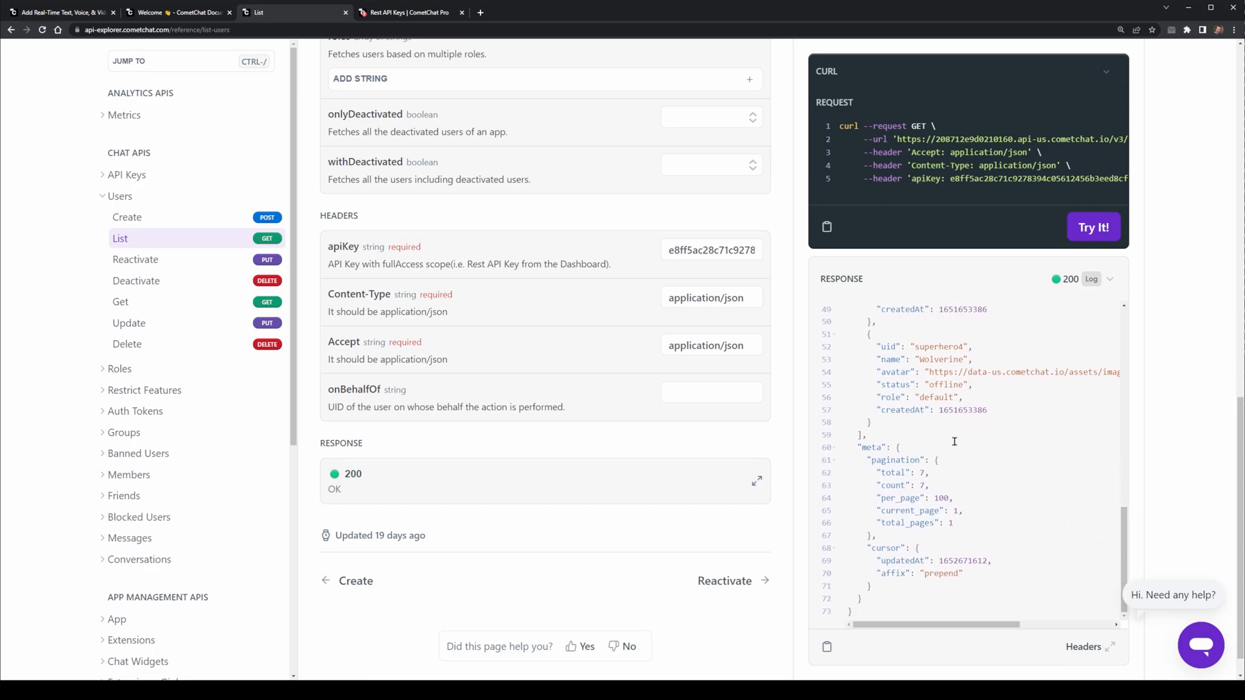
{"action": "mouse_move", "coordinate": [1086, 533]}
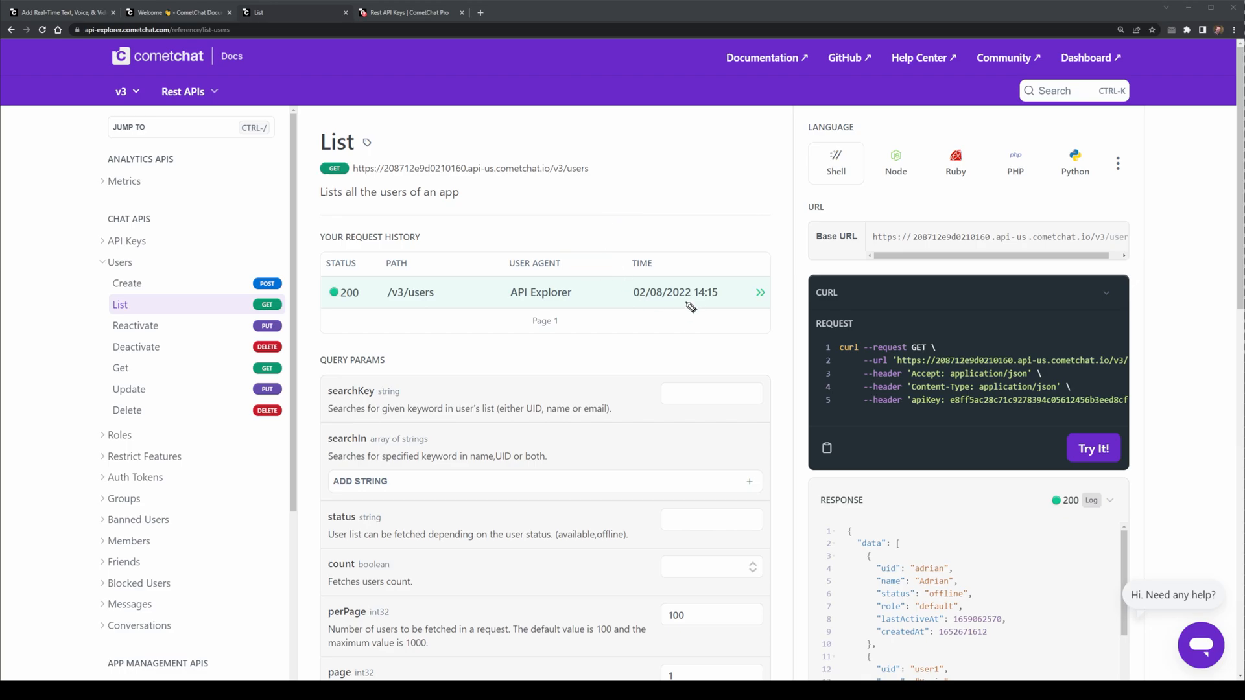
{"action": "mouse_move", "coordinate": [727, 338]}
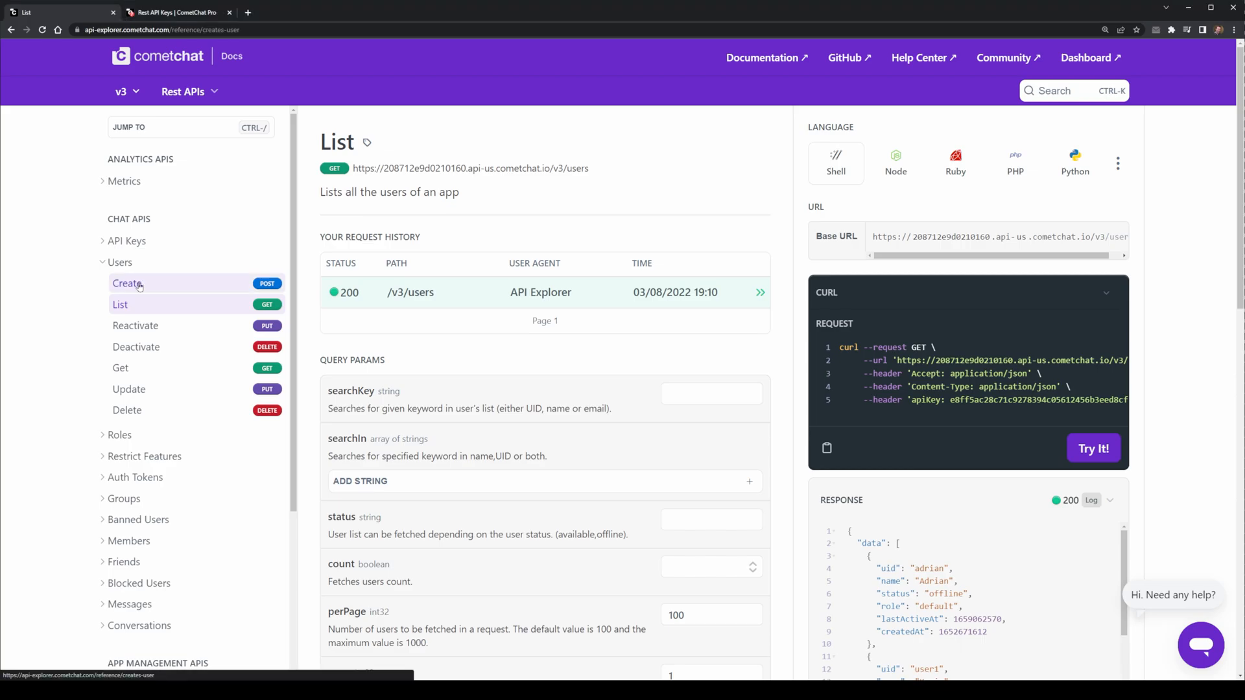
- Open the Users > Create endpoint reference with uid, name and a POST cURL sample
{"action": "left_click", "coordinate": [127, 284]}
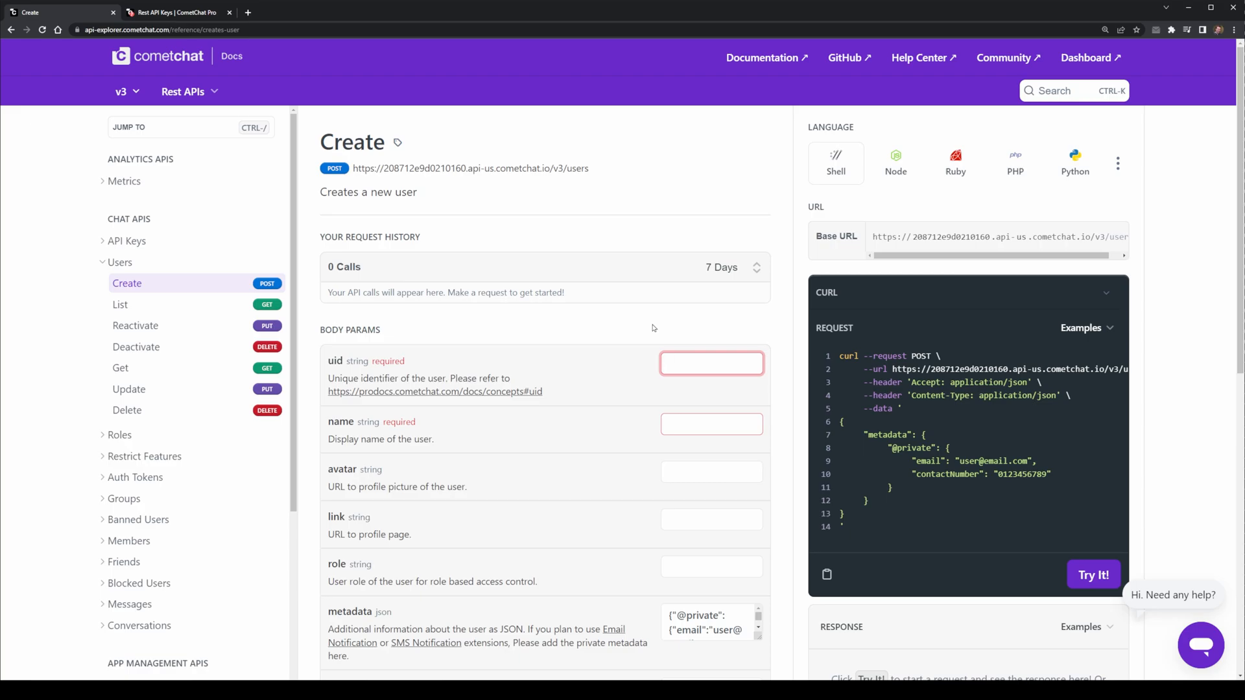
- Fill the create-user body with uid ben, name Ben and application/json headers
{"action": "type", "text": "Ben"}
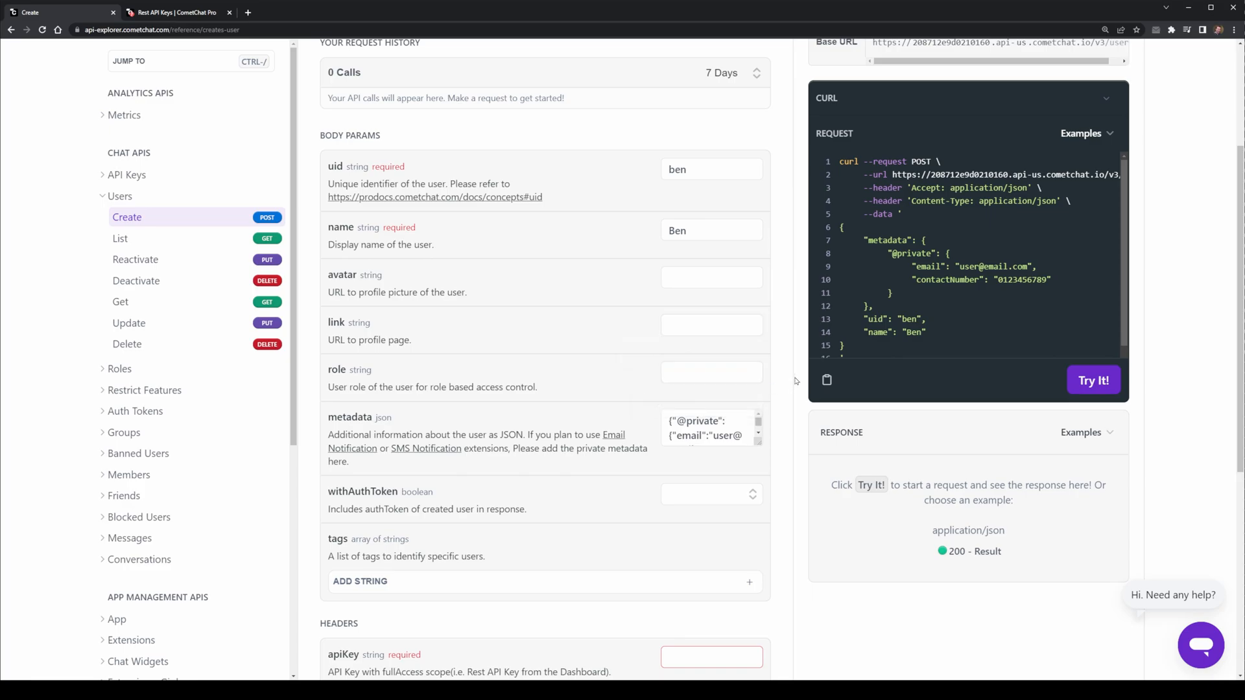
{"action": "mouse_move", "coordinate": [1118, 223]}
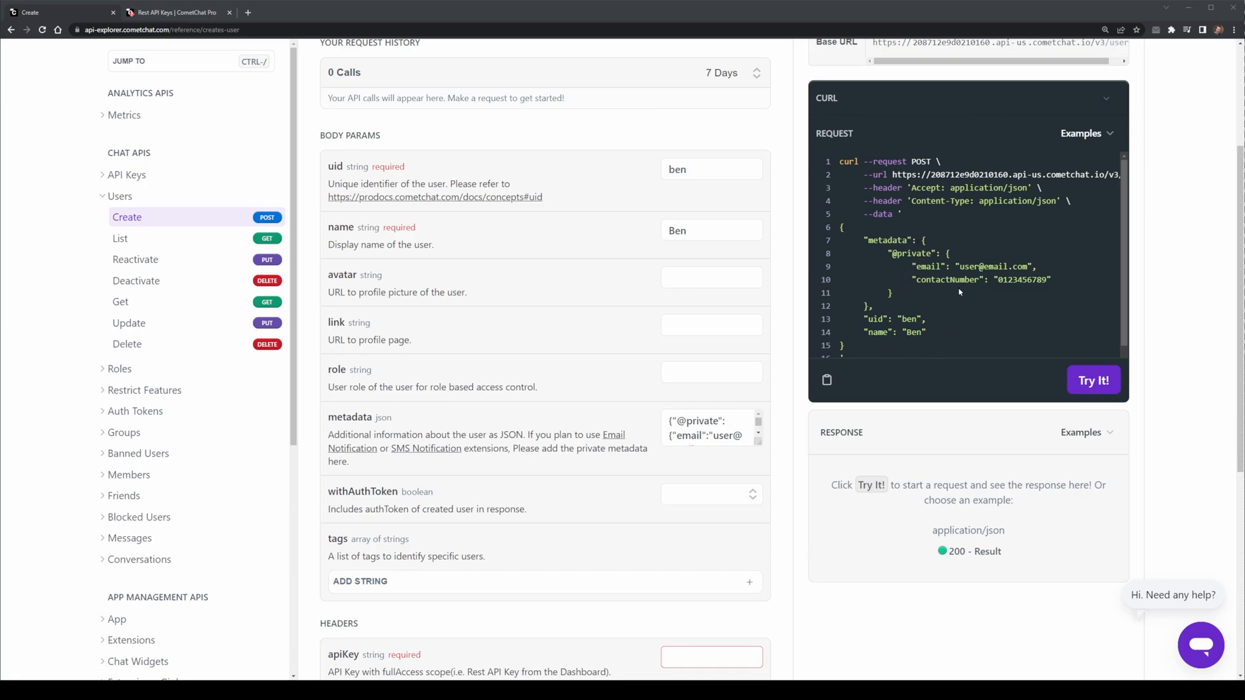
{"action": "scroll", "scroll_direction": "down", "scroll_amount": 3}
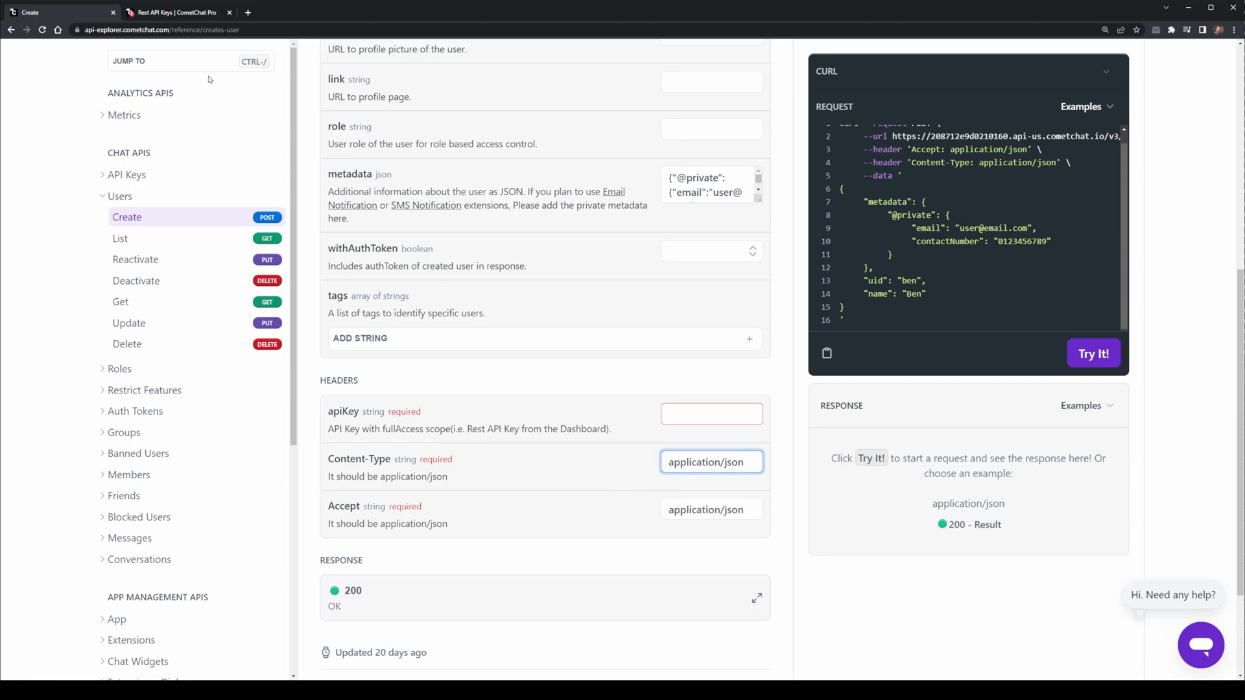
- Enter the REST API key header and create user ben, getting a 200 response
{"action": "left_click", "coordinate": [712, 462]}
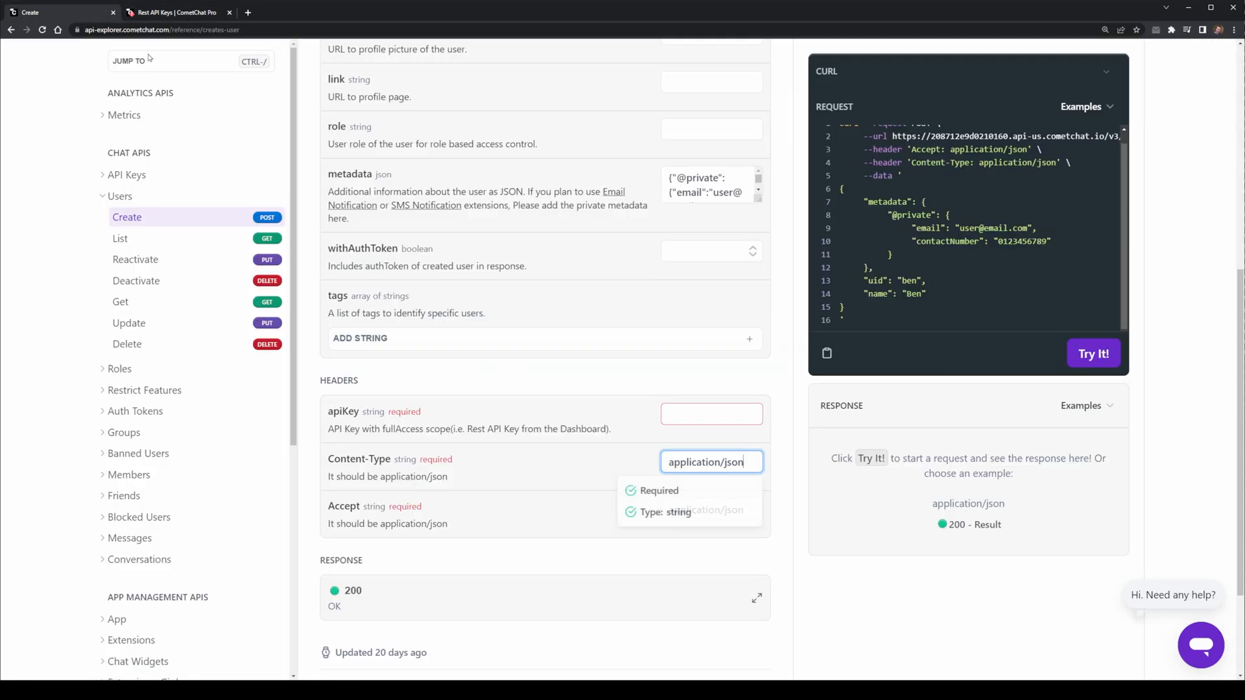
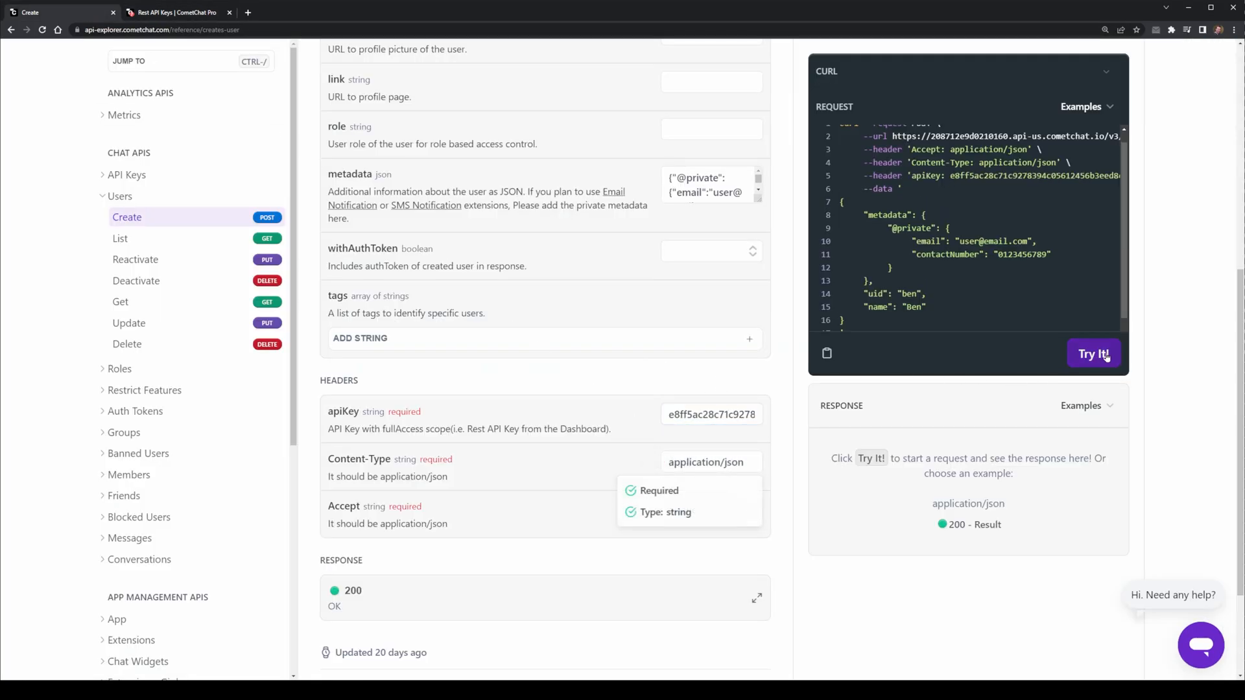
{"action": "left_click", "coordinate": [1093, 354]}
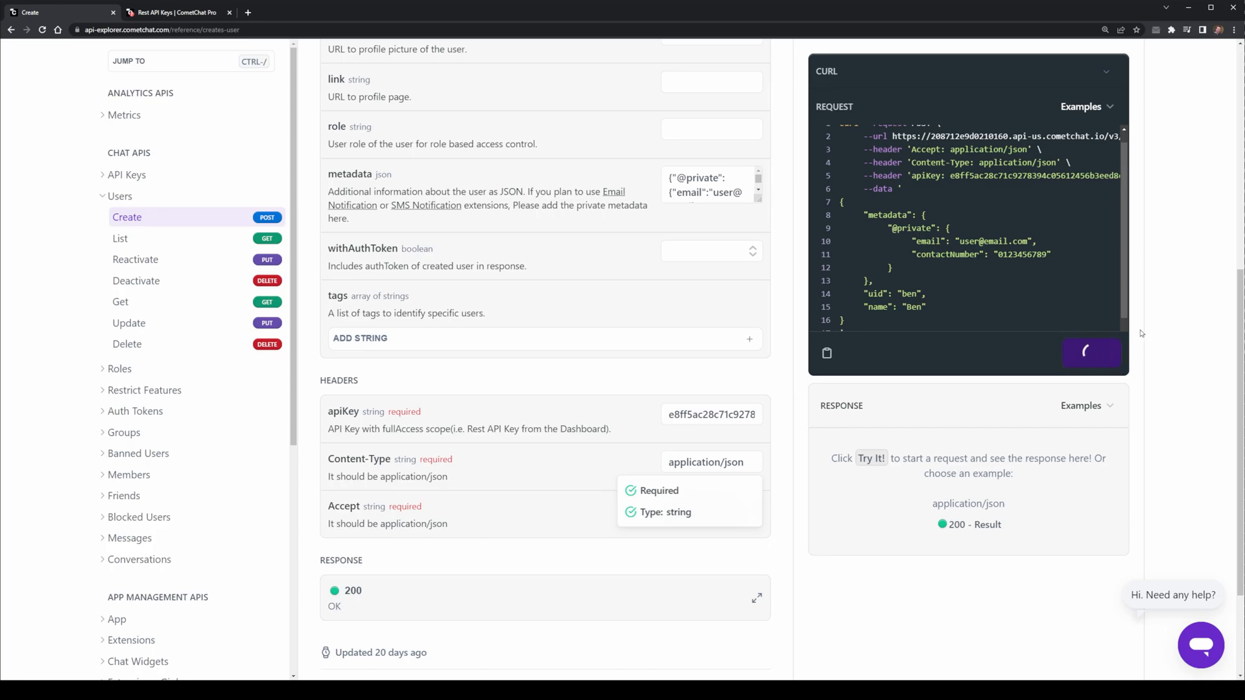
{"action": "left_click", "coordinate": [1092, 354]}
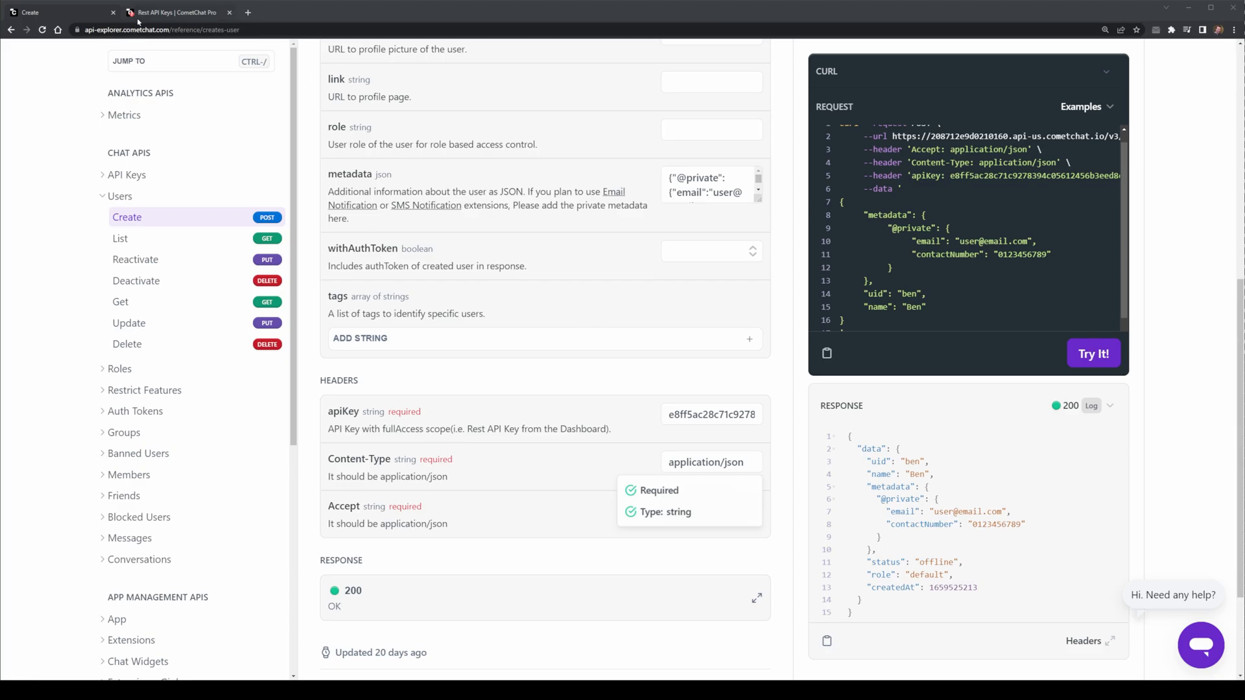
{"action": "left_click", "coordinate": [175, 13]}
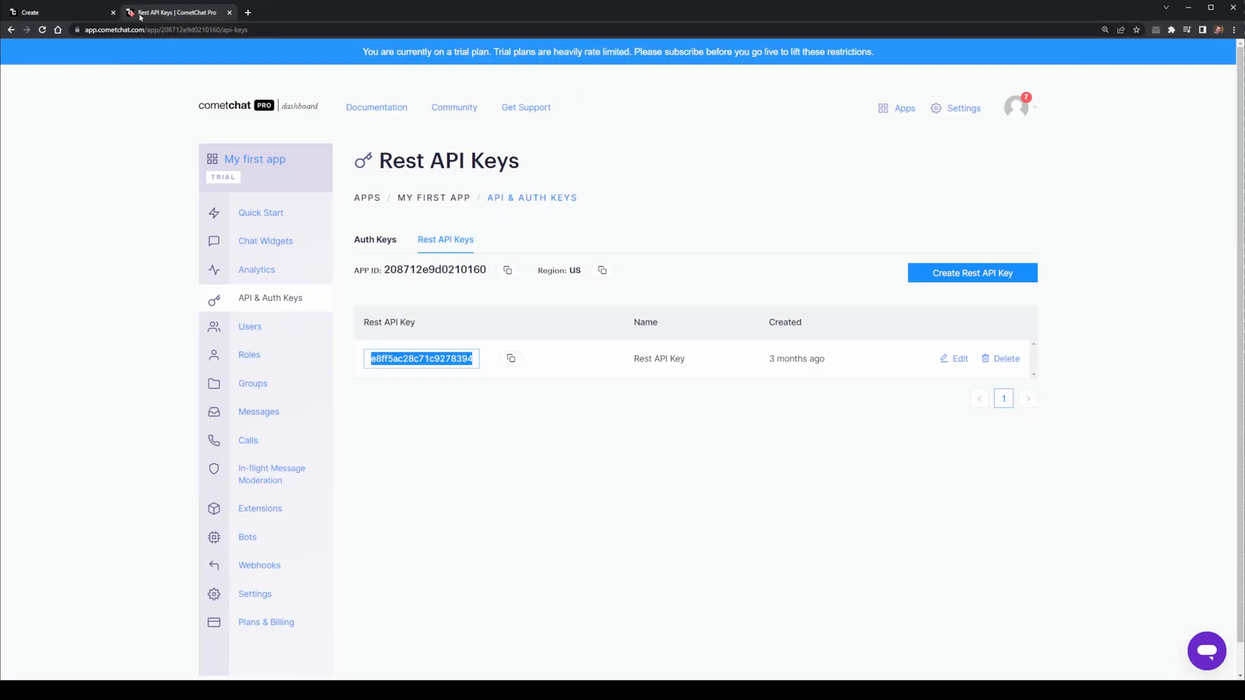
- Review Ben's dashboard profile (uid ben) with private email and contact metadata
{"action": "left_click", "coordinate": [250, 327]}
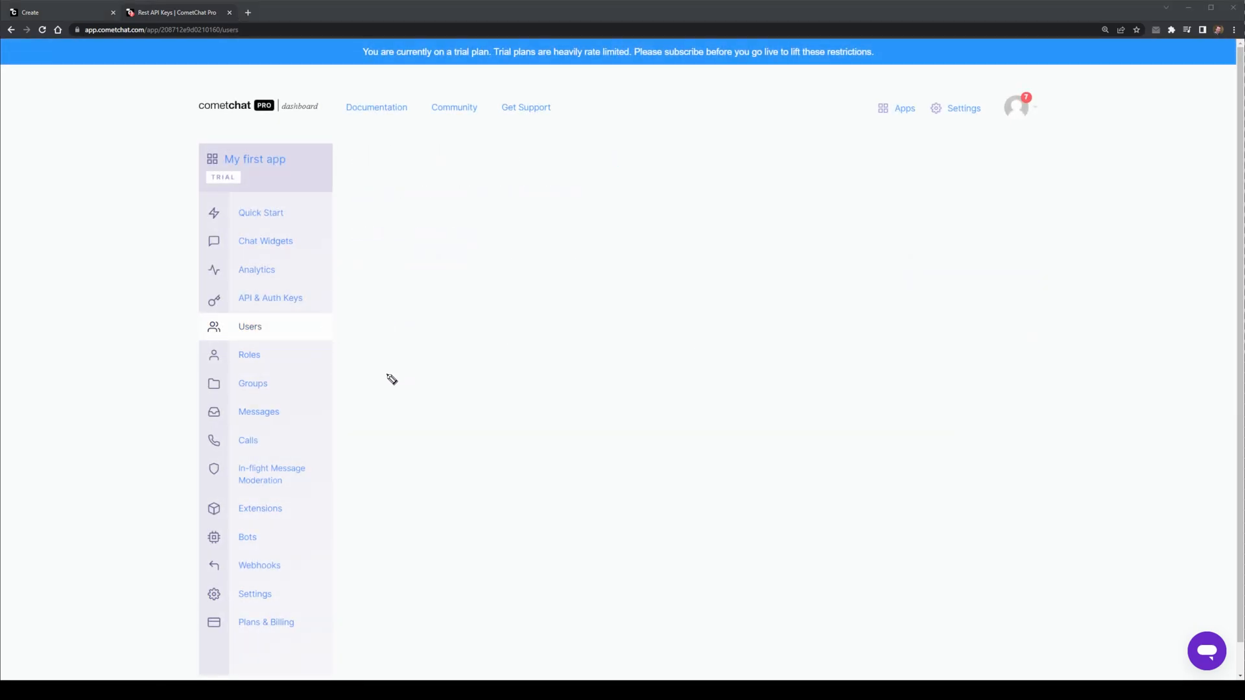
{"action": "left_click", "coordinate": [249, 326]}
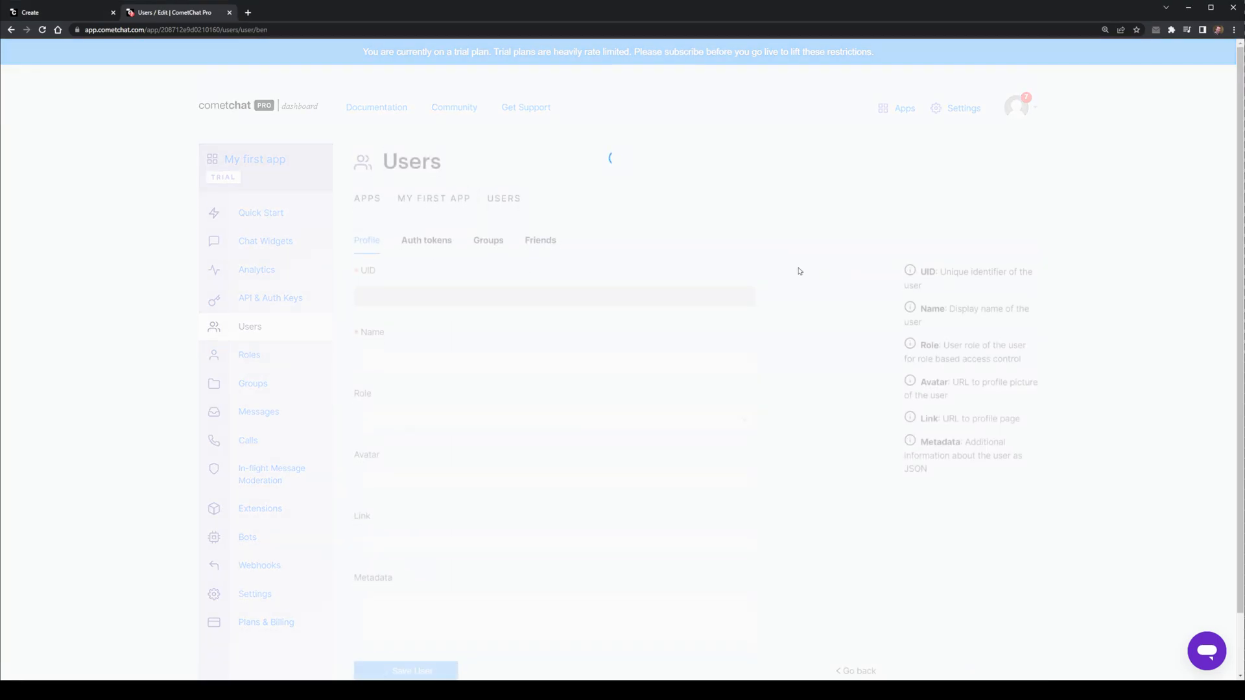
{"action": "scroll", "scroll_direction": "down", "scroll_amount": 3}
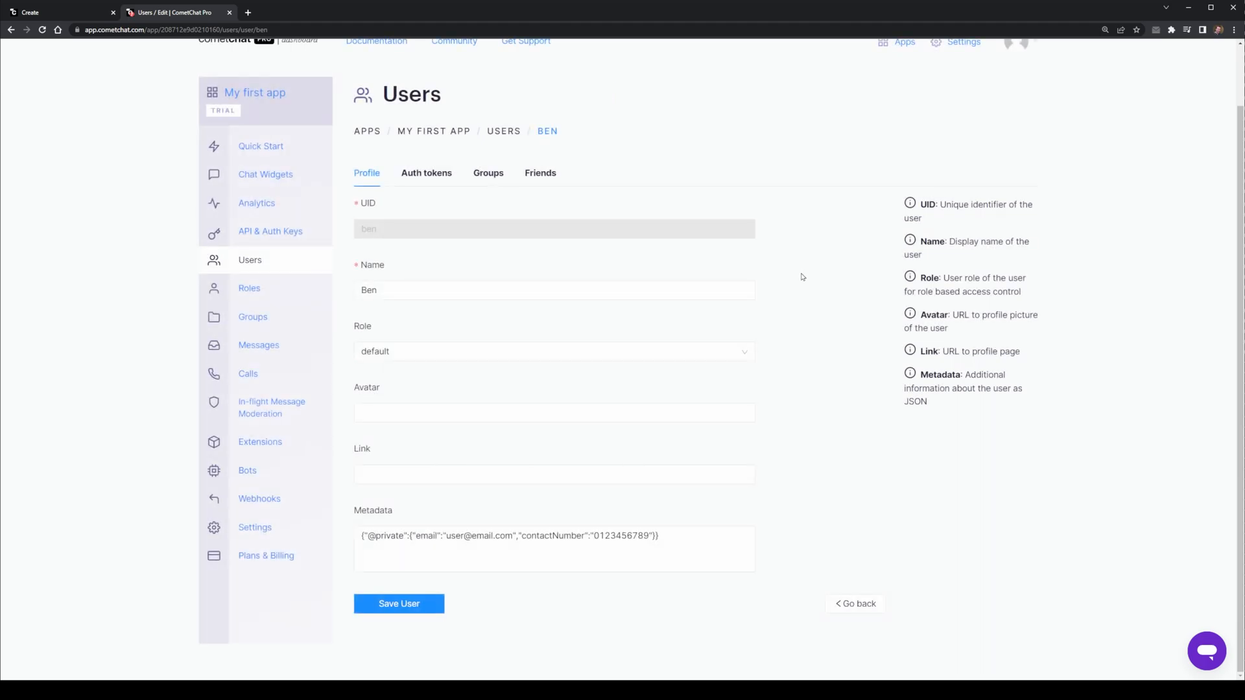
{"action": "mouse_move", "coordinate": [805, 281]}
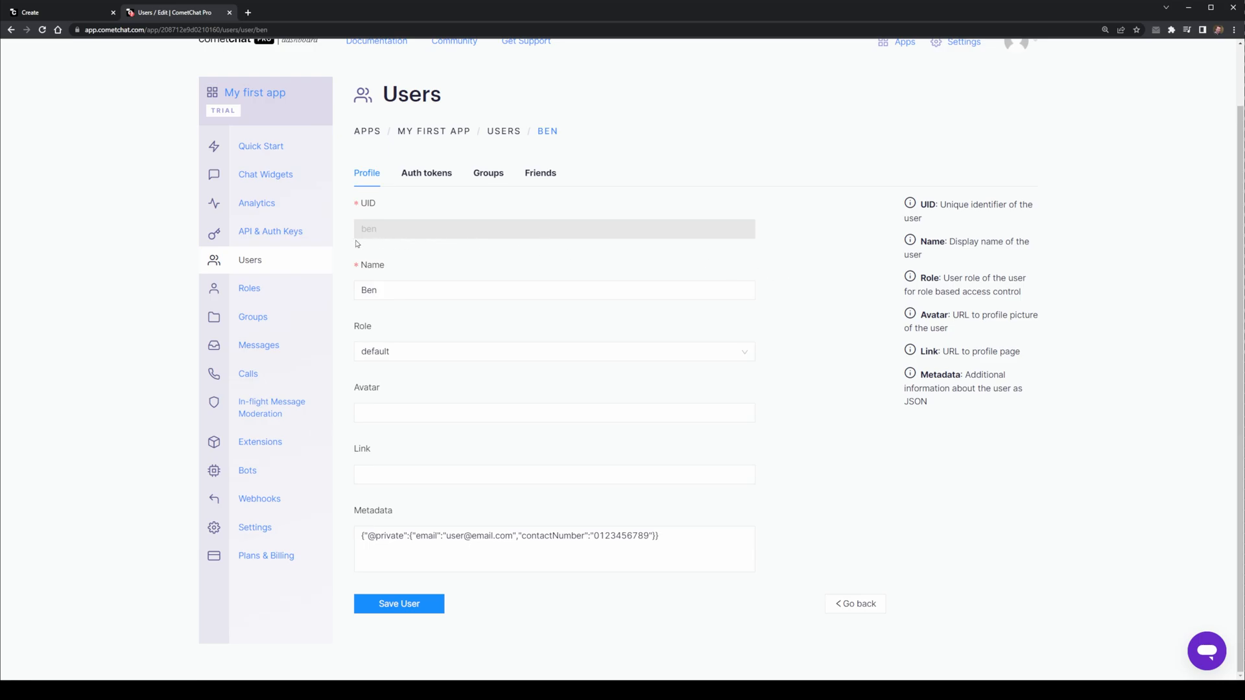
{"action": "left_click", "coordinate": [399, 604]}
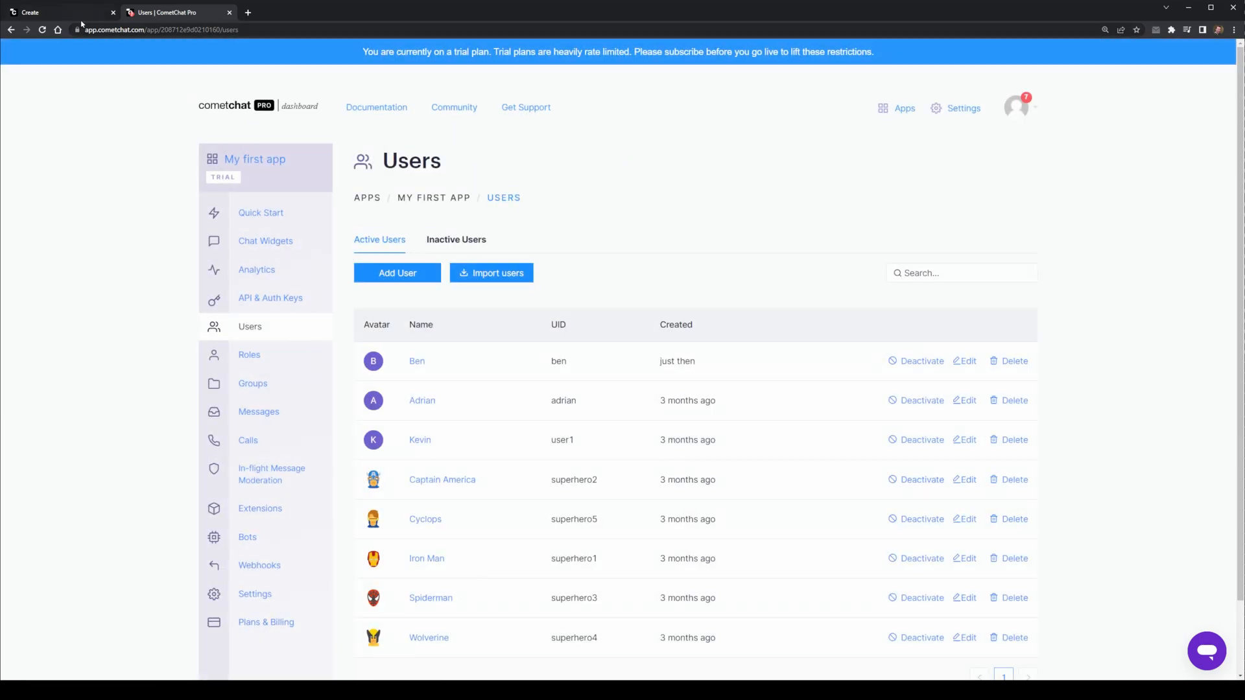
{"action": "left_click", "coordinate": [49, 12]}
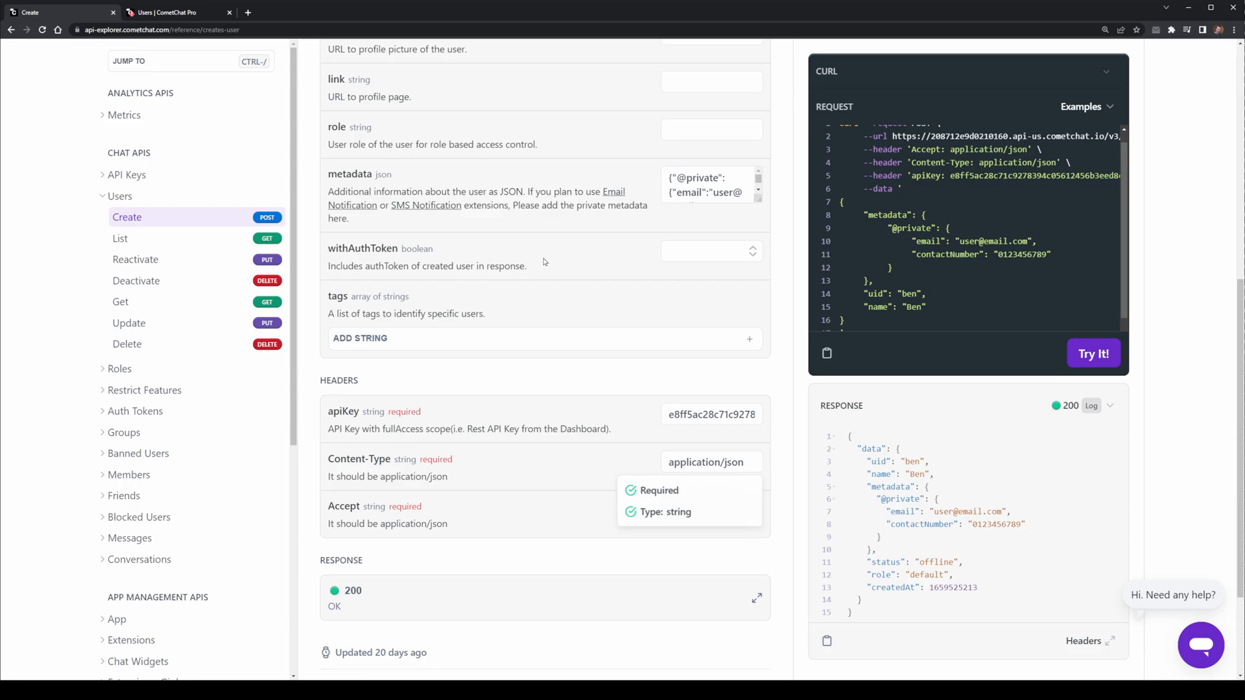
- Send a Users > Delete request for uid ben from the explorer
{"action": "left_click", "coordinate": [712, 414]}
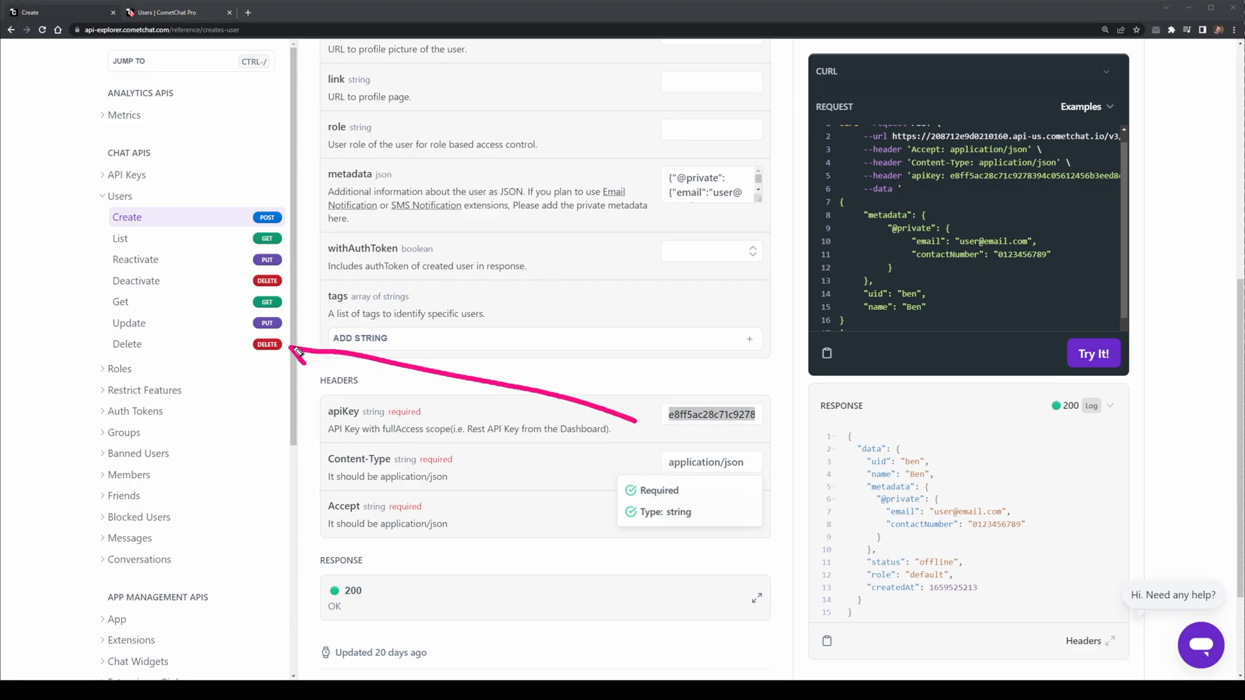
{"action": "left_click", "coordinate": [127, 344]}
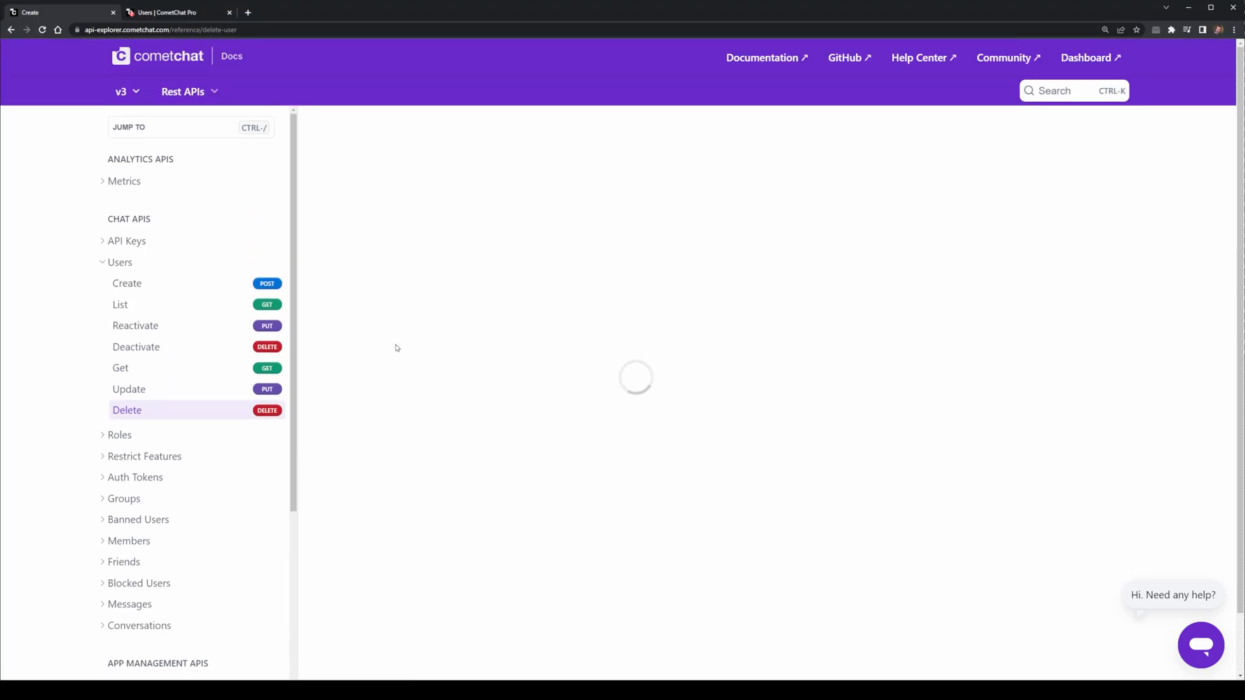
{"action": "left_click", "coordinate": [127, 410]}
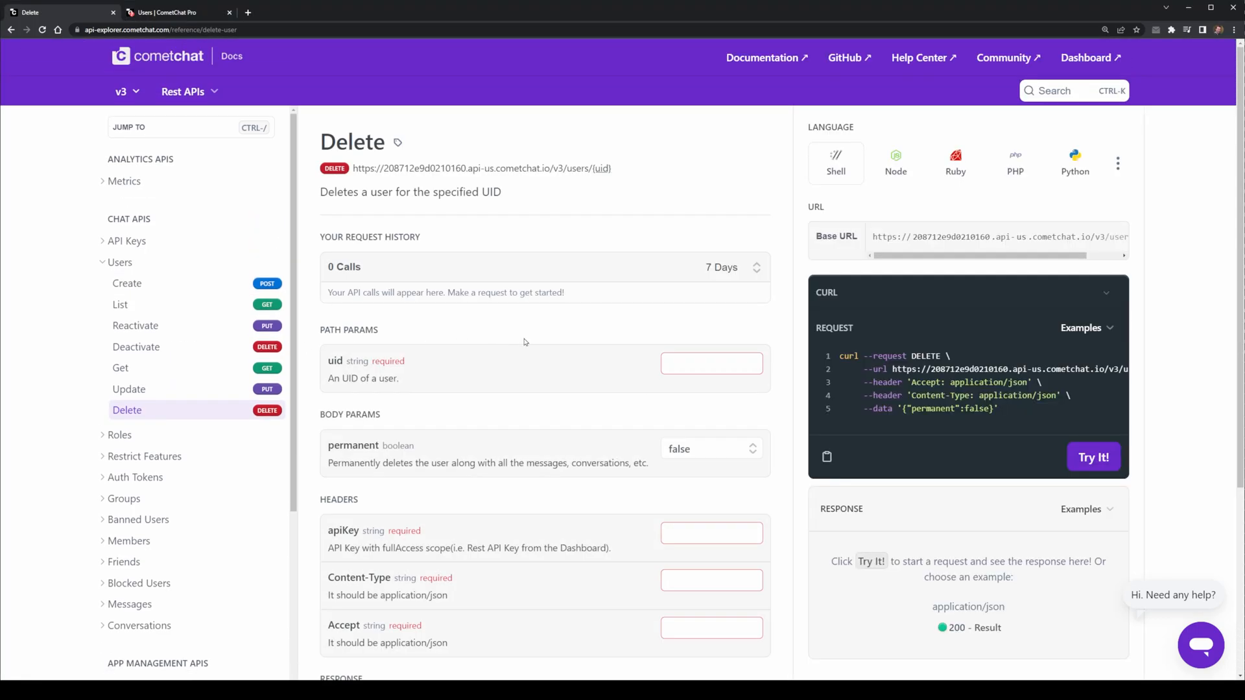
{"action": "type", "text": "ben"}
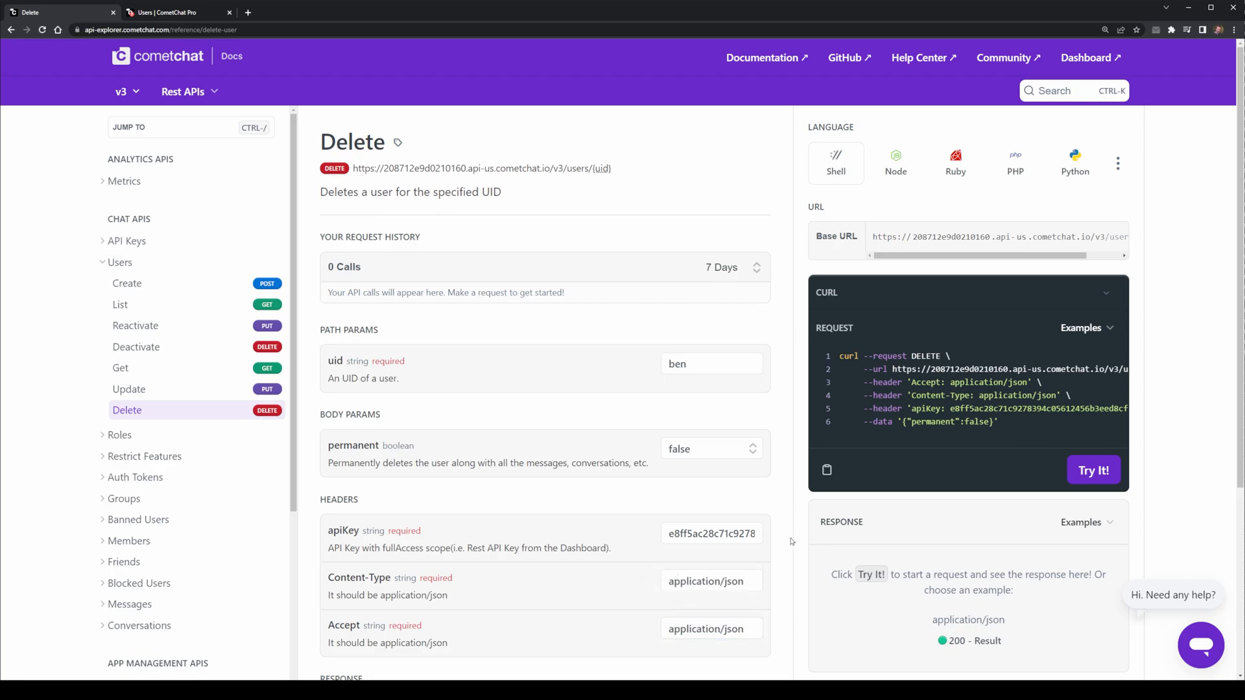
{"action": "scroll", "scroll_direction": "down", "scroll_amount": 3}
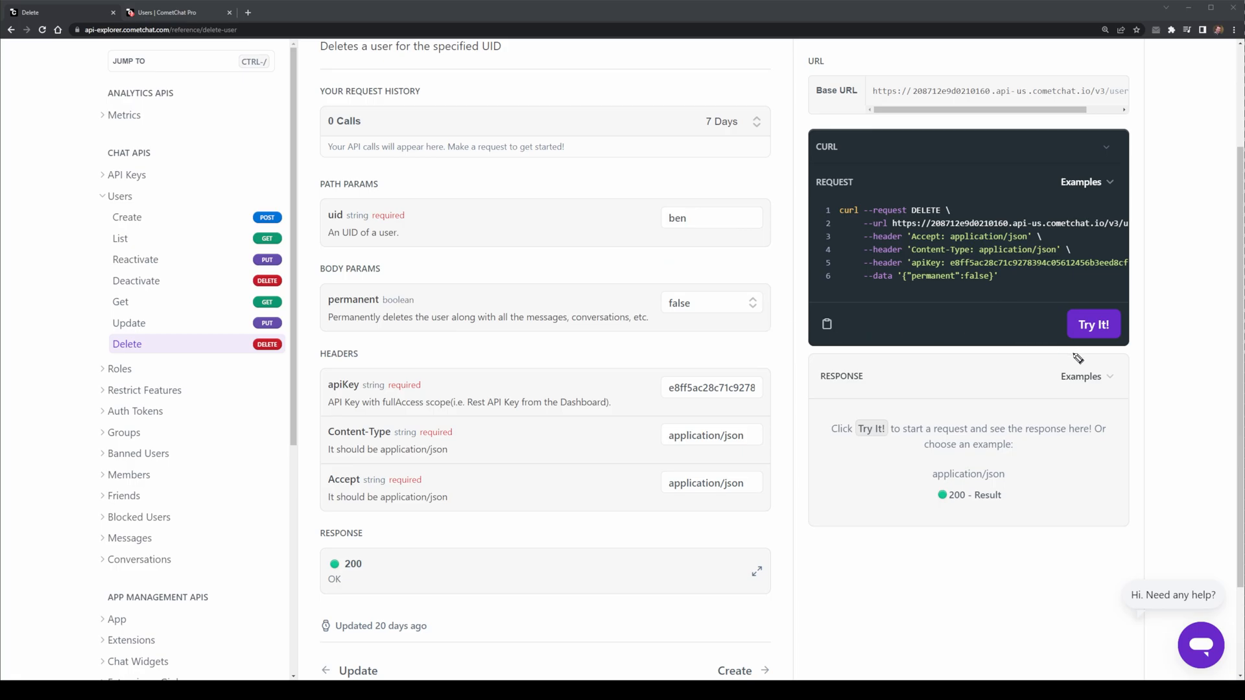
{"action": "left_click", "coordinate": [1093, 324]}
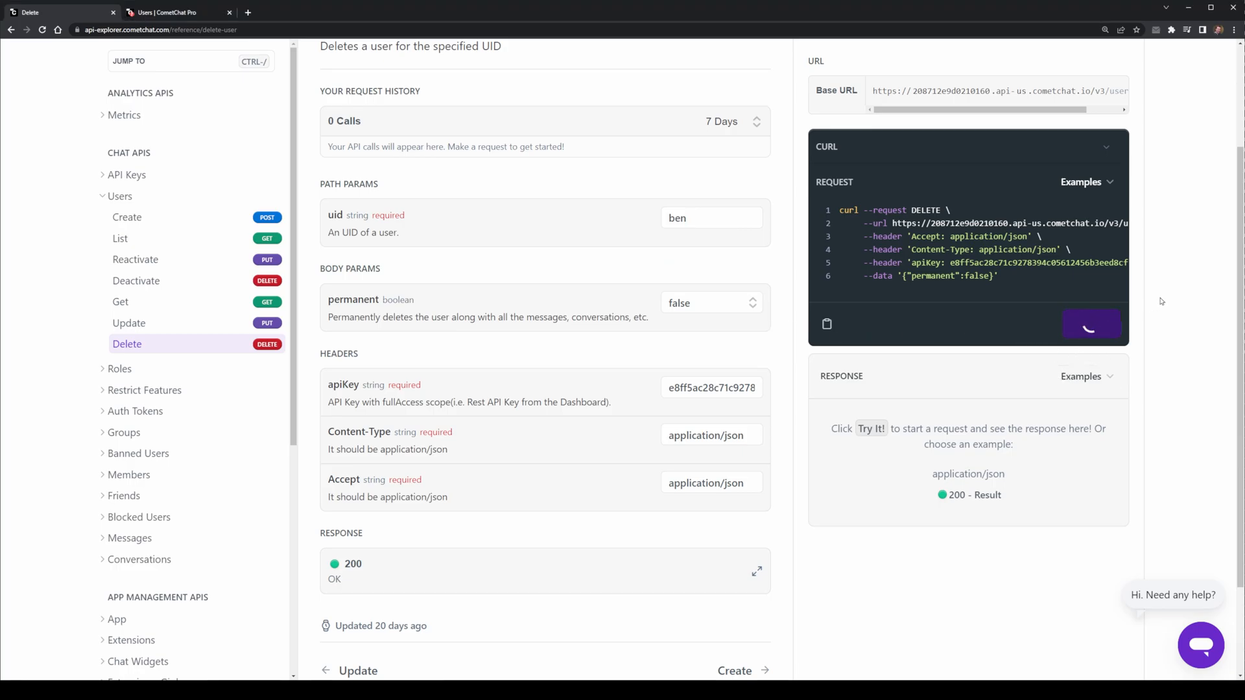
{"action": "left_click", "coordinate": [1093, 324]}
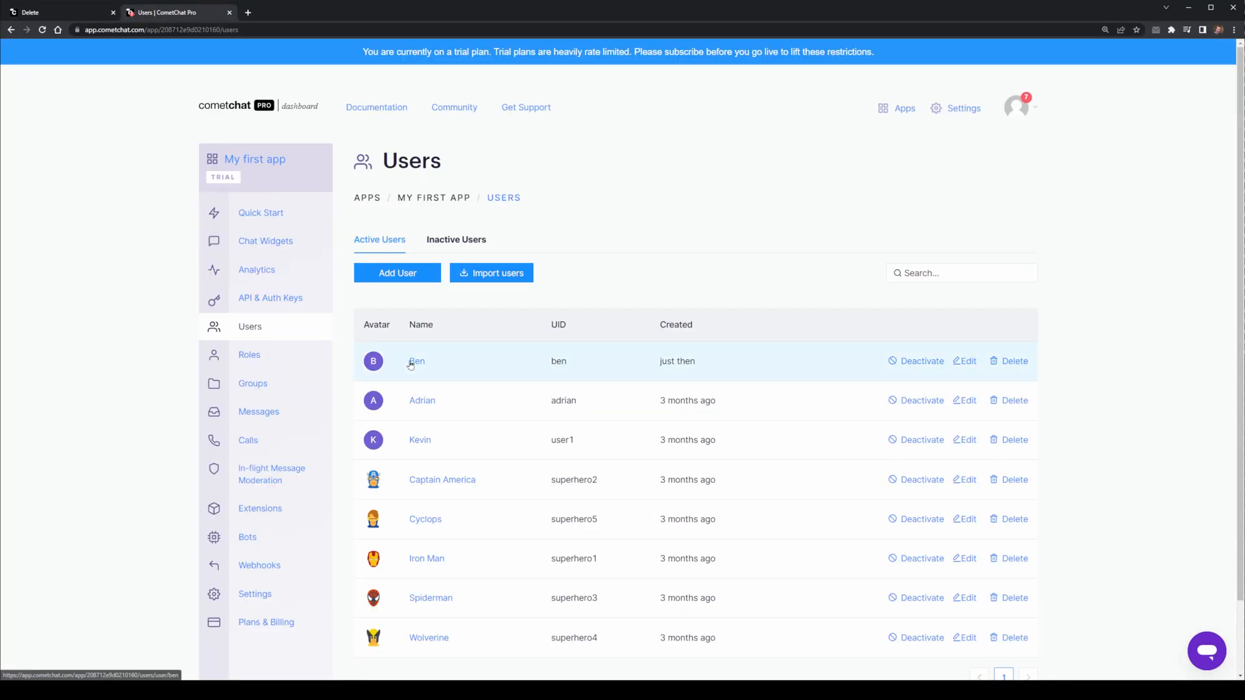
- Refresh Users, see Ben under Inactive Users, then return to Active Users
{"action": "left_click", "coordinate": [416, 361]}
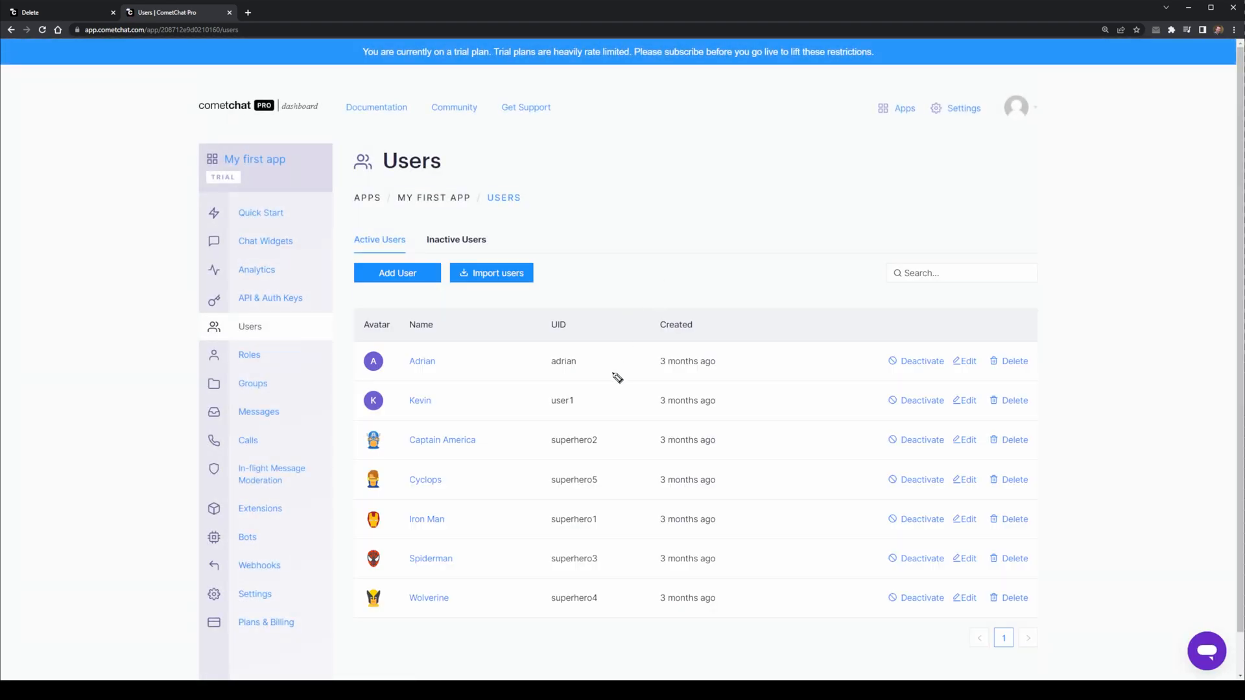
{"action": "mouse_move", "coordinate": [478, 260]}
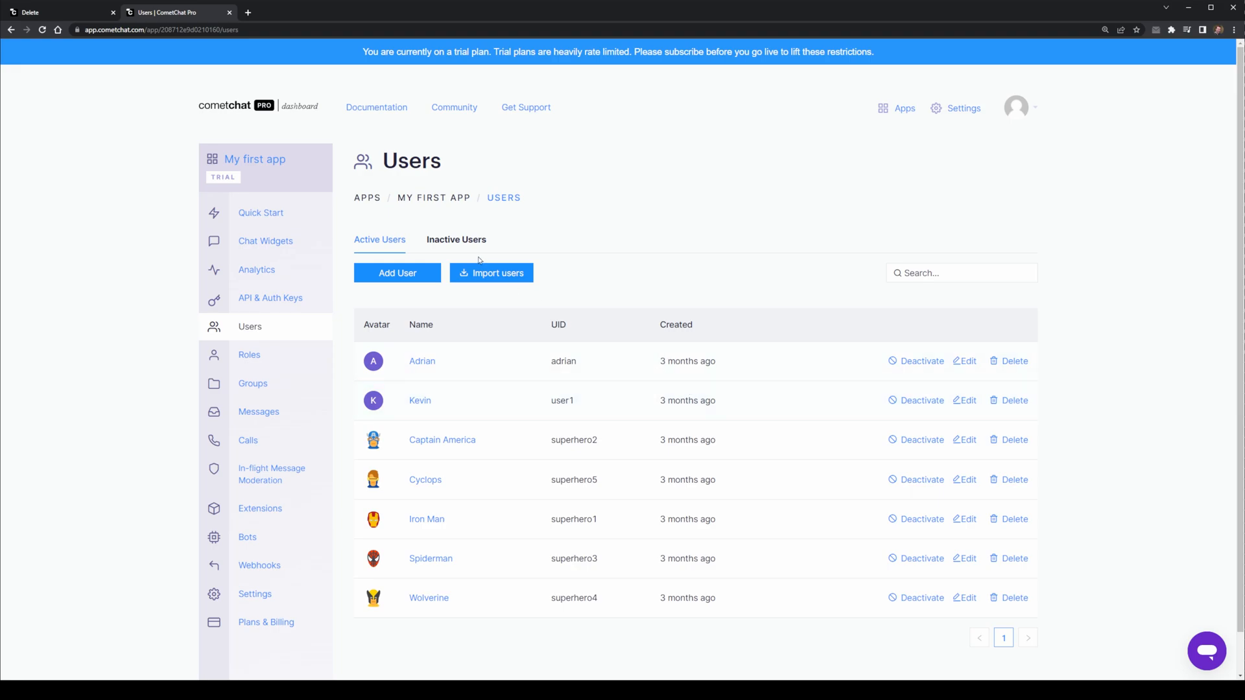
{"action": "left_click", "coordinate": [457, 239]}
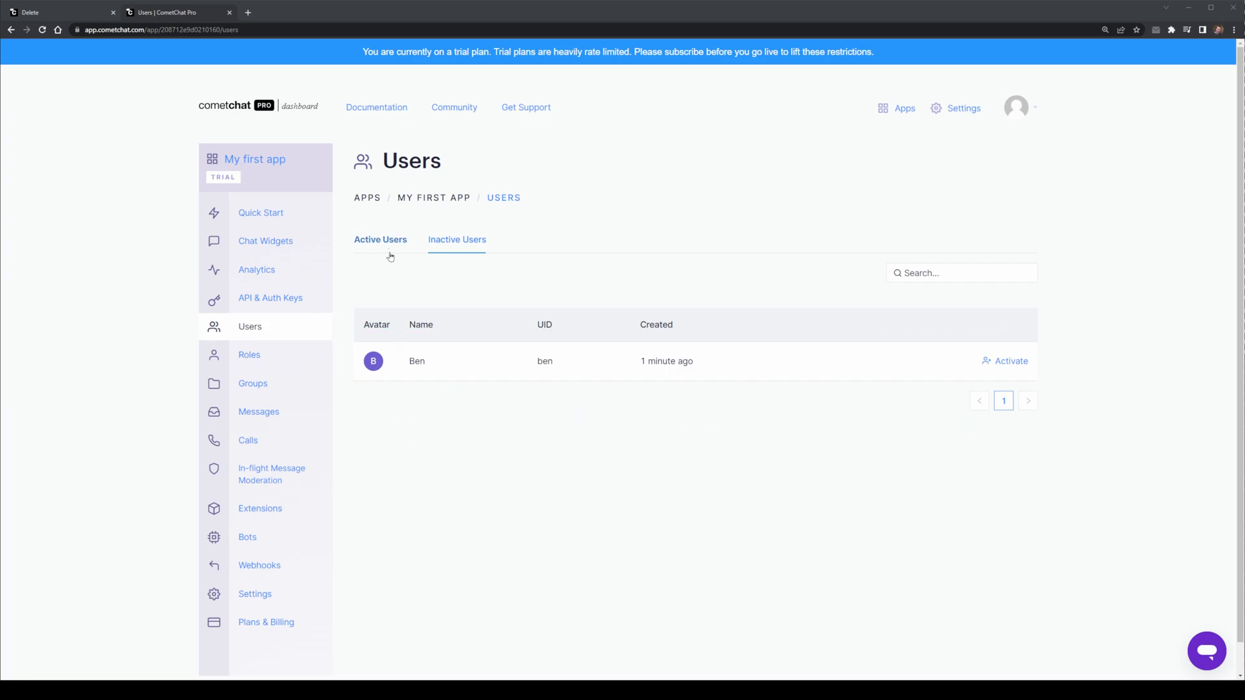
{"action": "left_click", "coordinate": [379, 239]}
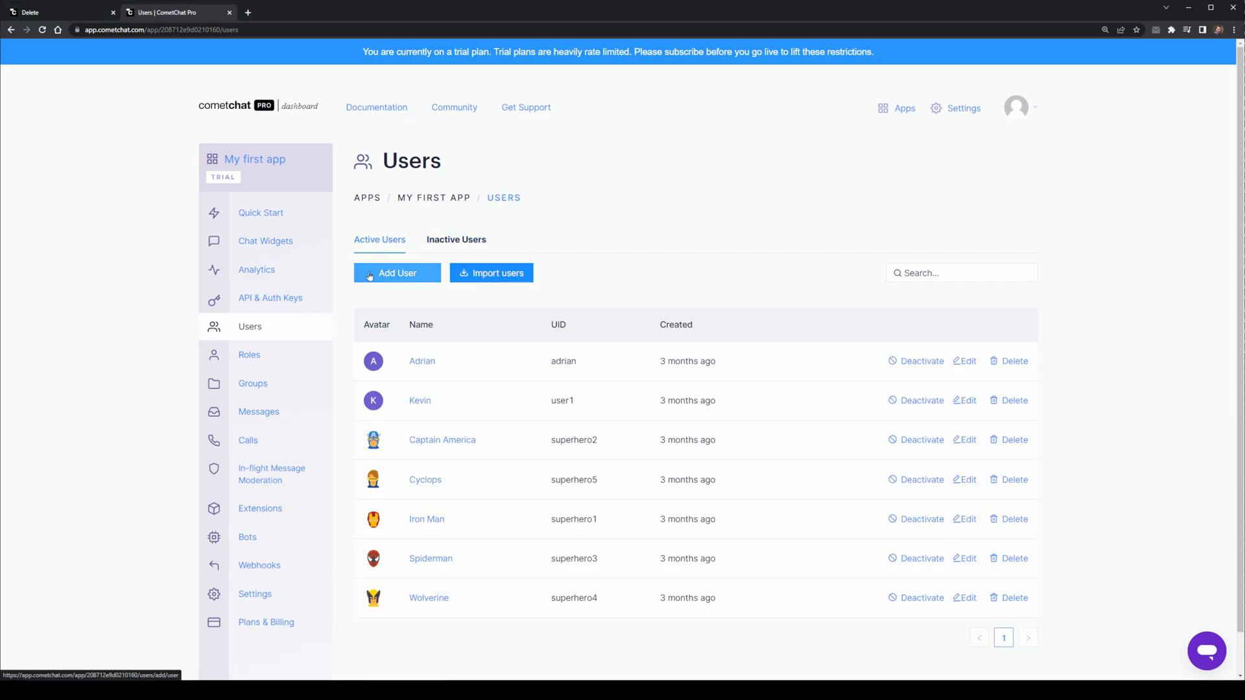
{"action": "mouse_move", "coordinate": [271, 394]}
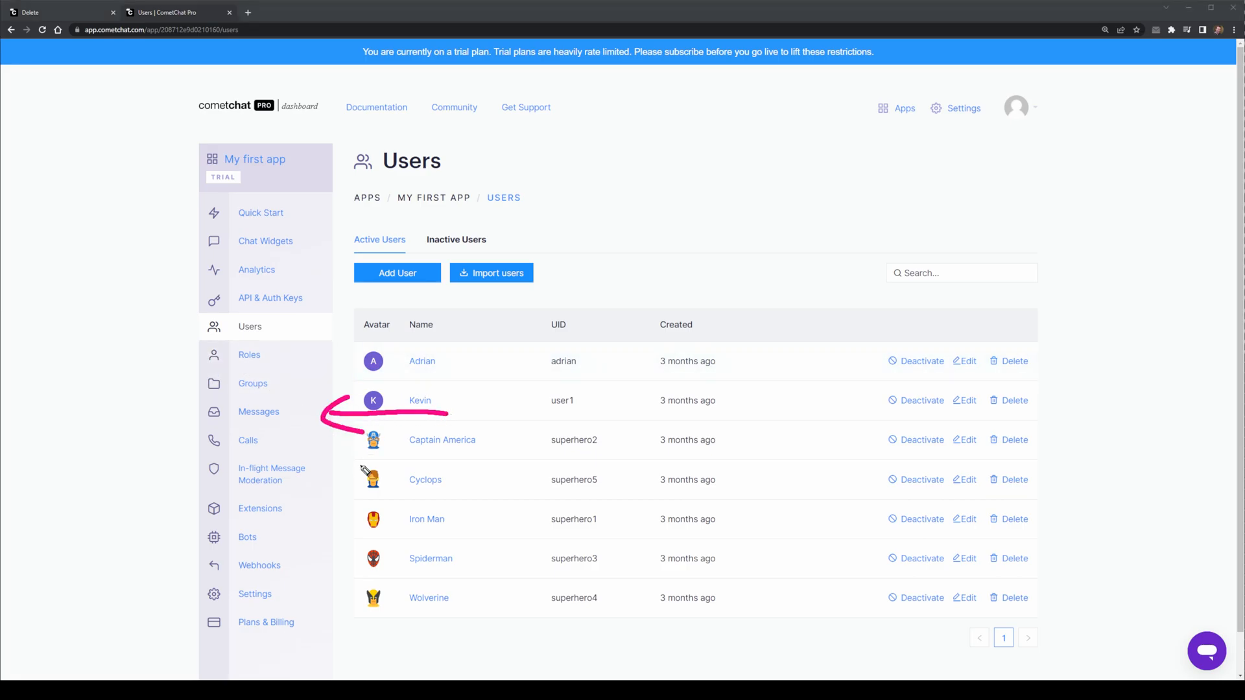
- Reactivate Ben from Inactive Users, then show the Latest Messages list
{"action": "left_click", "coordinate": [259, 411]}
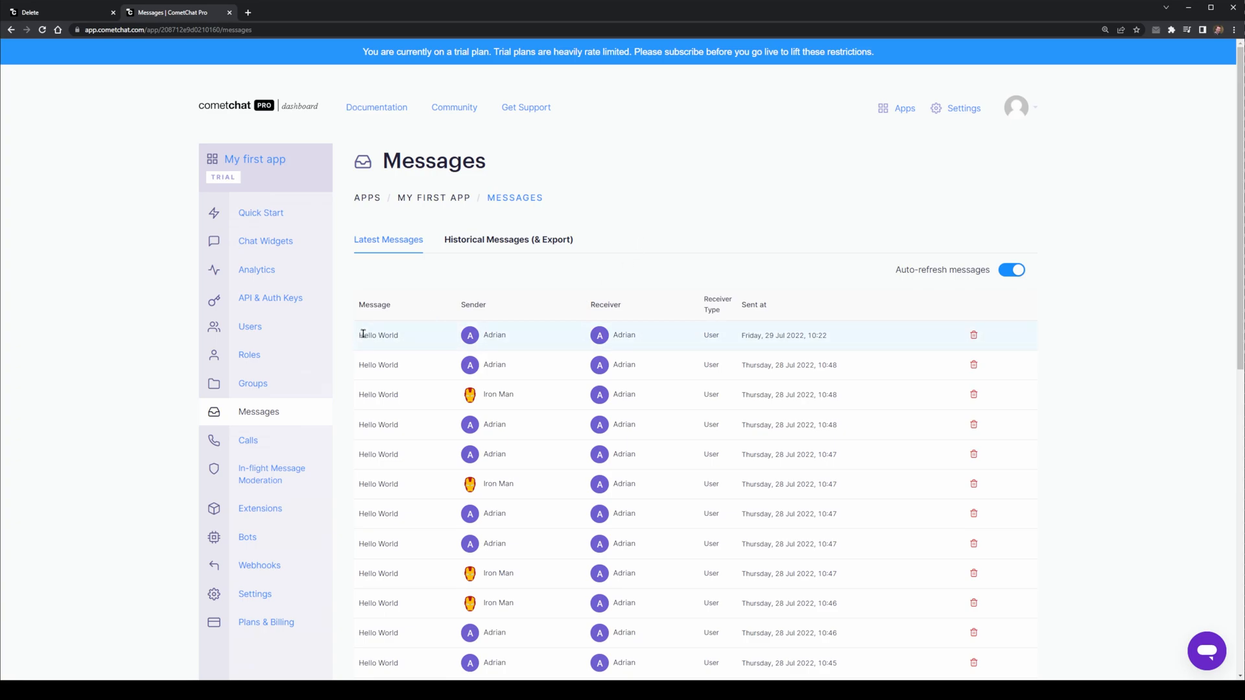
{"action": "left_click", "coordinate": [249, 355]}
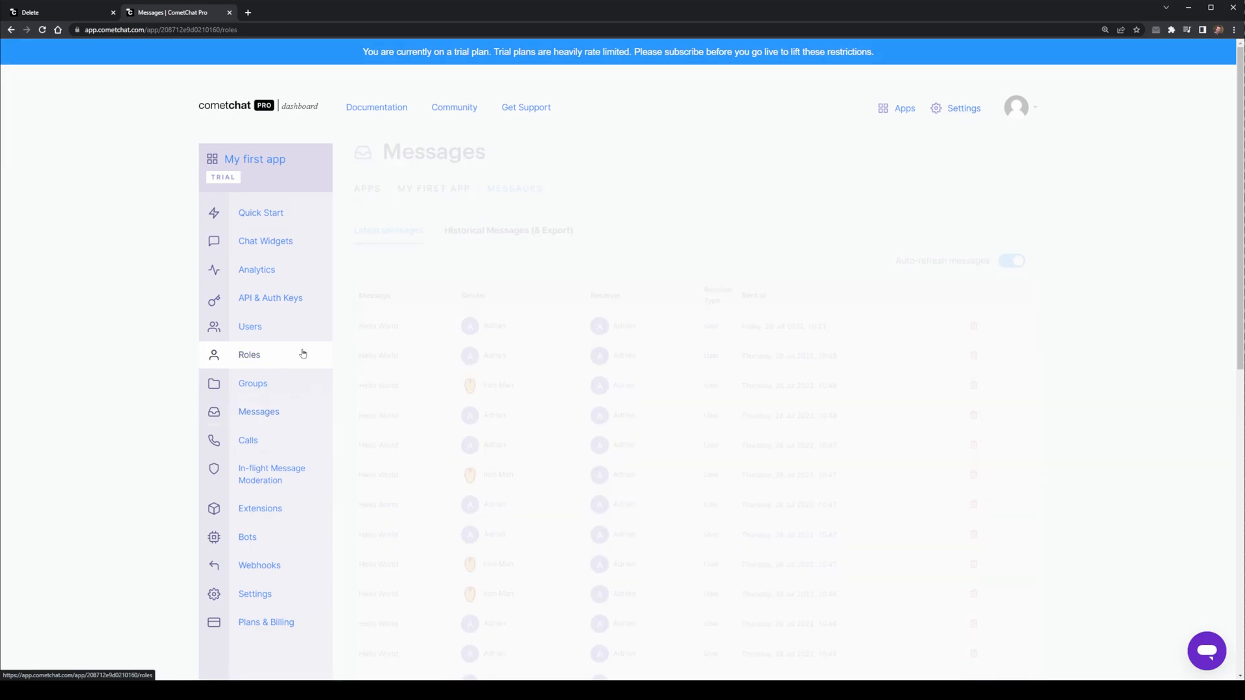
{"action": "left_click", "coordinate": [249, 327]}
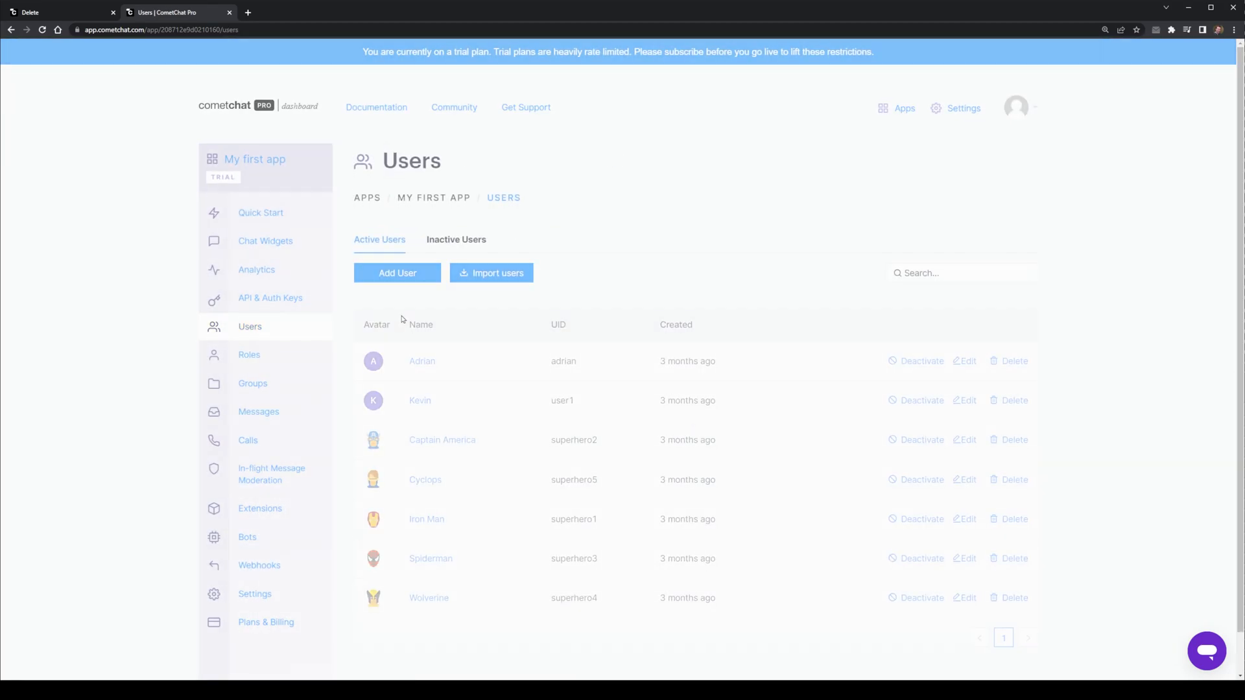
{"action": "left_click", "coordinate": [456, 239]}
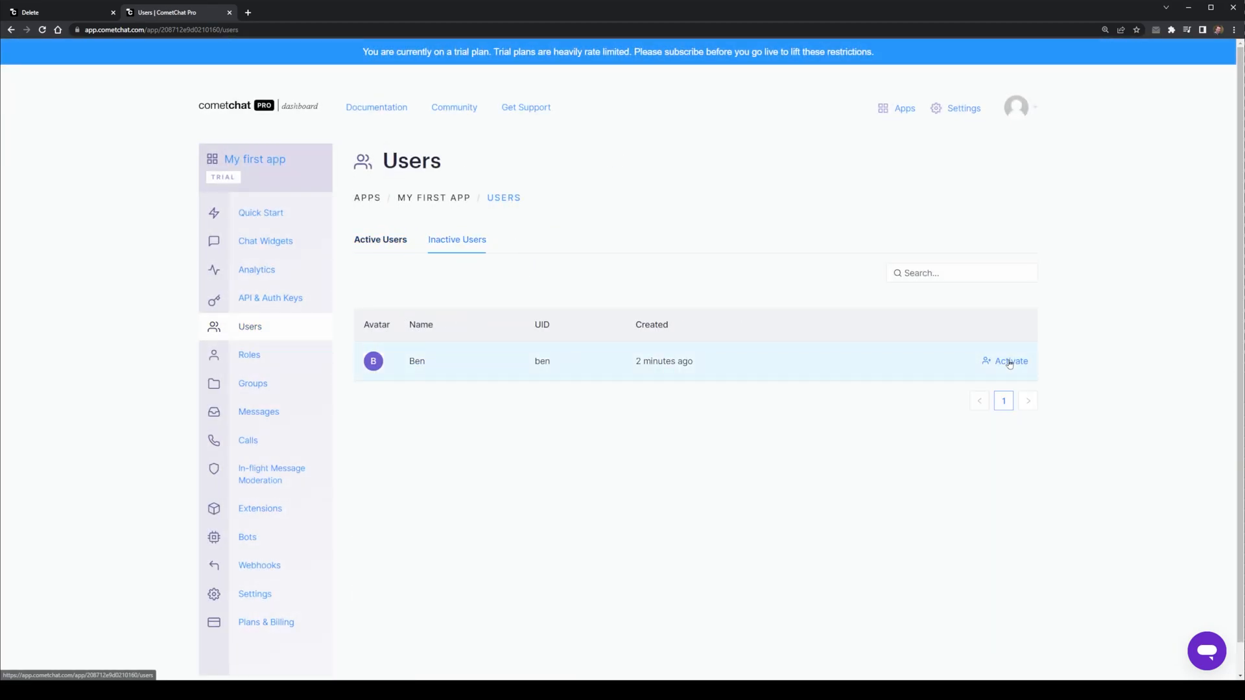
{"action": "left_click", "coordinate": [1011, 361]}
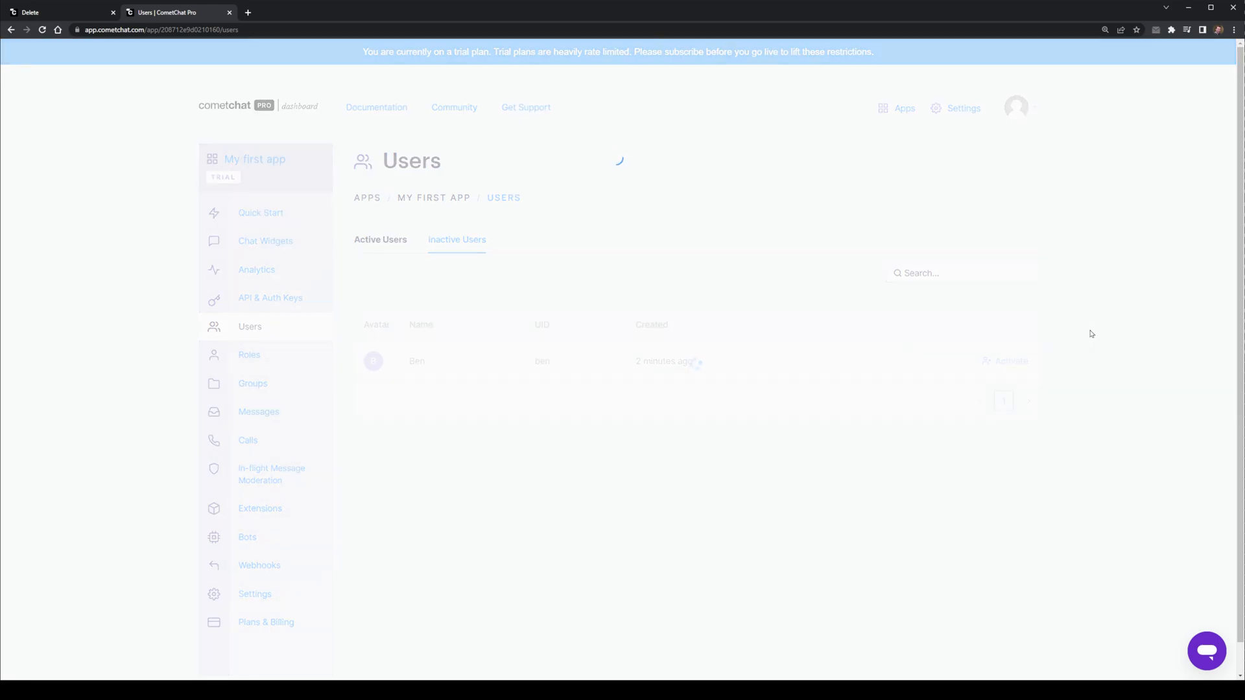
{"action": "left_click", "coordinate": [1005, 361]}
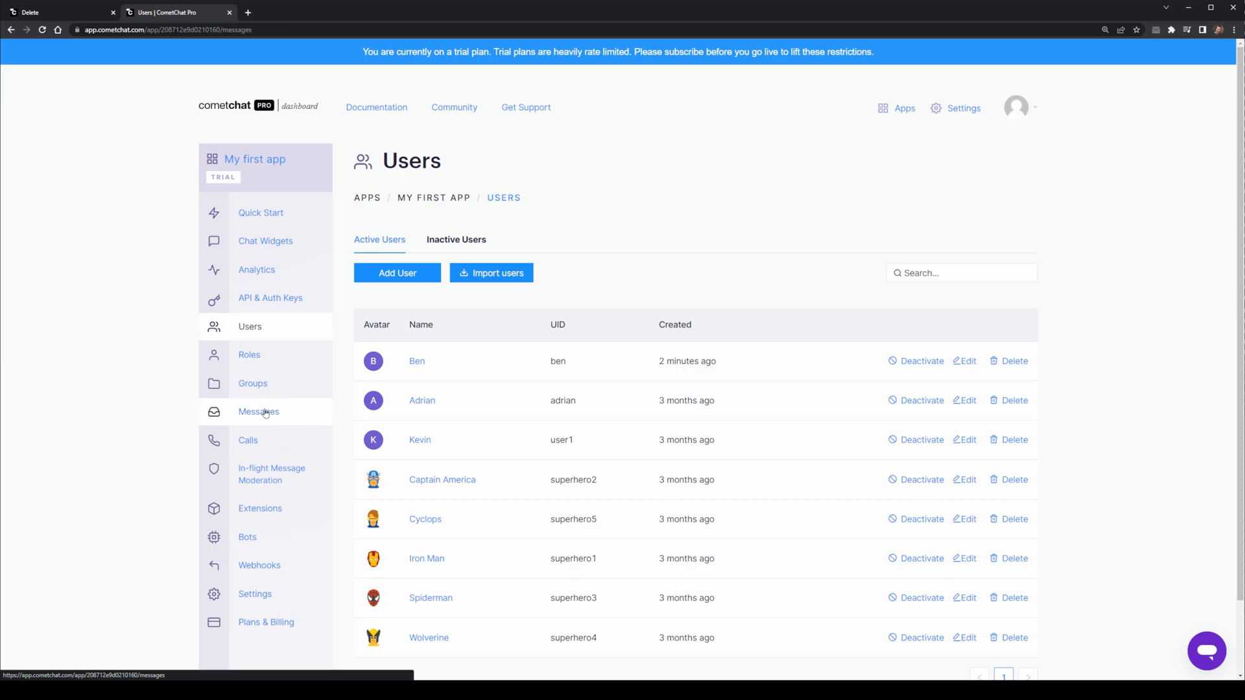
{"action": "left_click", "coordinate": [259, 412]}
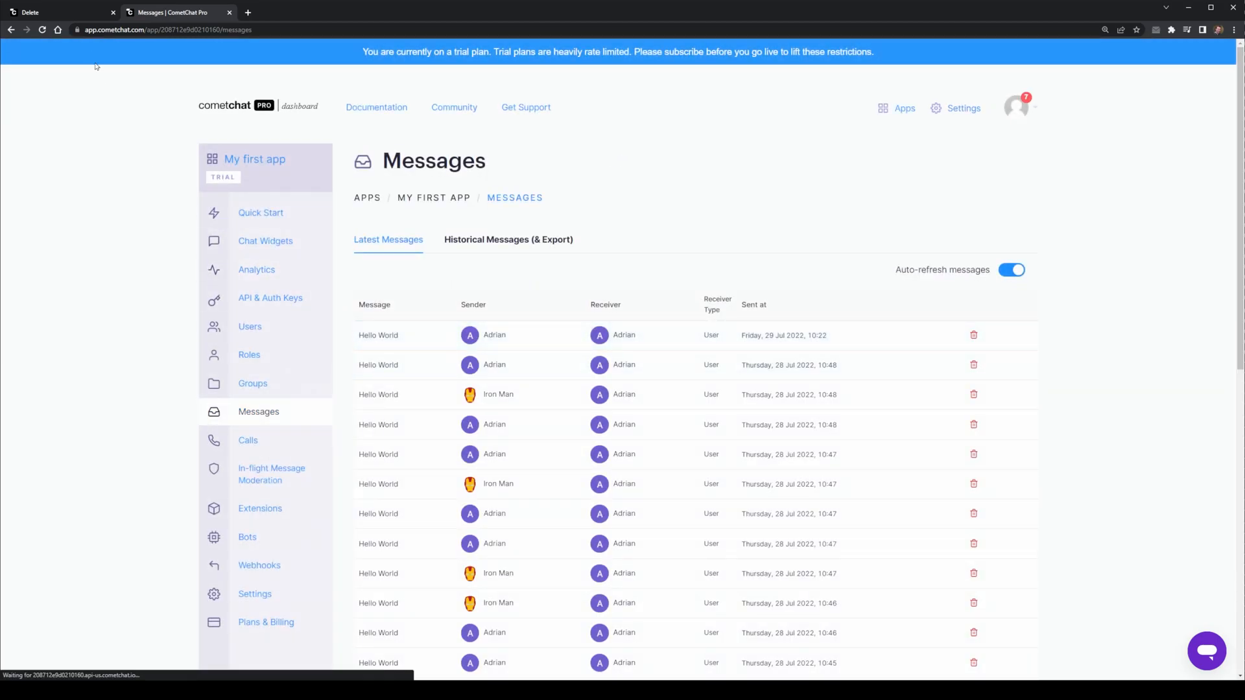
- Draft a Send Message request to receiver adrian with application/json headers
{"action": "left_click", "coordinate": [50, 11]}
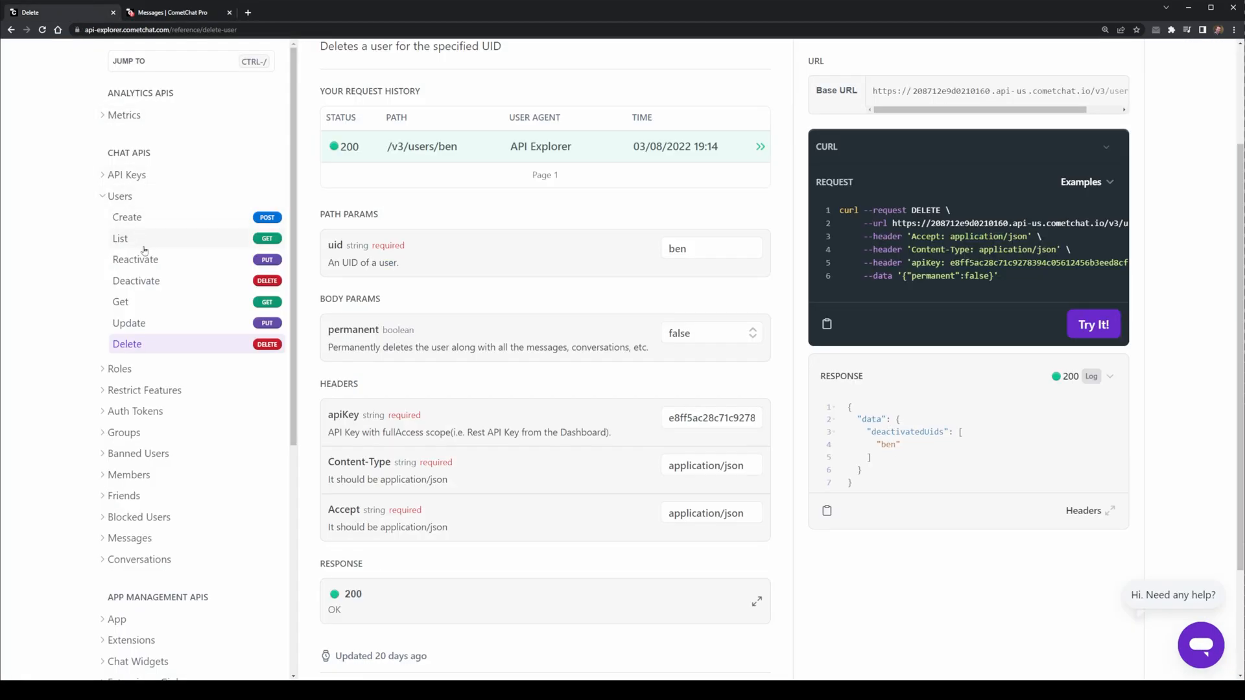
{"action": "left_click", "coordinate": [127, 218]}
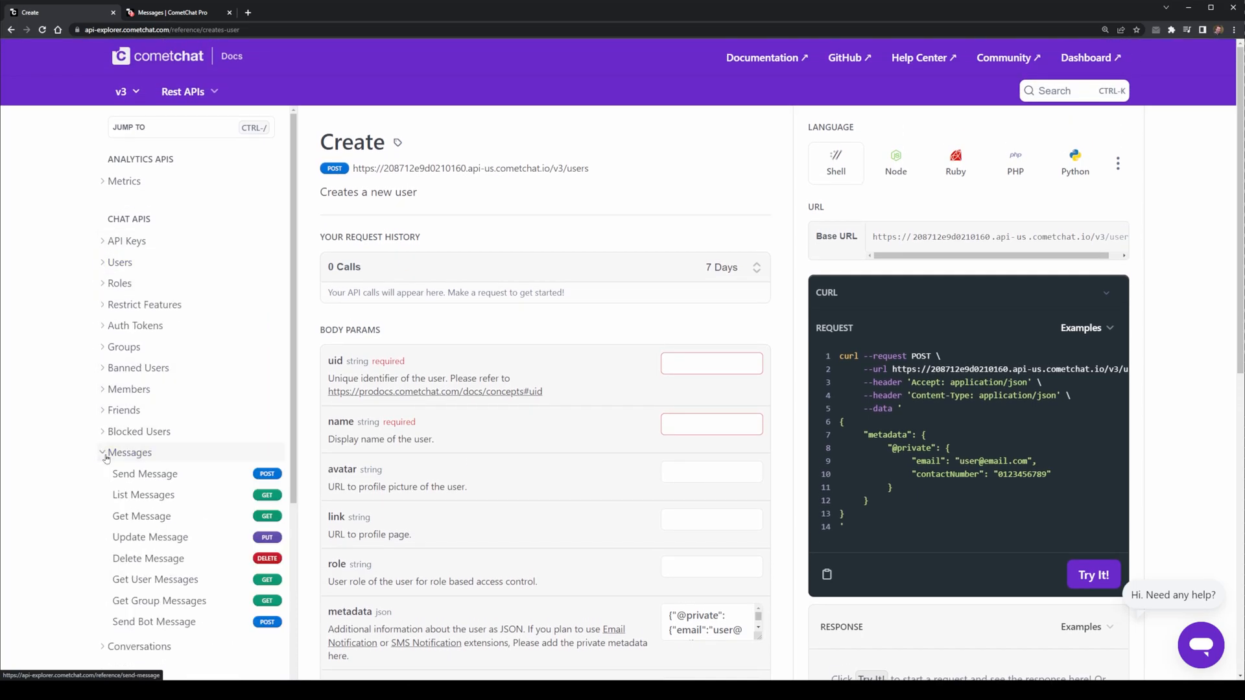
{"action": "left_click", "coordinate": [145, 474]}
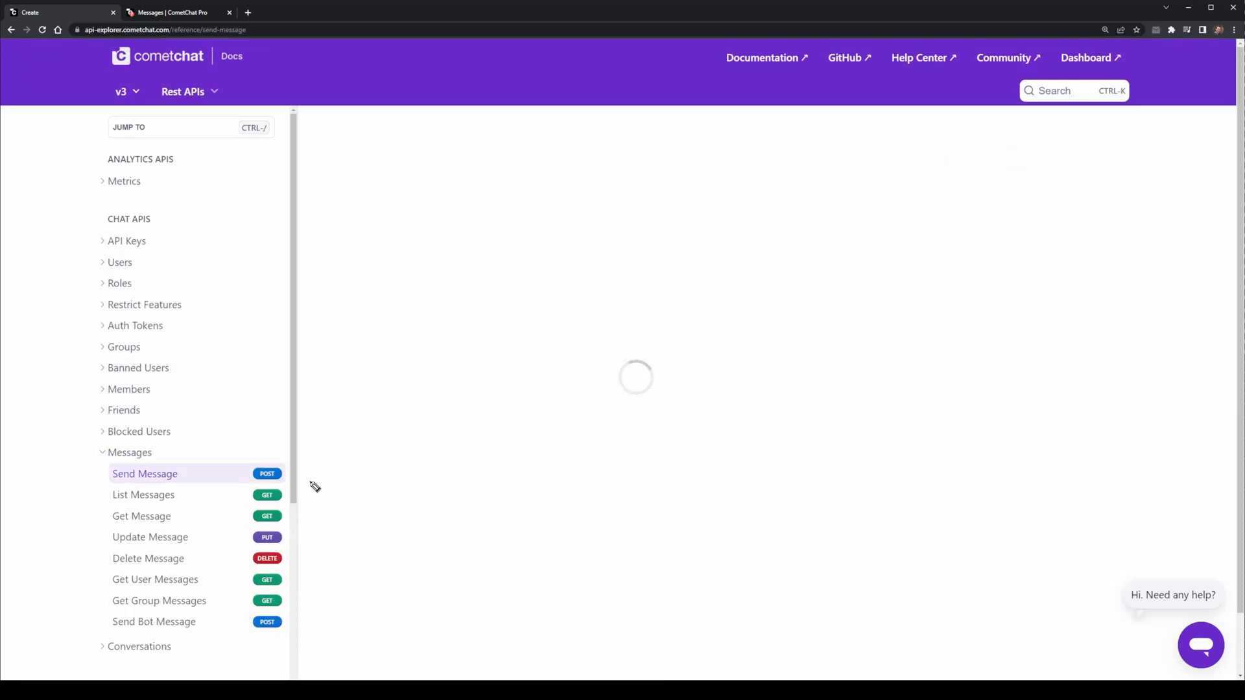
{"action": "left_click", "coordinate": [145, 474]}
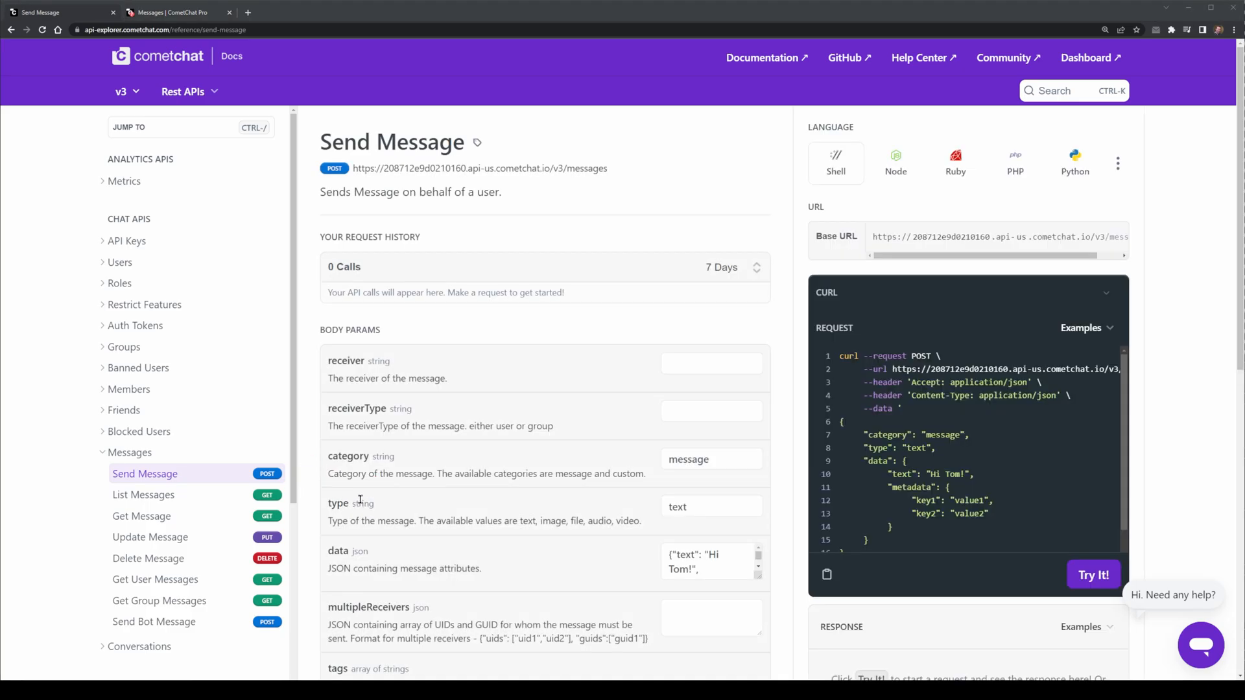
{"action": "scroll", "scroll_direction": "down", "scroll_amount": 3}
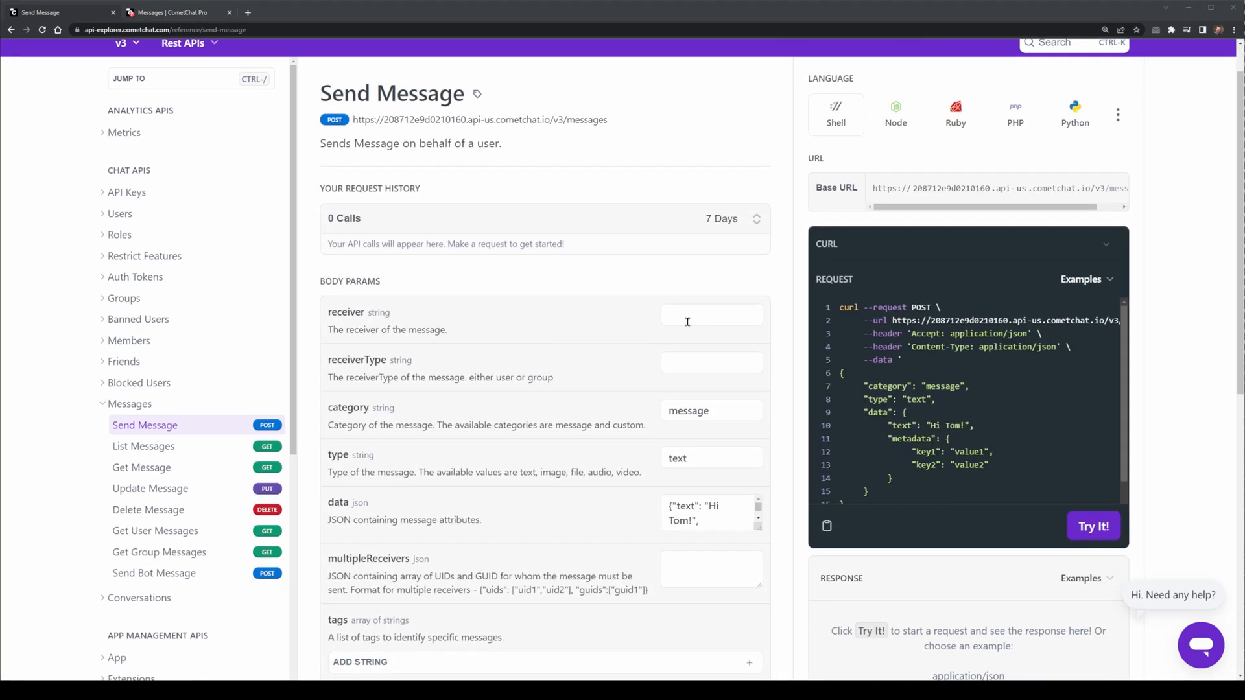
{"action": "type", "text": "adrian"}
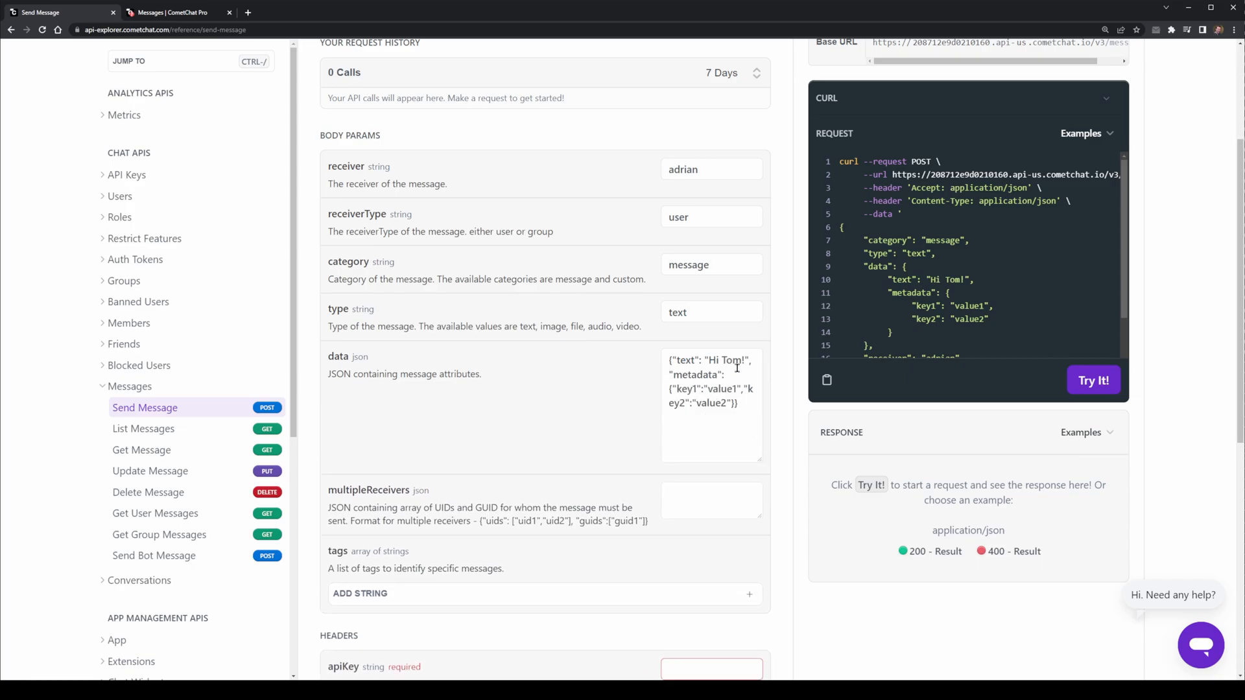
{"action": "mouse_move", "coordinate": [580, 461]}
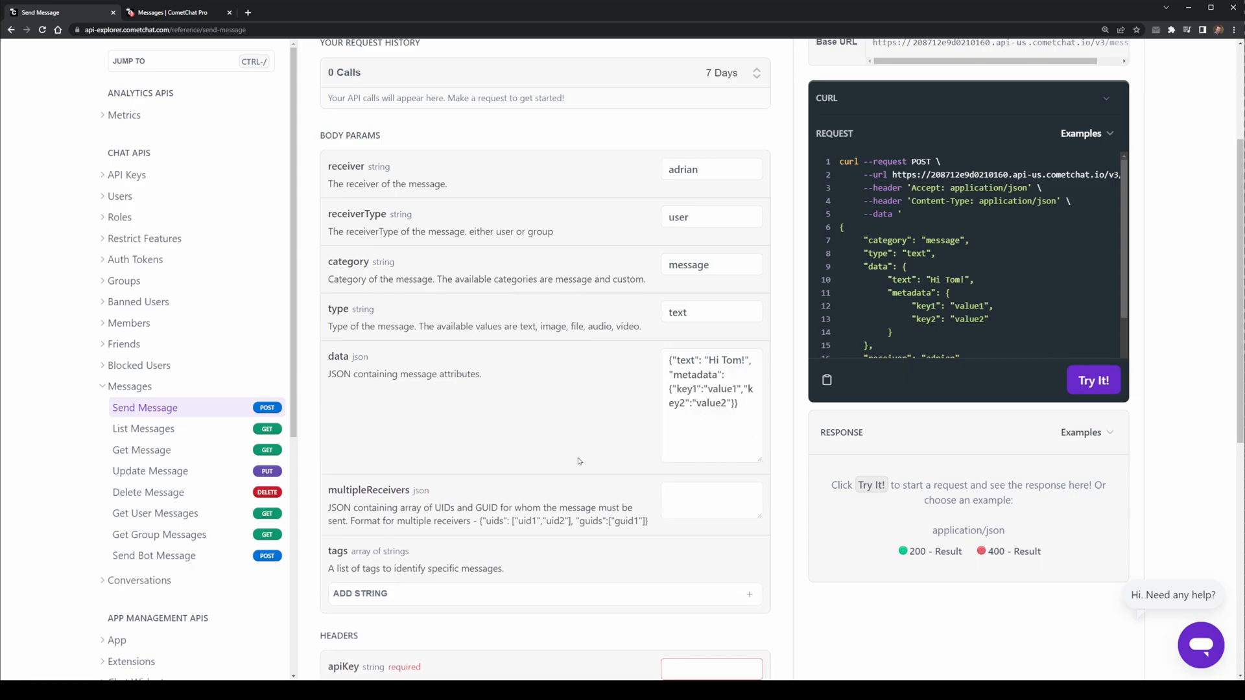
{"action": "scroll", "scroll_direction": "down", "scroll_amount": 3}
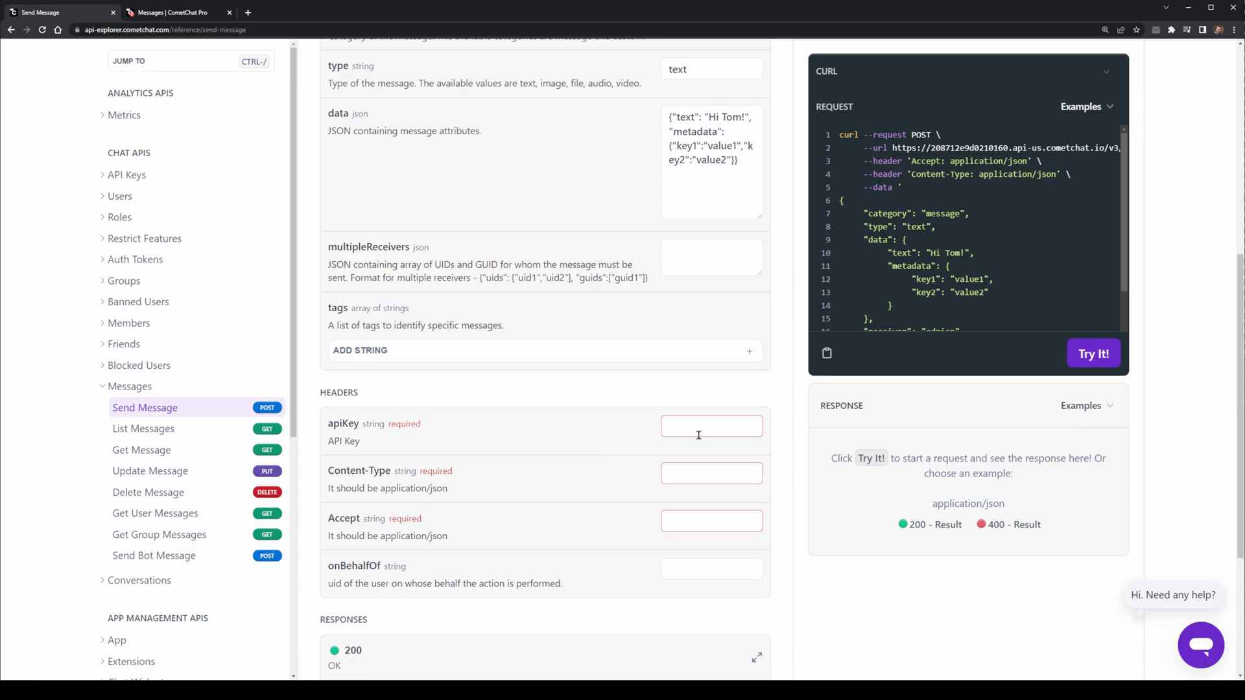
{"action": "type", "text": "application/json"}
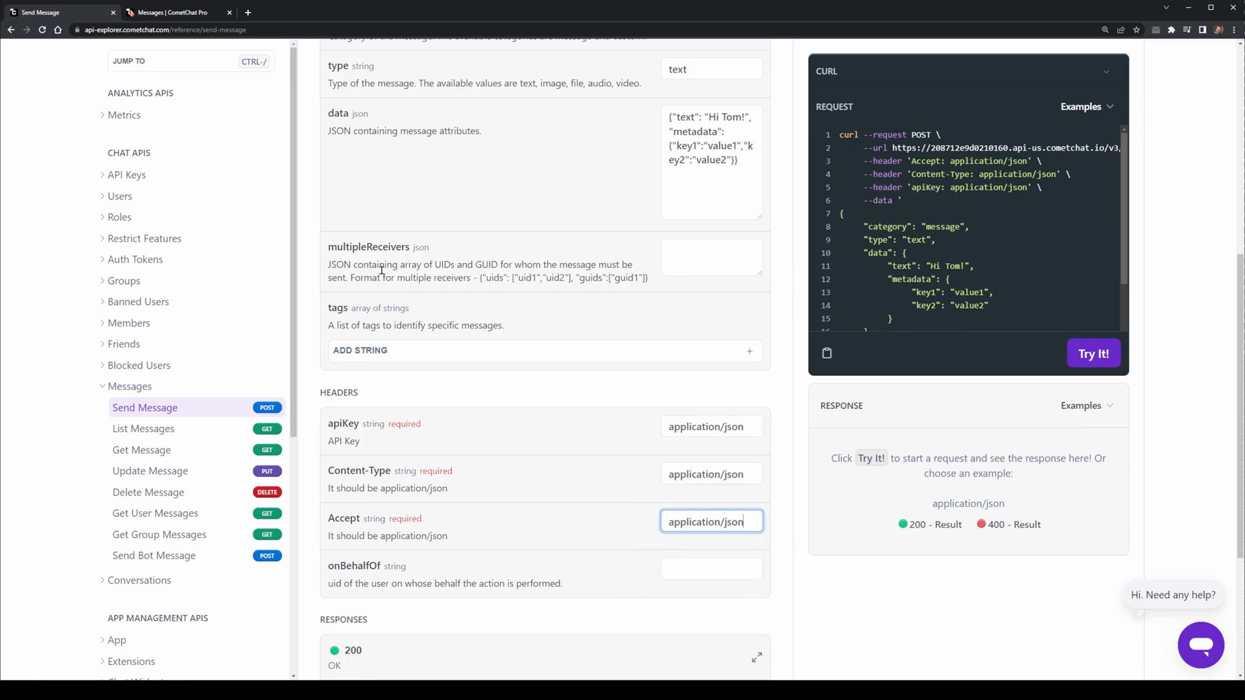
{"action": "left_click", "coordinate": [175, 12]}
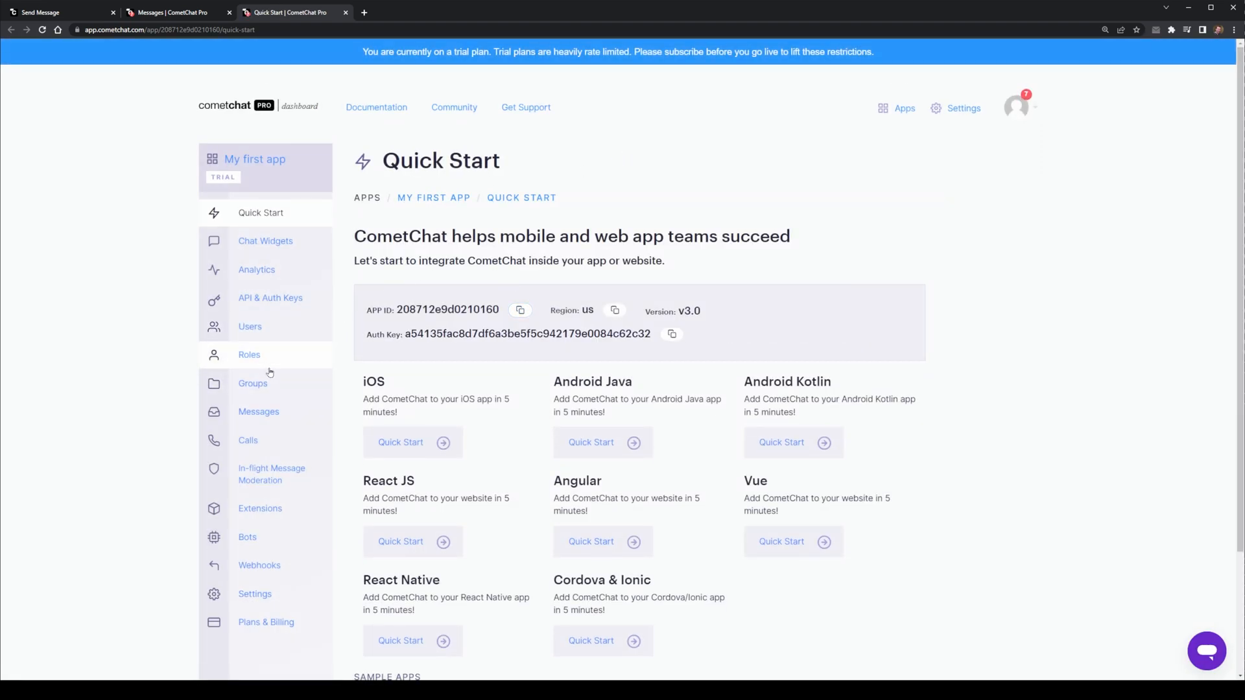
- Open the dashboard's API & Auth Keys page to view the Rest API key
{"action": "left_click", "coordinate": [270, 298]}
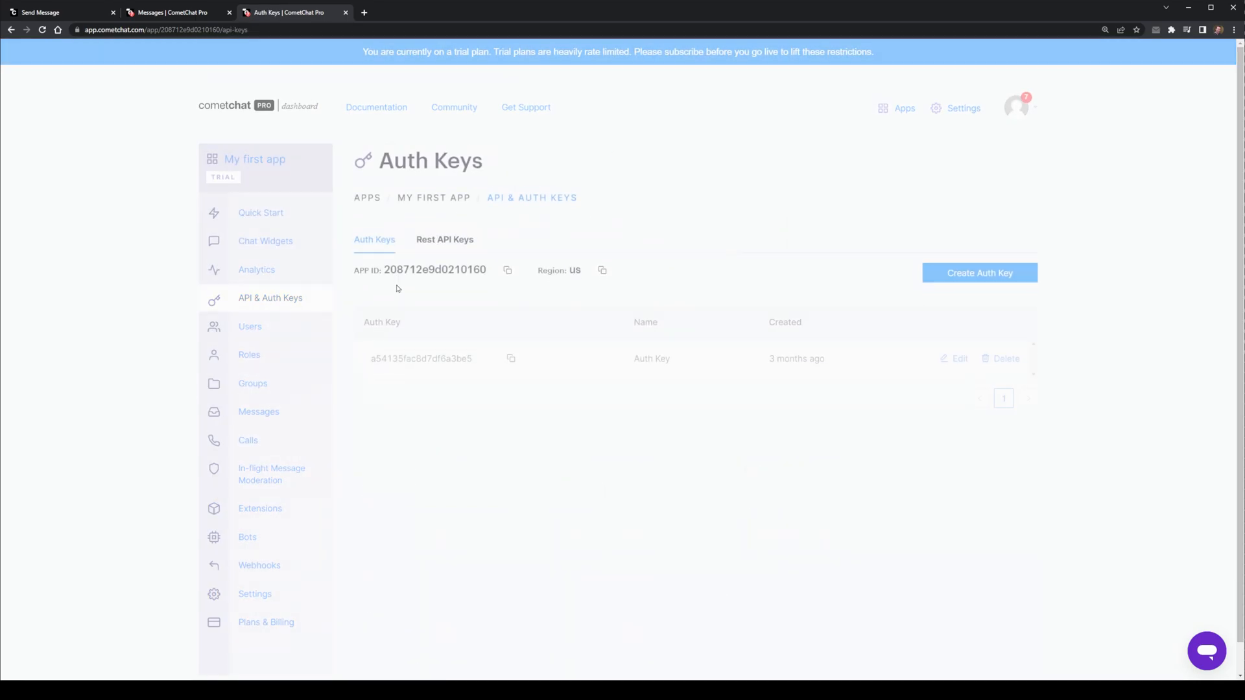
{"action": "left_click", "coordinate": [46, 12]}
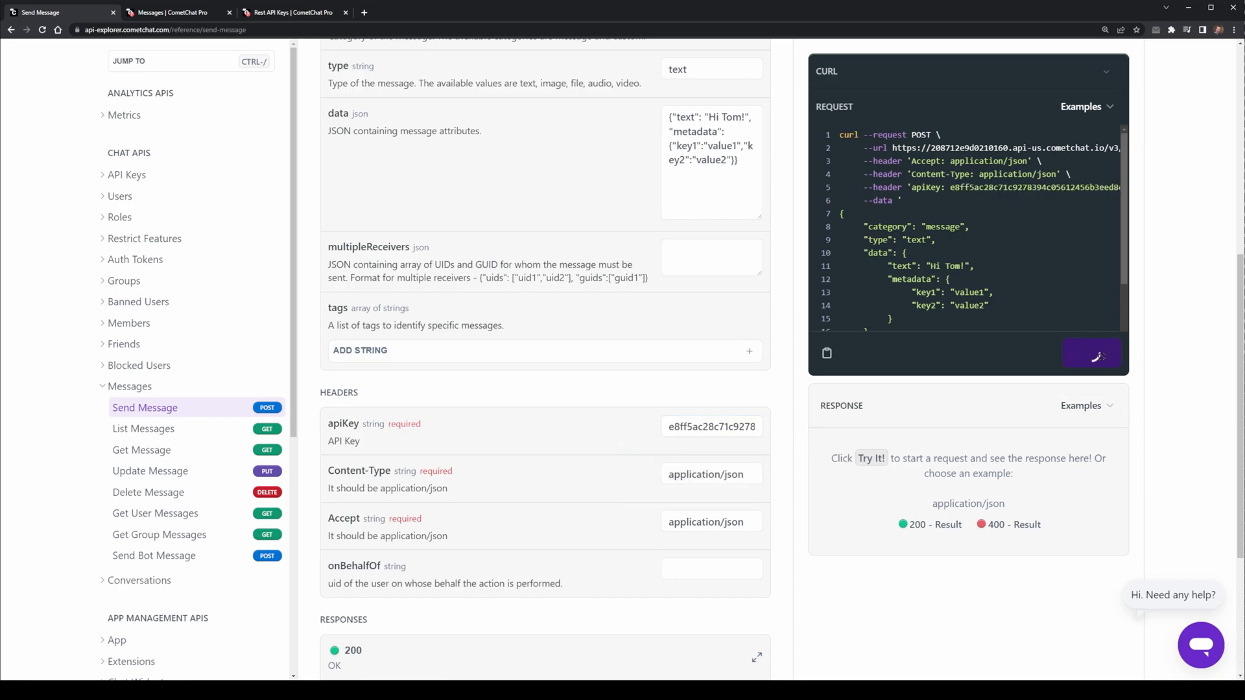
- Send 'Hi Tom!' to adrian and verify it in the dashboard Messages list
{"action": "left_click", "coordinate": [1093, 353]}
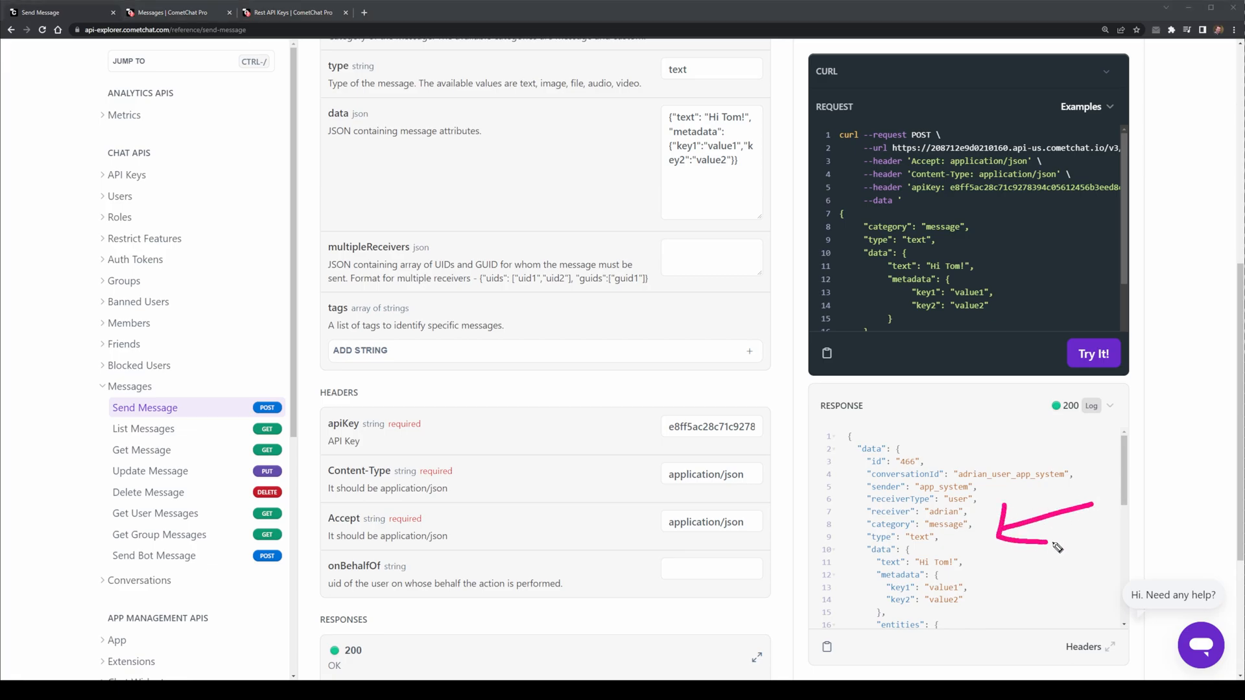
{"action": "left_click", "coordinate": [176, 13]}
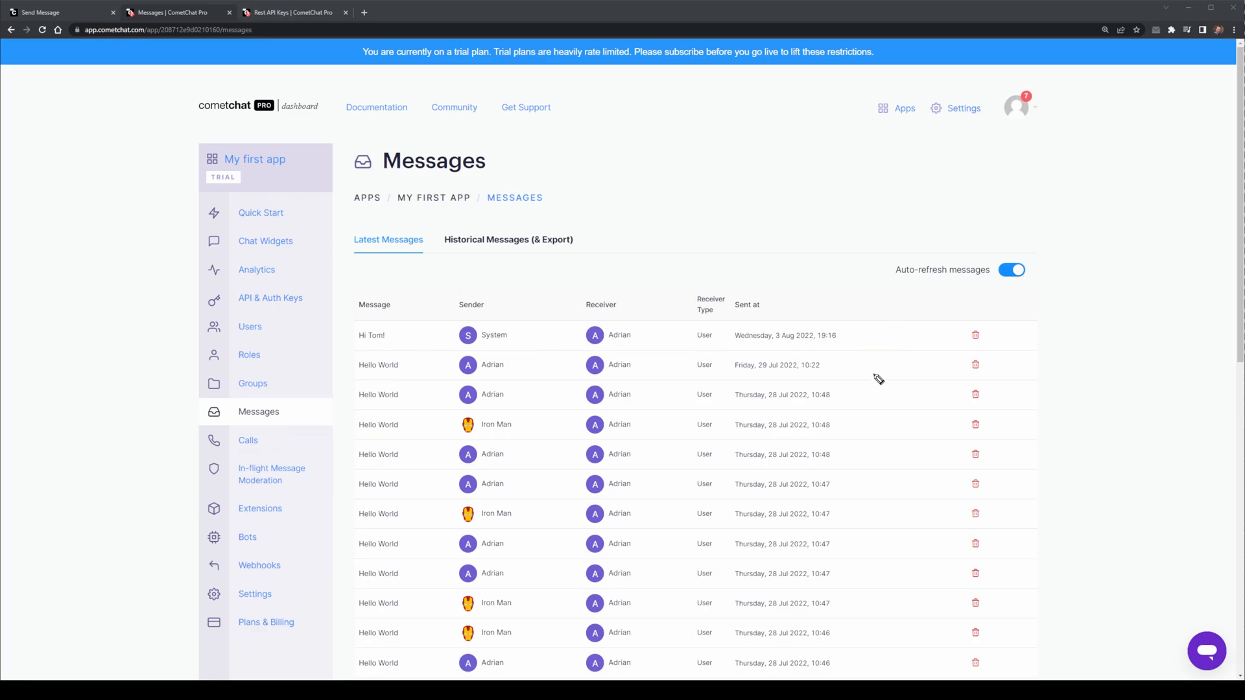
{"action": "left_click", "coordinate": [38, 12]}
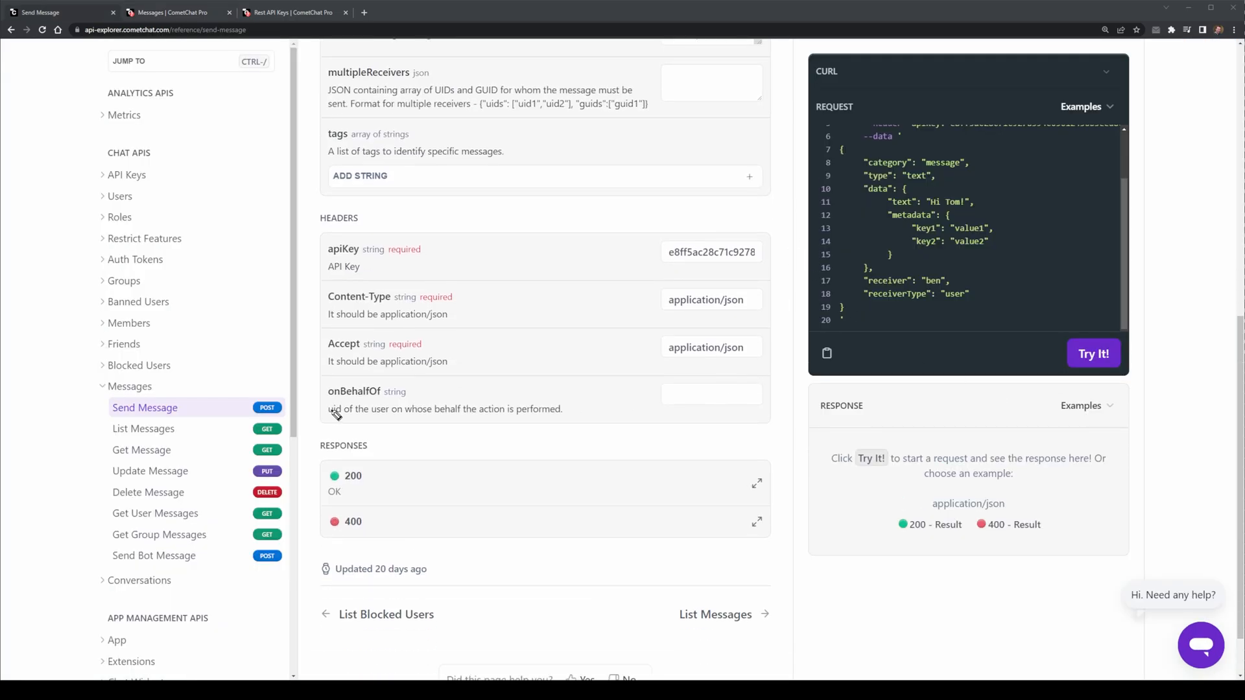
- Send 'Hi Tom!' on behalf of adrian to ben, then check conversation adrian_user_ben on the dashboard
{"action": "left_click", "coordinate": [712, 394]}
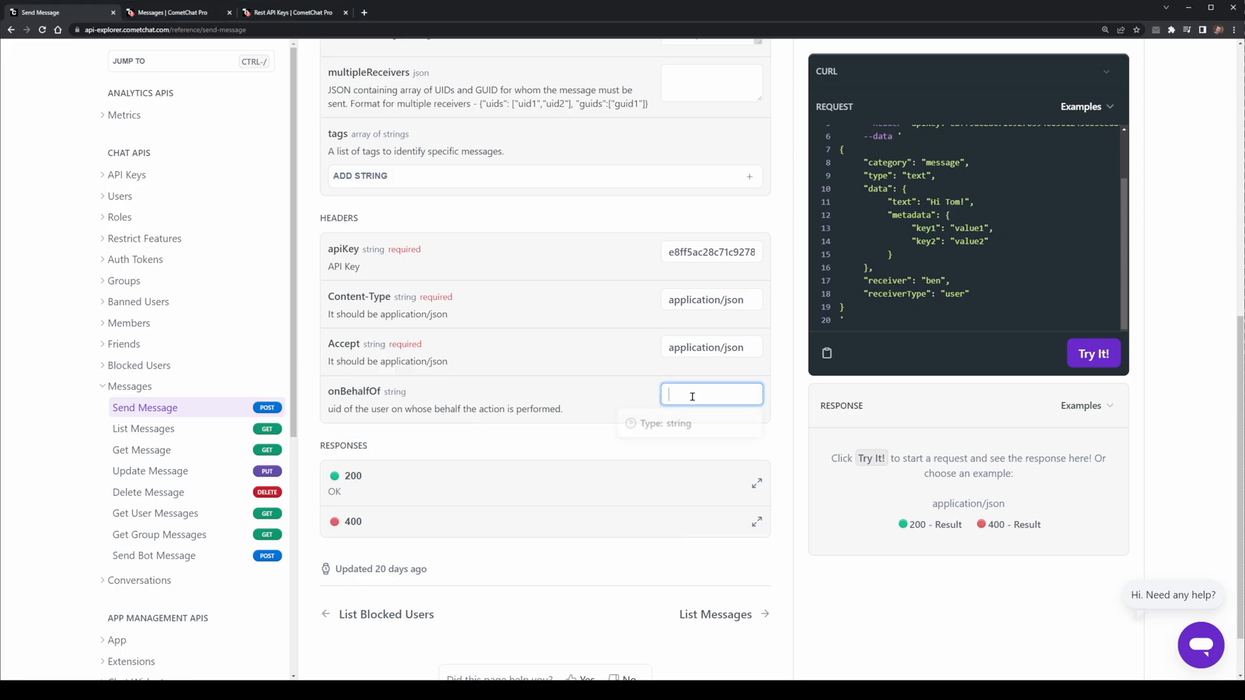
{"action": "type", "text": "adrian"}
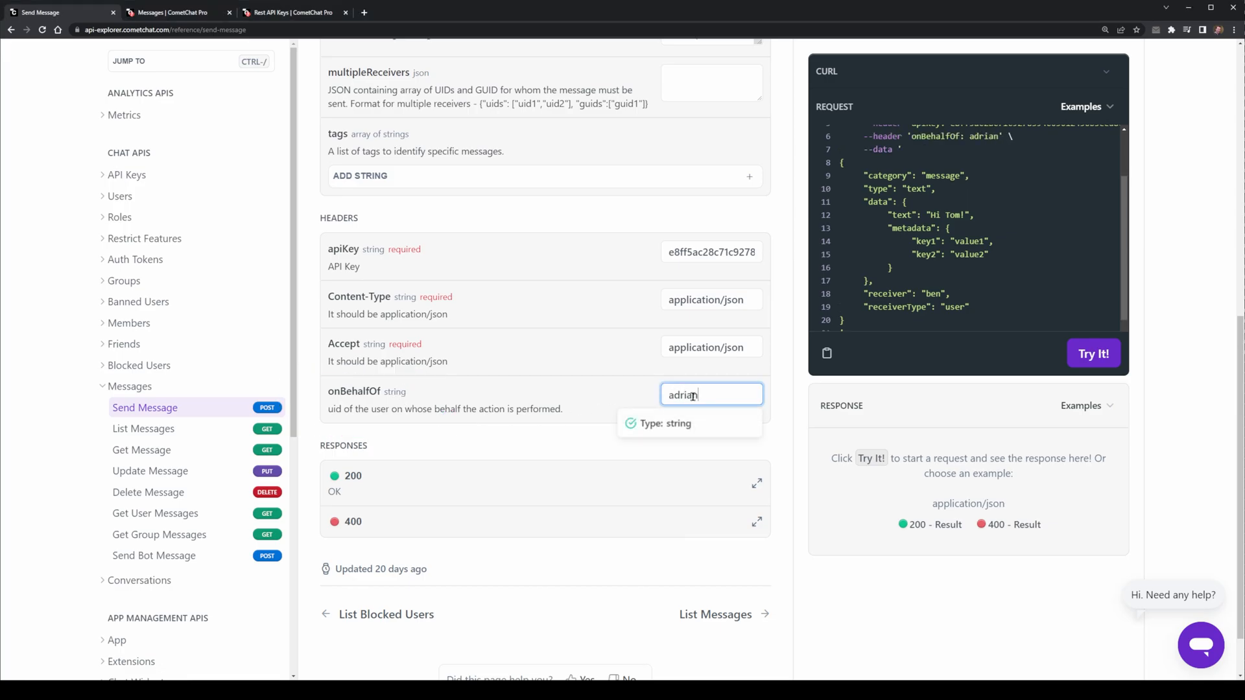
{"action": "left_click", "coordinate": [1093, 353]}
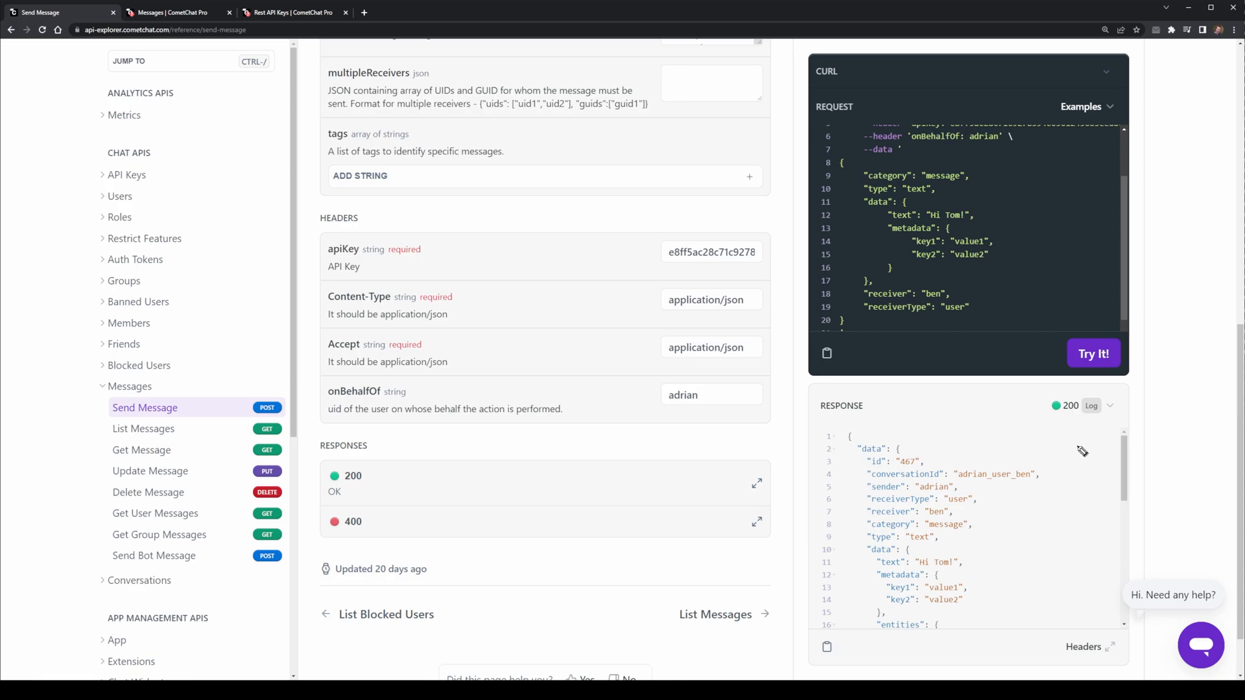
{"action": "left_click_drag", "start_coordinate": [374, 131], "coordinate": [937, 493]}
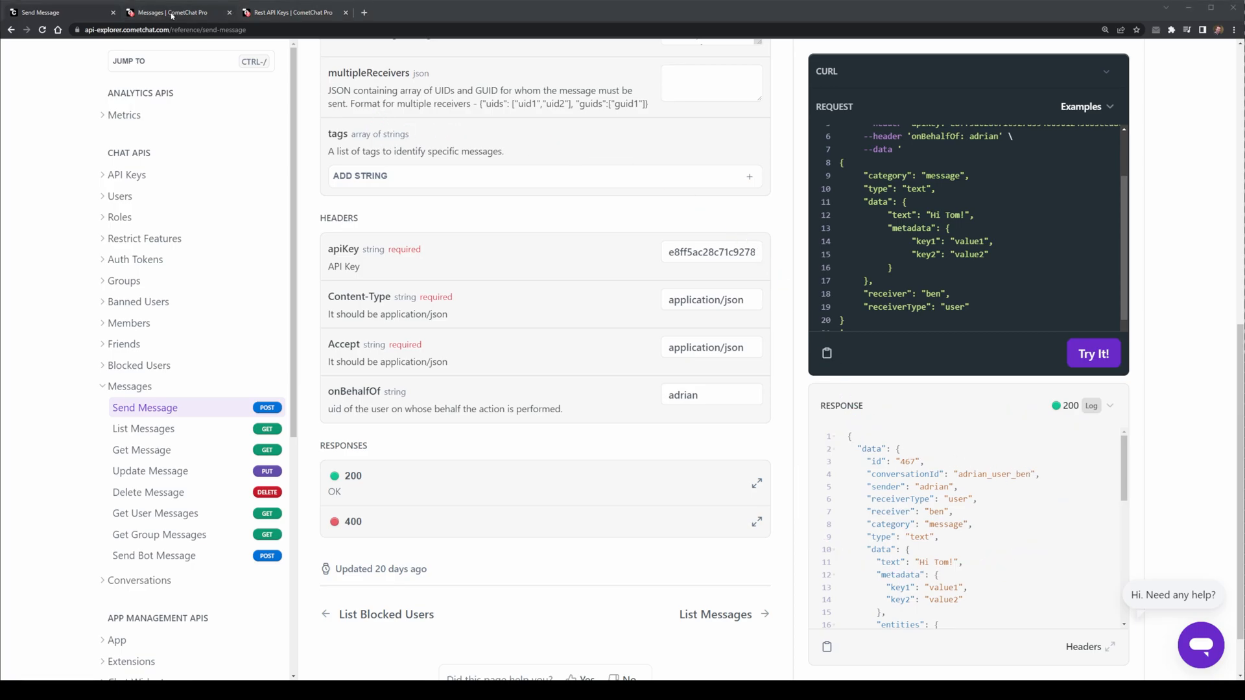
{"action": "left_click", "coordinate": [175, 12]}
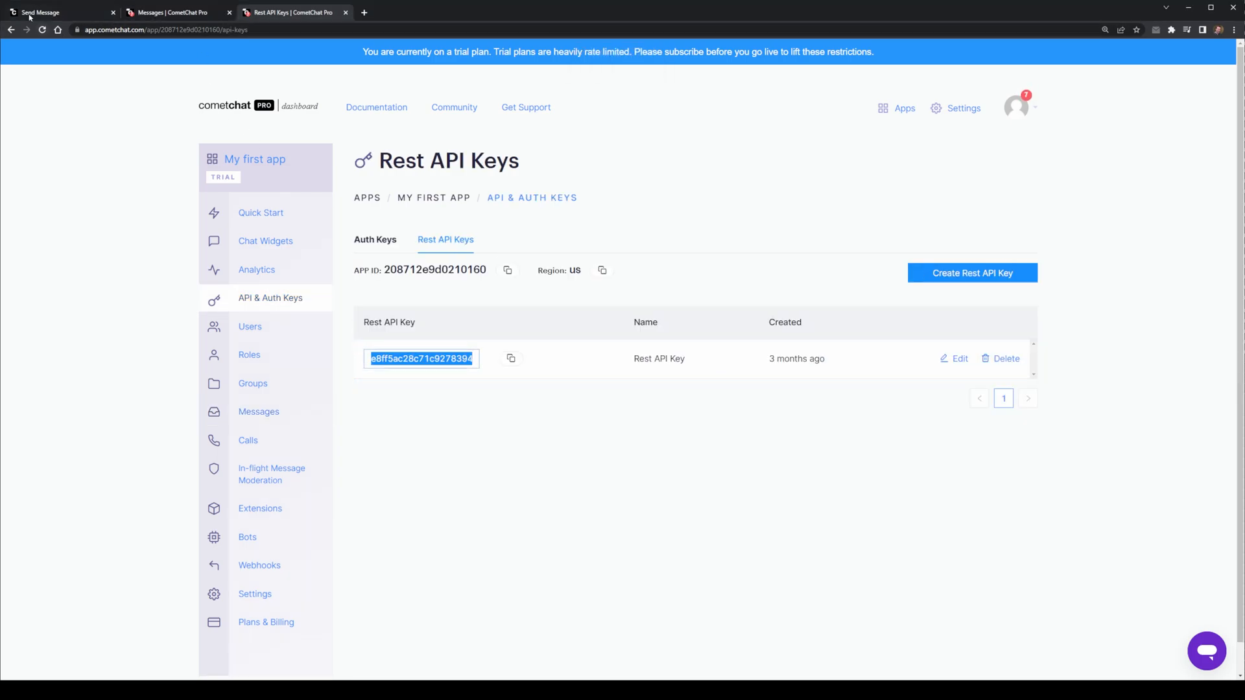
{"action": "left_click", "coordinate": [39, 11]}
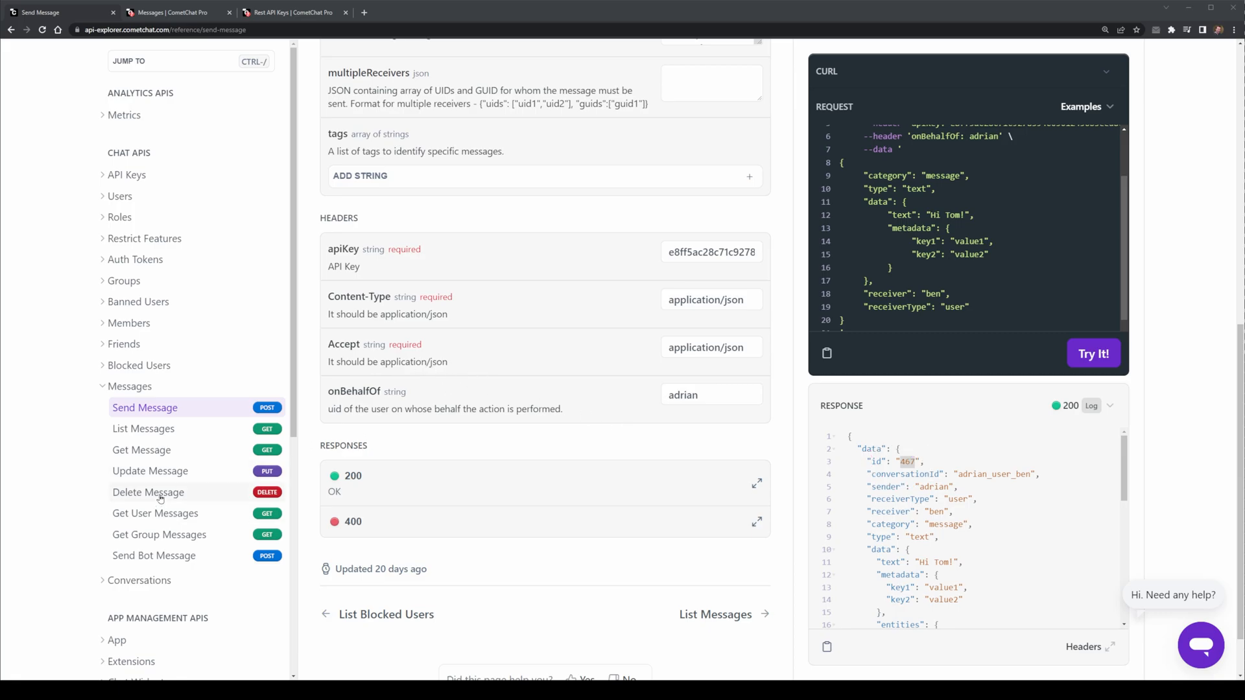
- Delete message 467 with application/json headers and verify Adrian's 'Hi Tom!' is gone from dashboard Messages
{"action": "left_click", "coordinate": [147, 493]}
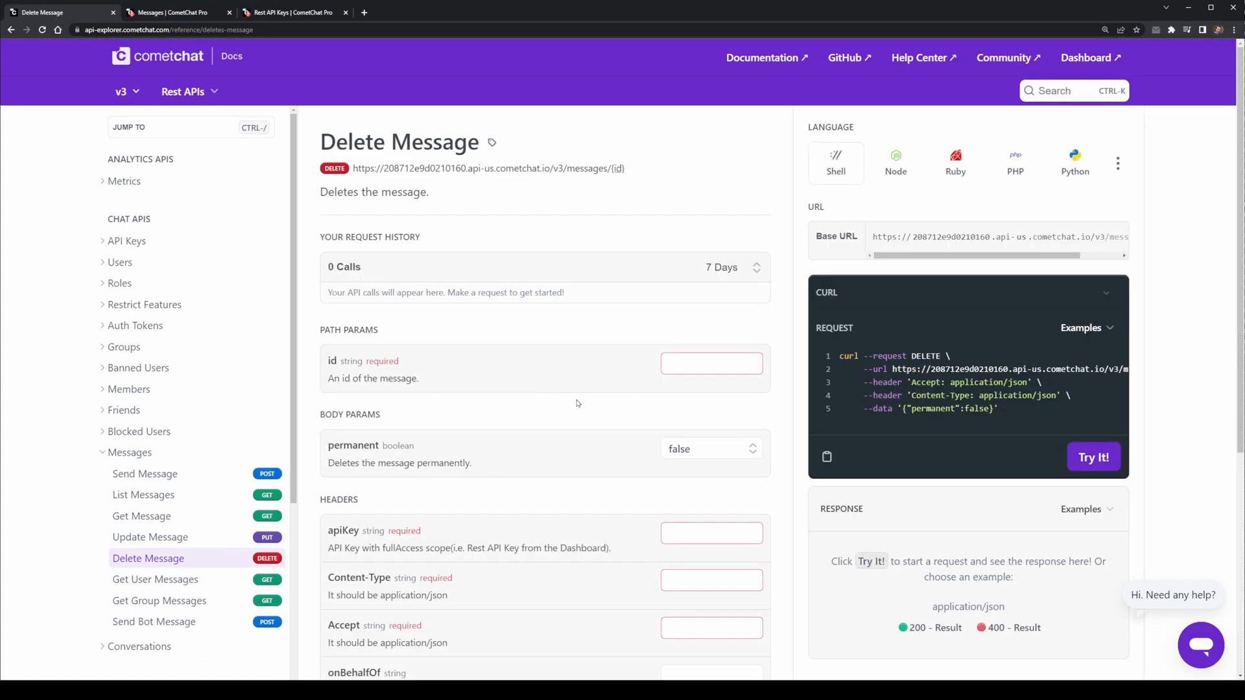
{"action": "type", "text": "467"}
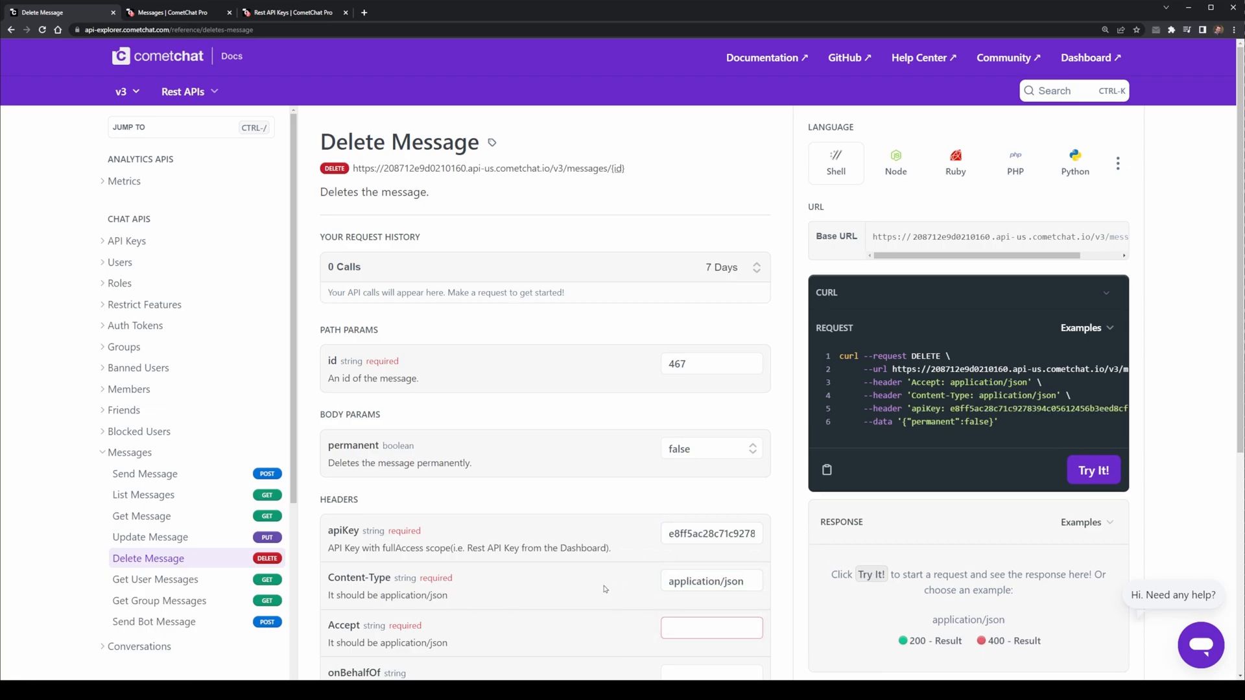
{"action": "type", "text": "application/json"}
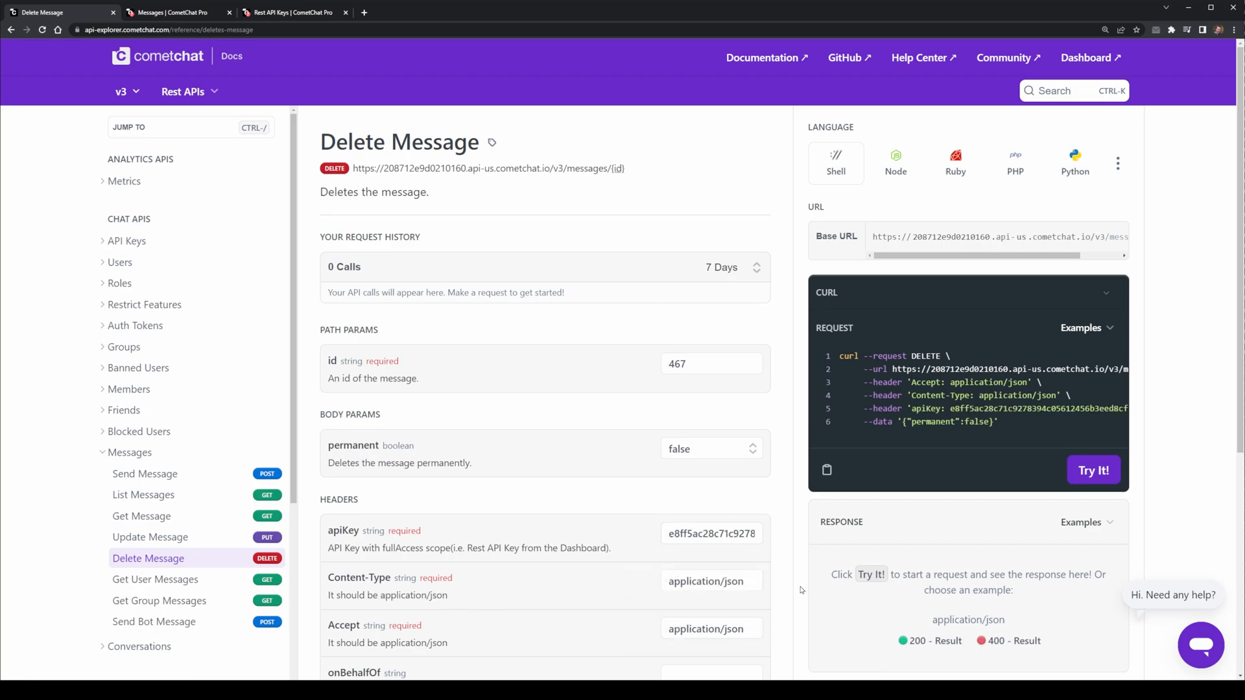
{"action": "left_click", "coordinate": [1092, 470]}
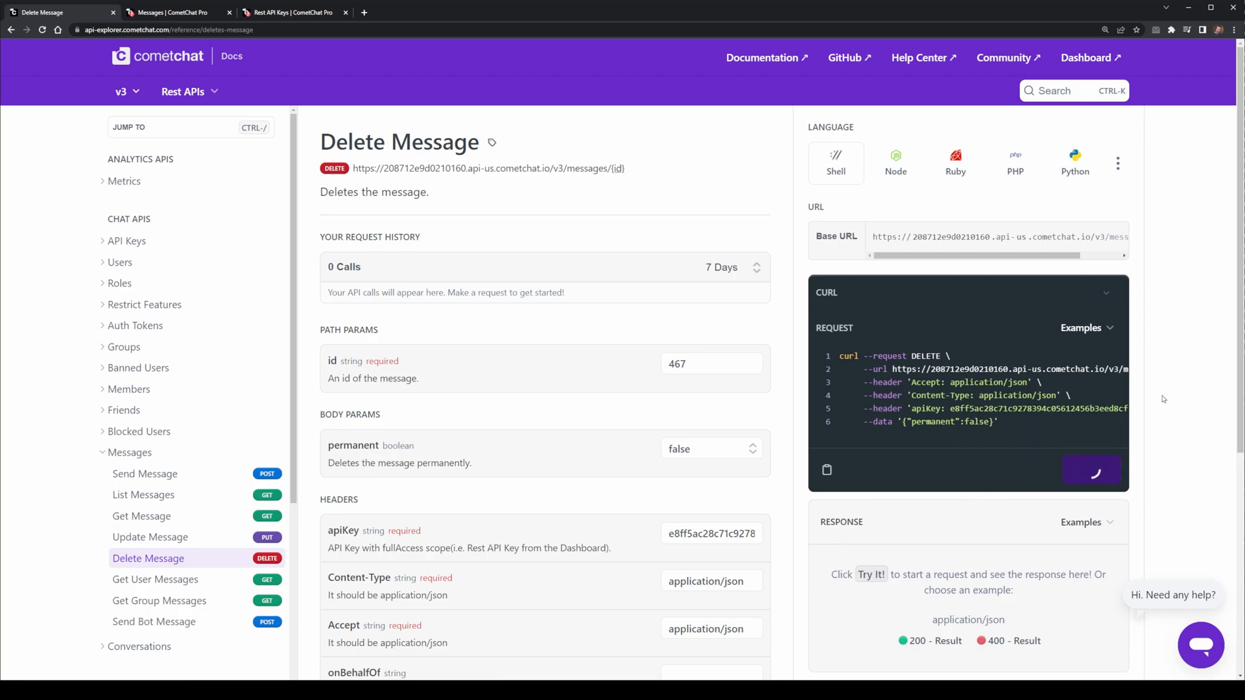
{"action": "left_click", "coordinate": [1092, 471]}
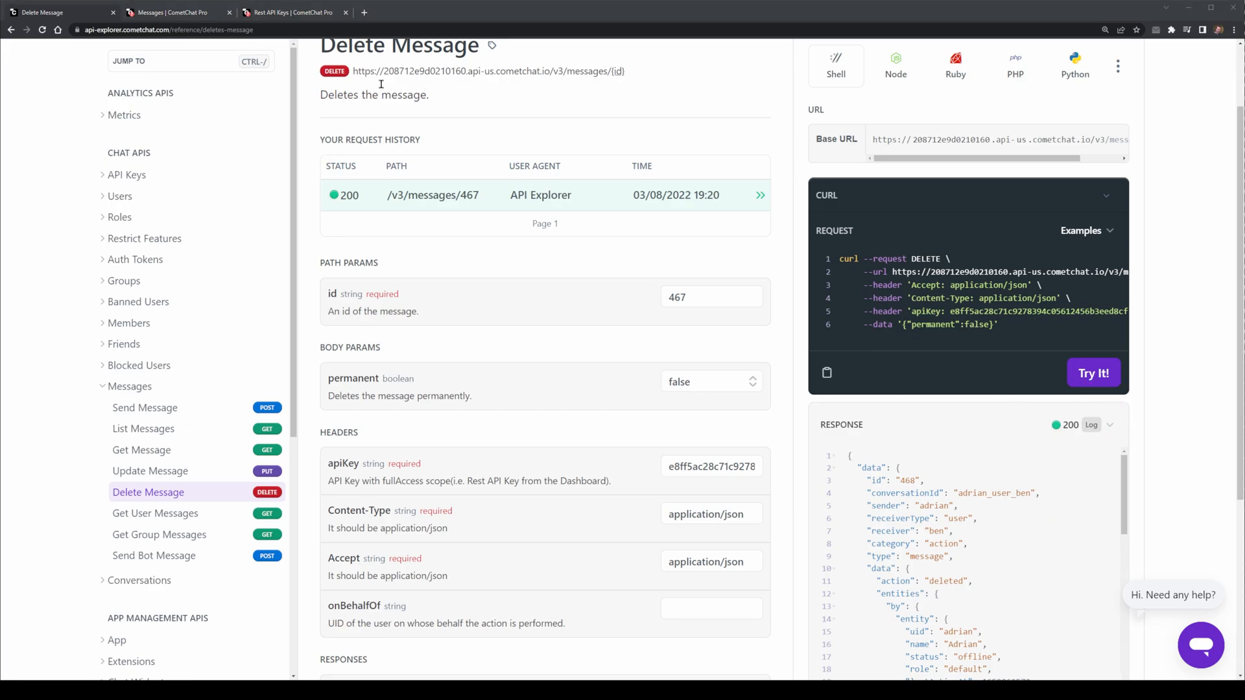
{"action": "left_click", "coordinate": [175, 12]}
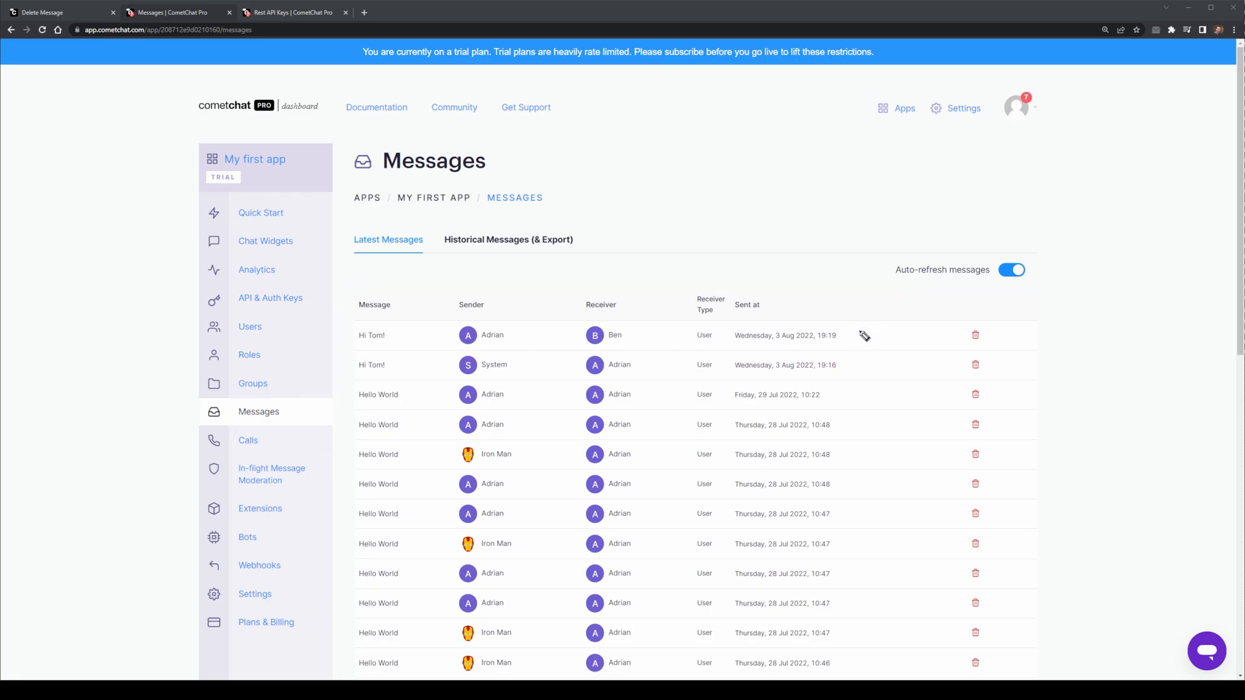
{"action": "left_click", "coordinate": [975, 335]}
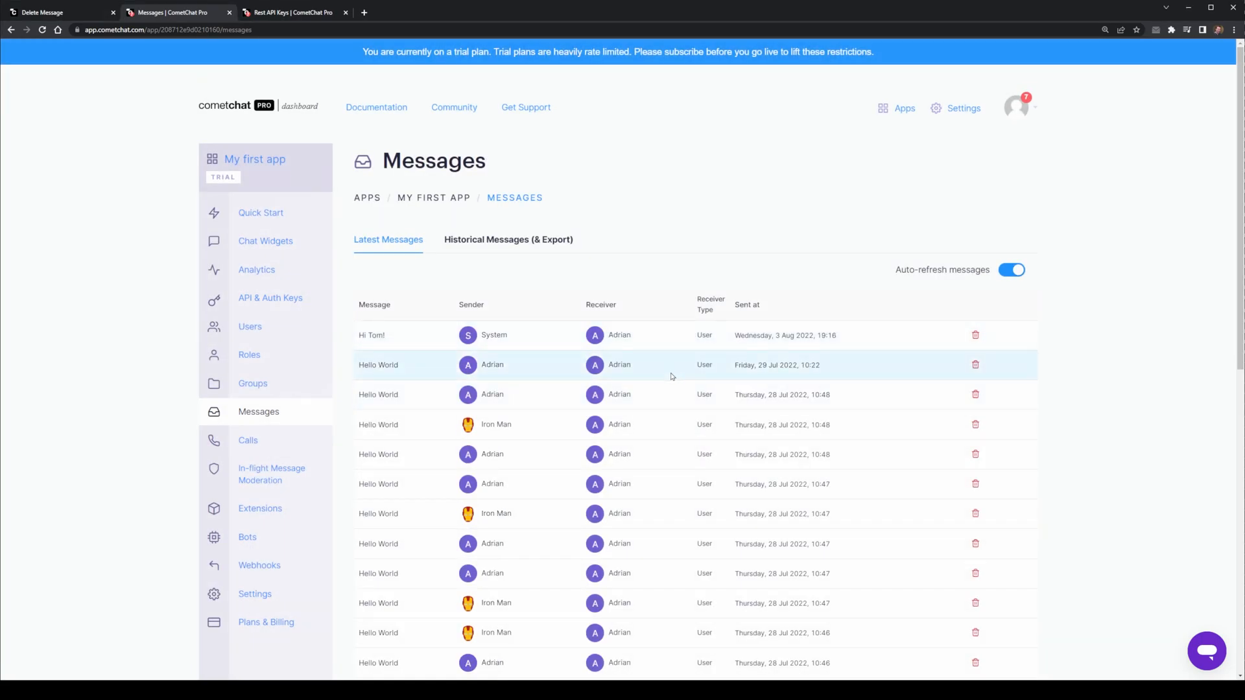